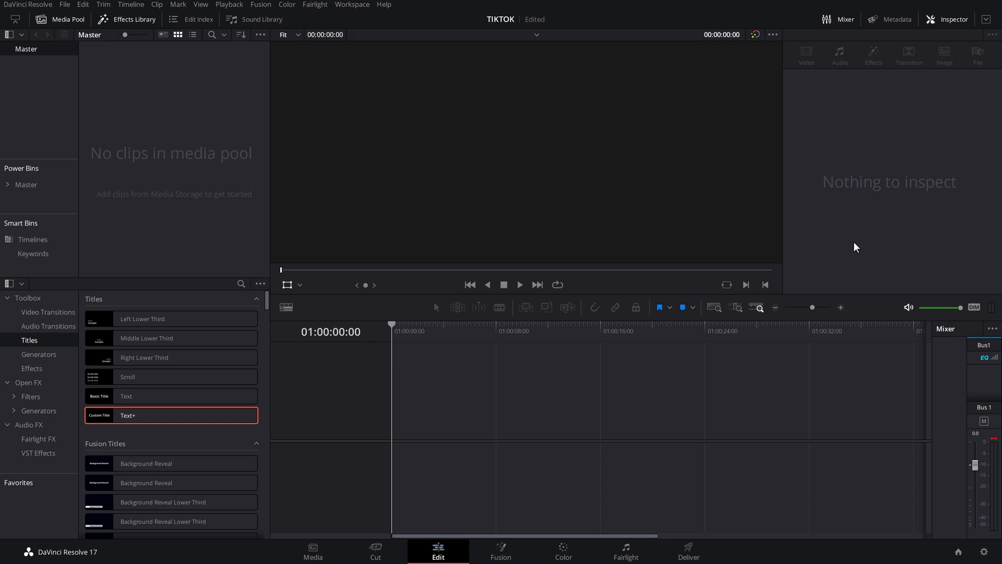
pyautogui.moveTo(228, 134)
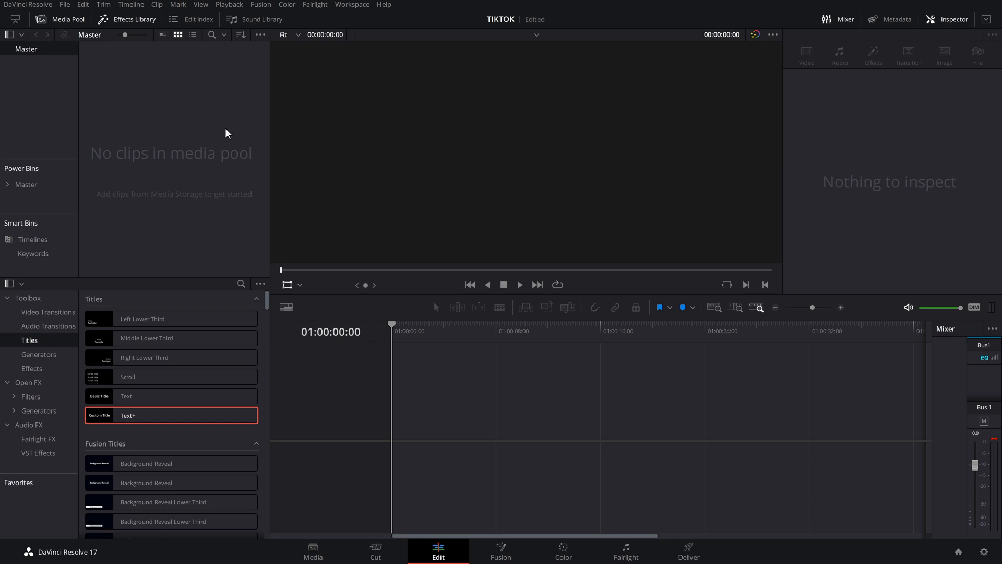
pyautogui.moveTo(155, 138)
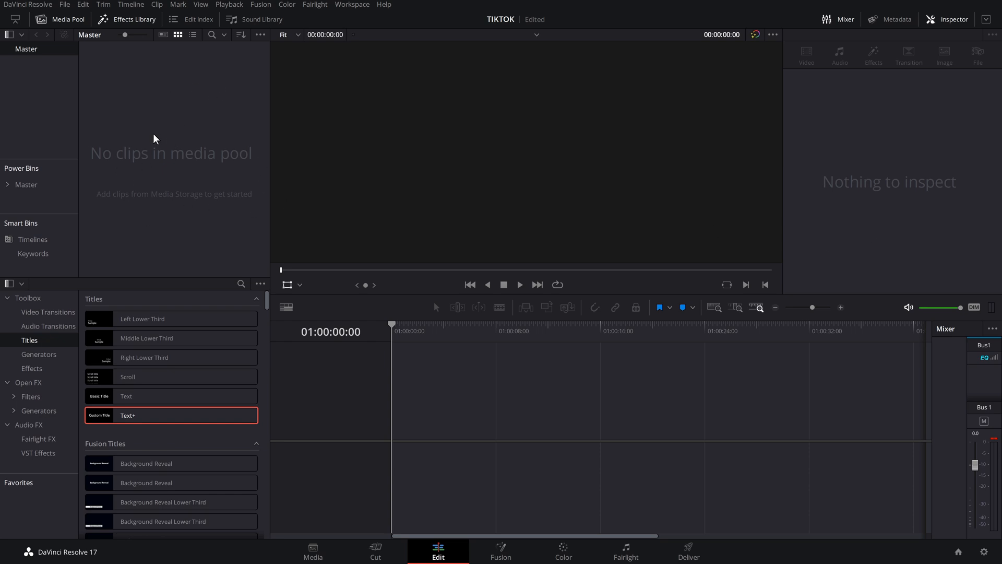
pyautogui.moveTo(200, 141)
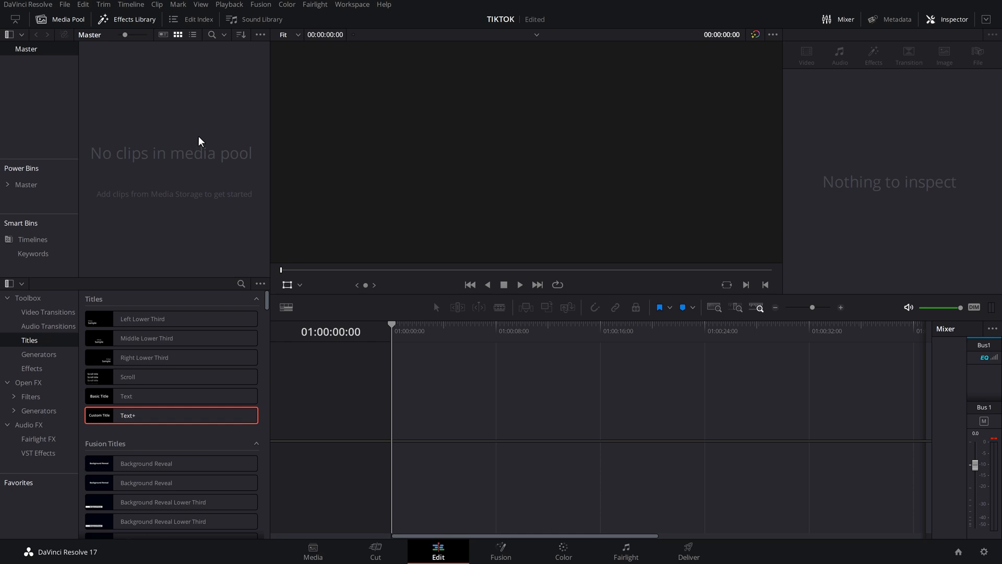
pyautogui.moveTo(987, 557)
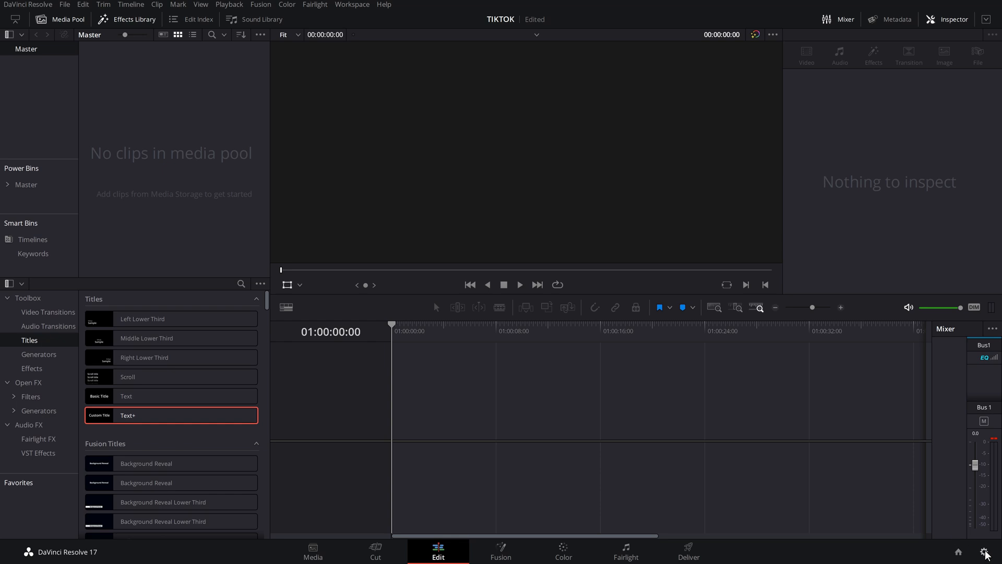
# Bring up the project's Master Settings to switch the timeline resolution to 1080 x 1920.
pyautogui.click(987, 552)
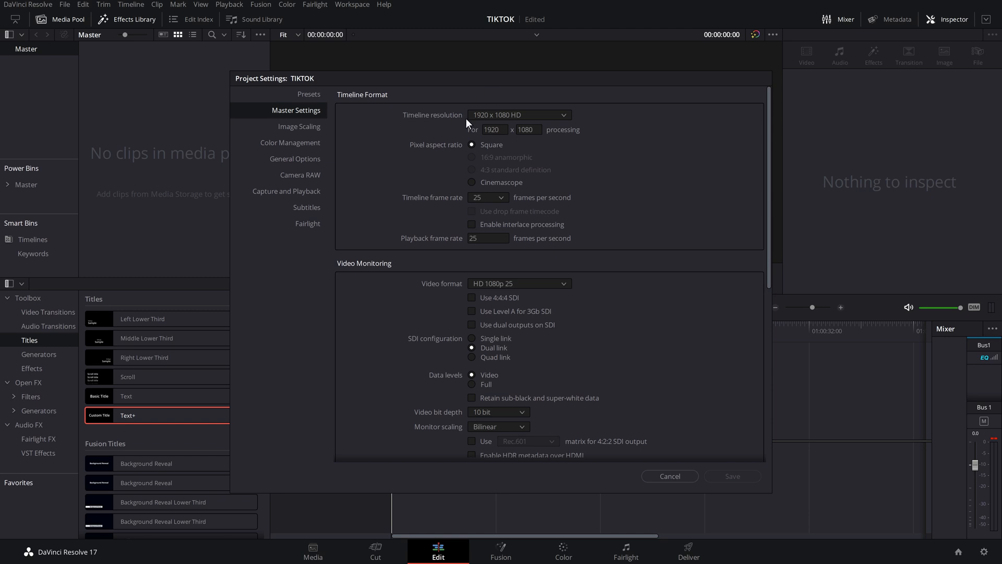
pyautogui.moveTo(512, 121)
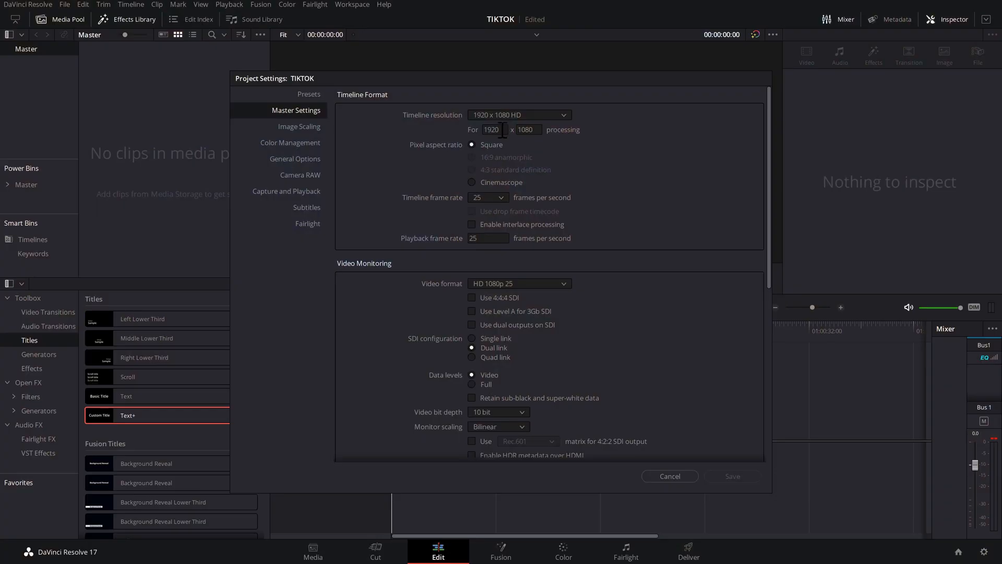
pyautogui.moveTo(511, 132)
pyautogui.write('1080')
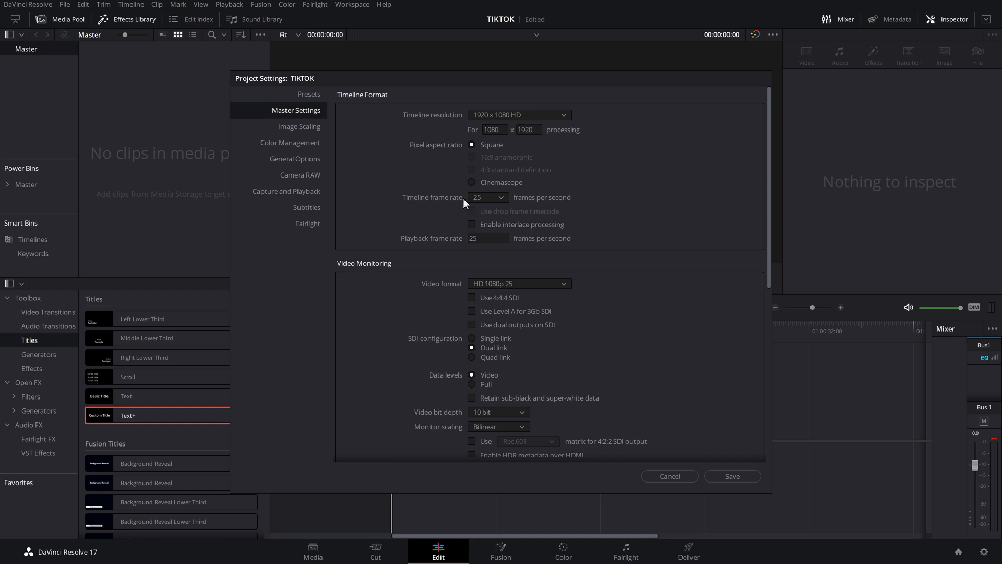
pyautogui.moveTo(298, 135)
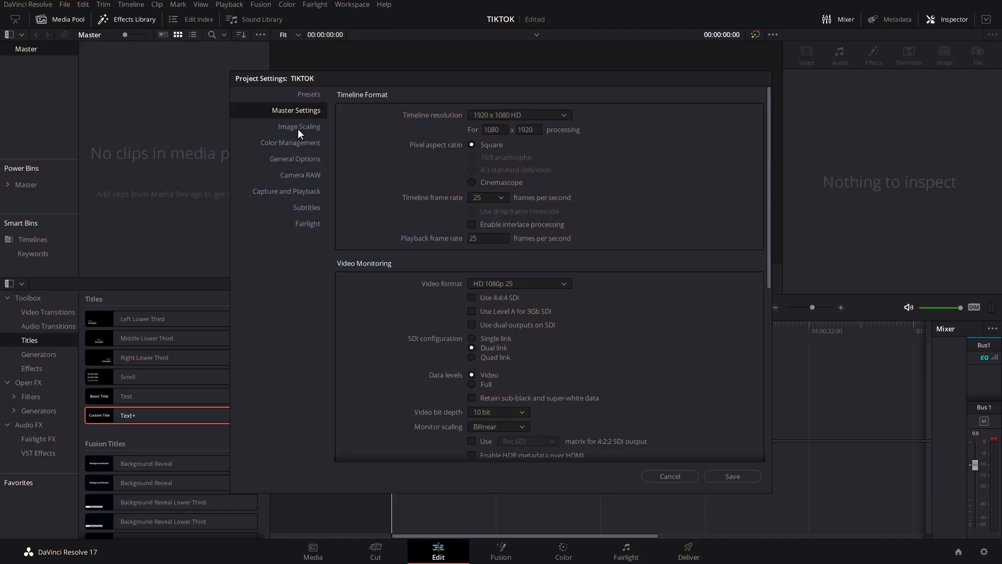
# In Image Scaling, set mismatched resolution files to Scale full frame with crop.
pyautogui.click(299, 126)
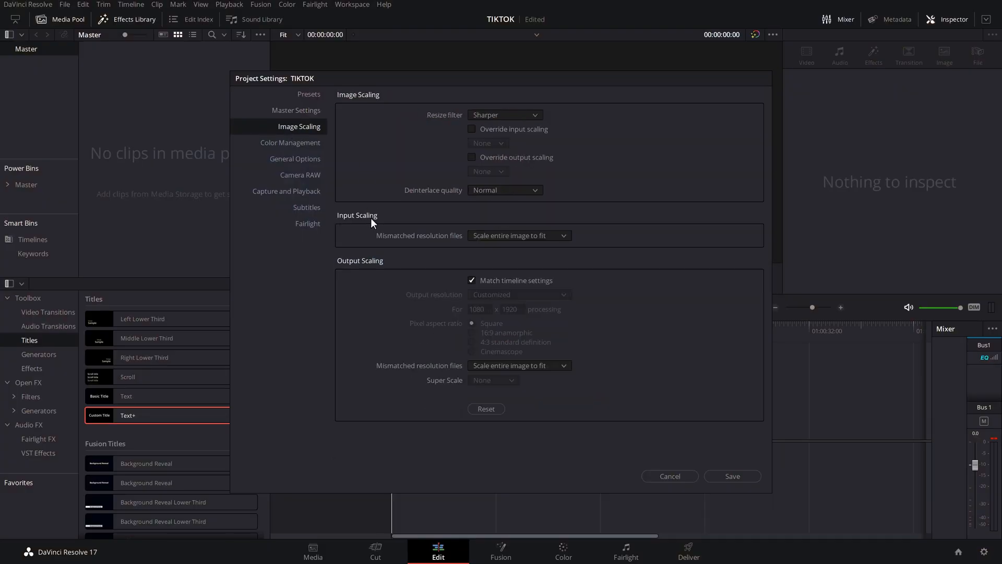
pyautogui.moveTo(421, 244)
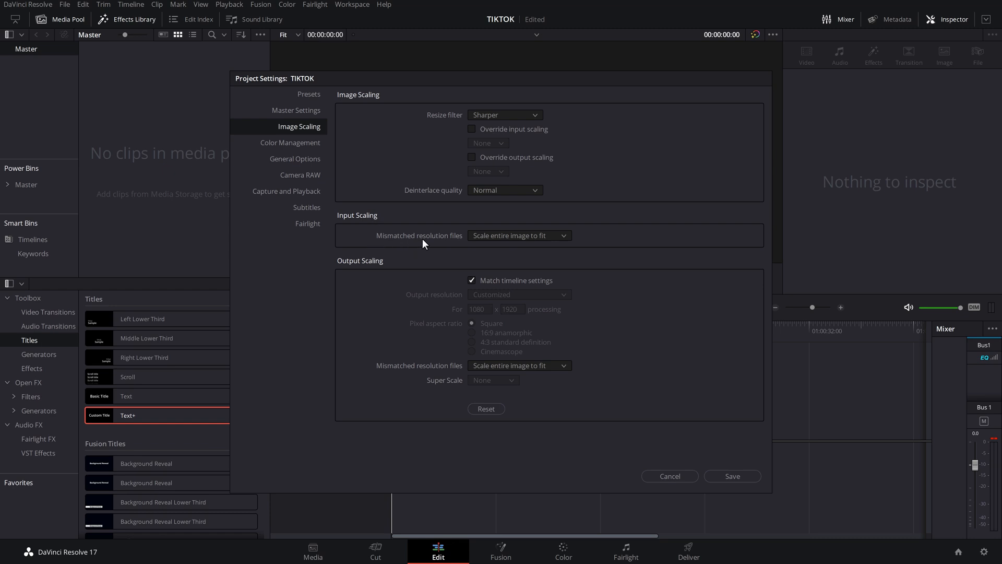
pyautogui.moveTo(501, 245)
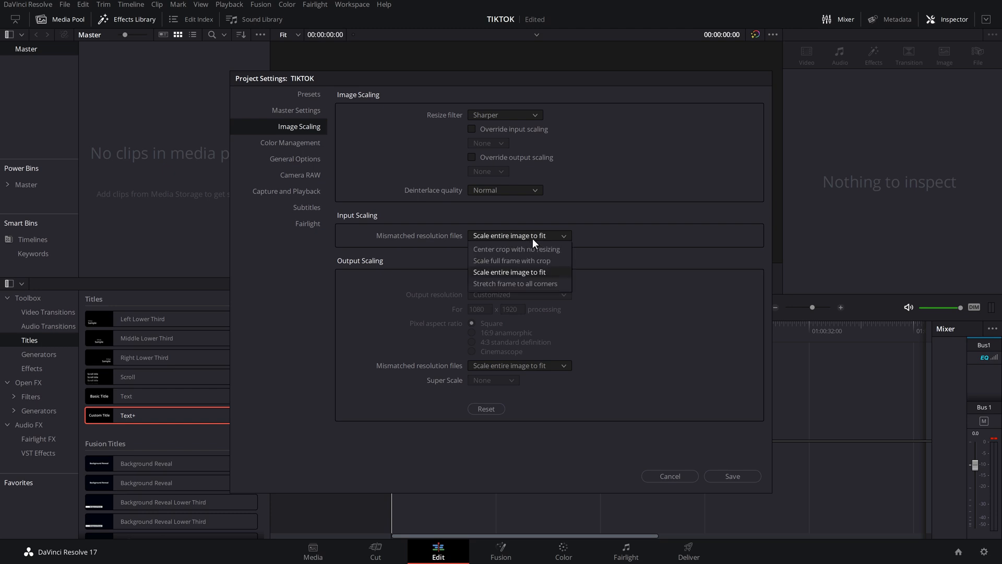
pyautogui.moveTo(512, 261)
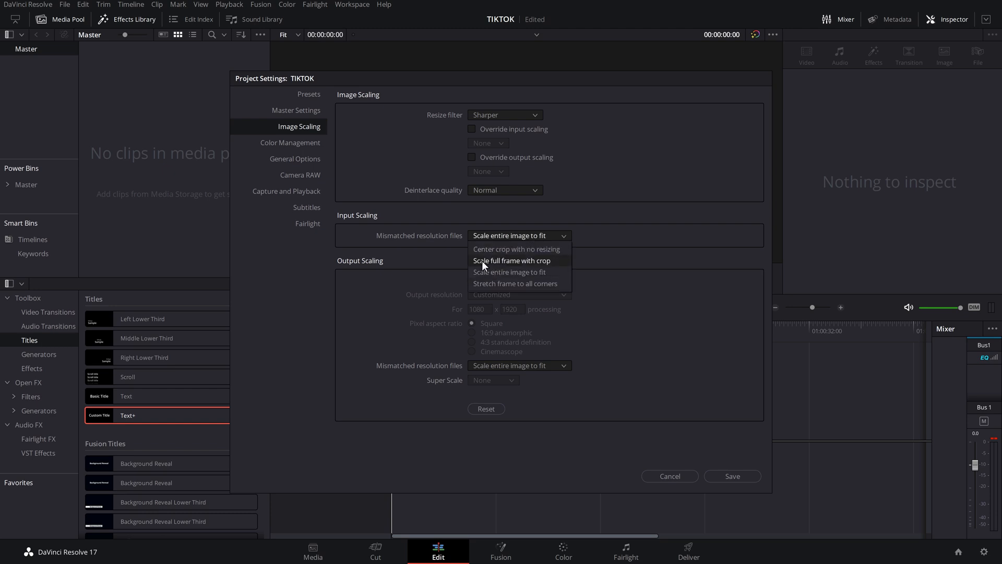
pyautogui.click(512, 260)
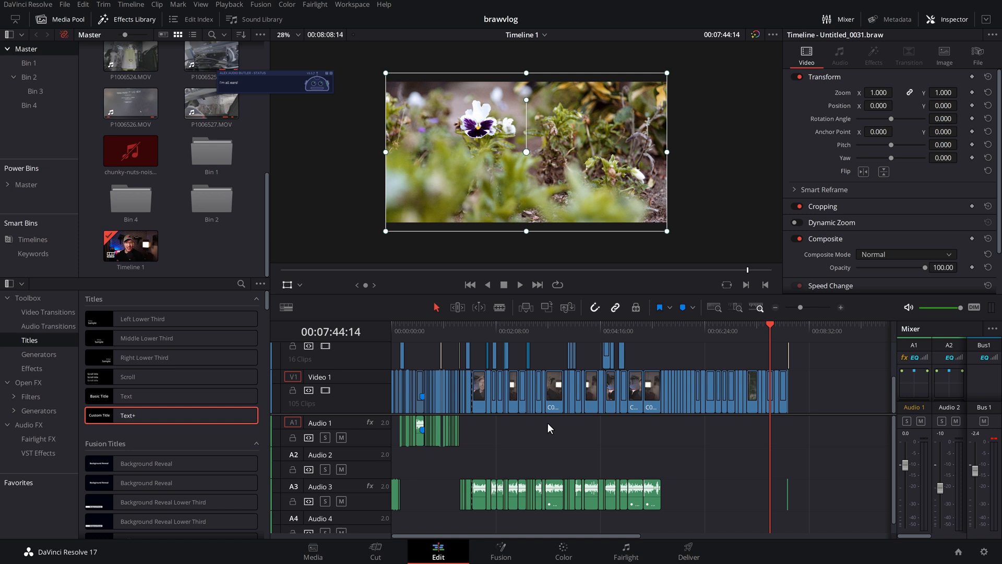
pyautogui.moveTo(987, 555)
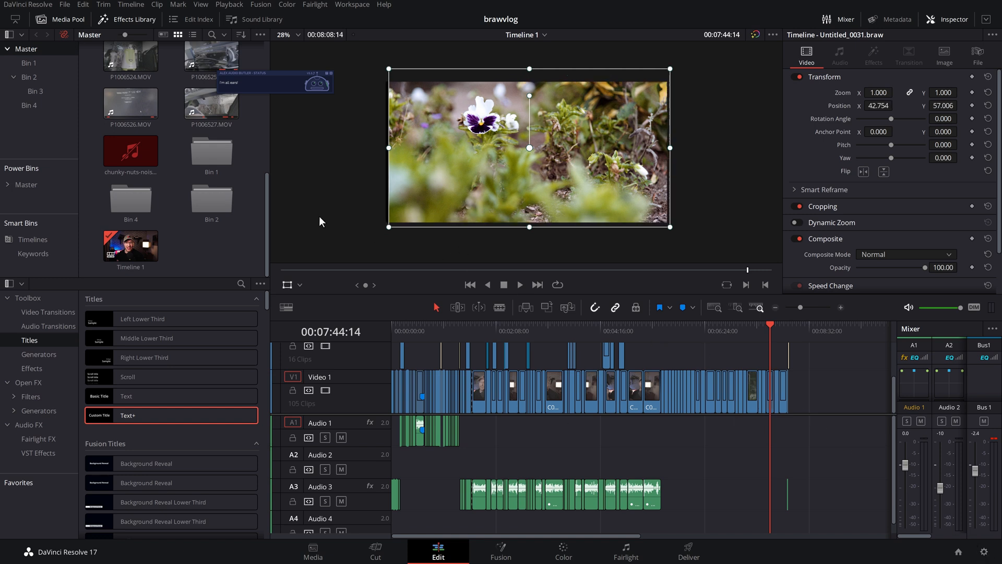
# Show the File menu commands to start a new timeline.
pyautogui.click(64, 4)
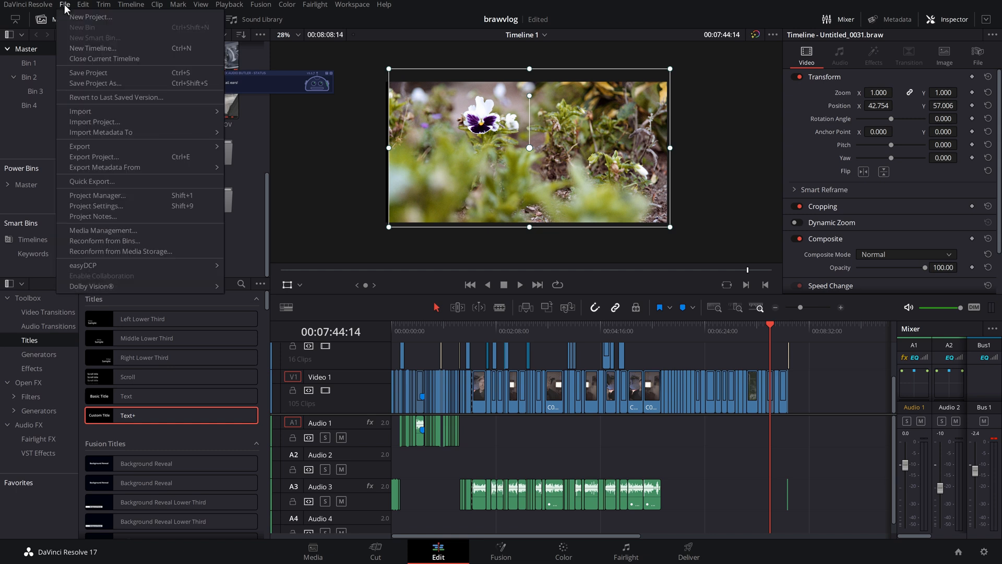
pyautogui.moveTo(125, 49)
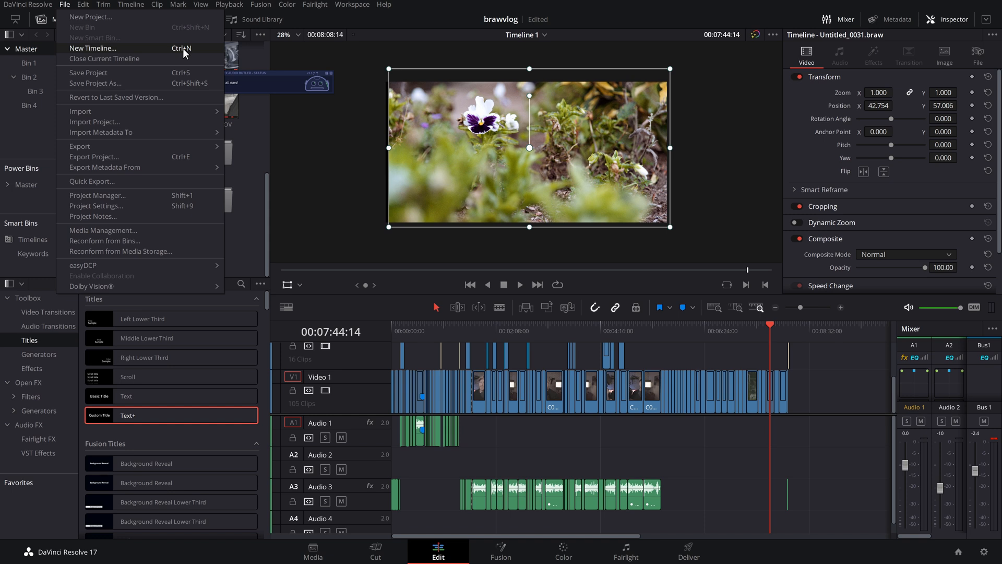
# Create a timeline named tiktok with its own settings, mismatched footage scaled full frame with crop.
pyautogui.click(93, 48)
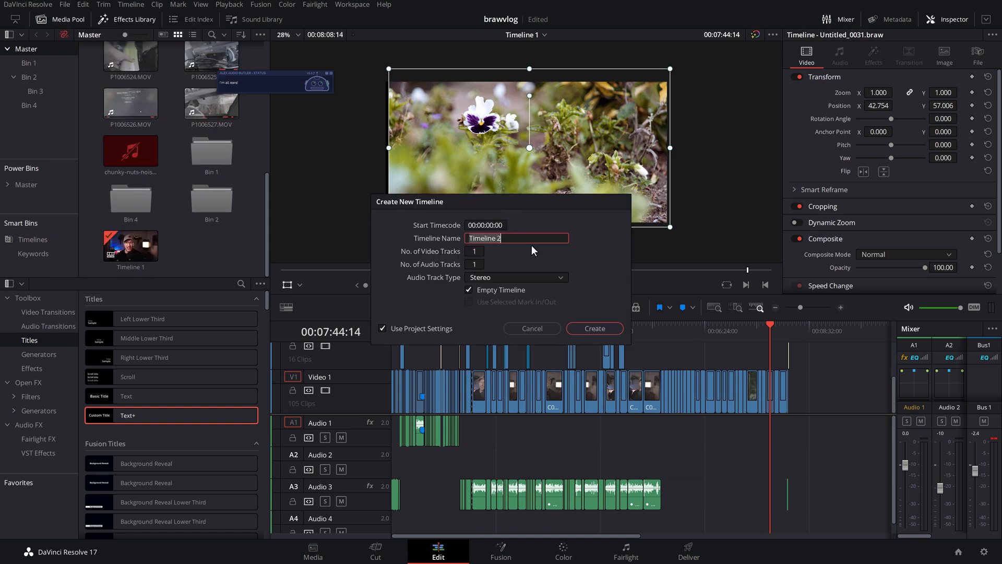
pyautogui.write('tiktok')
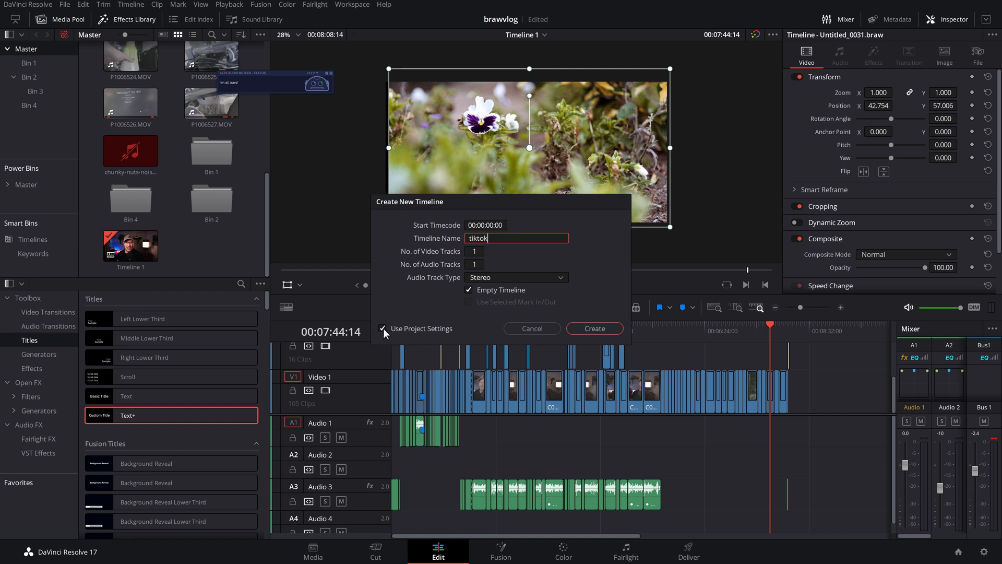
pyautogui.click(383, 329)
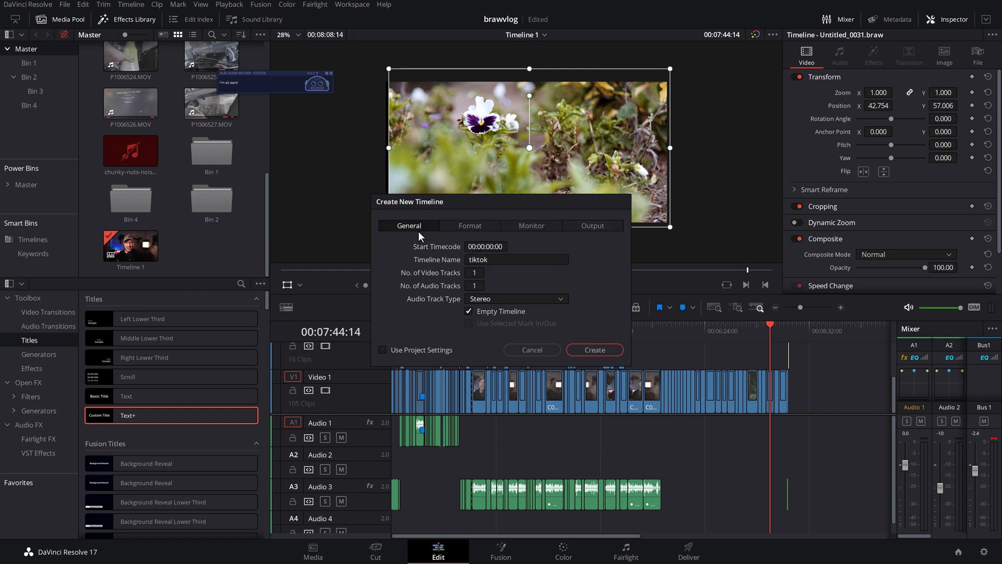
pyautogui.moveTo(459, 281)
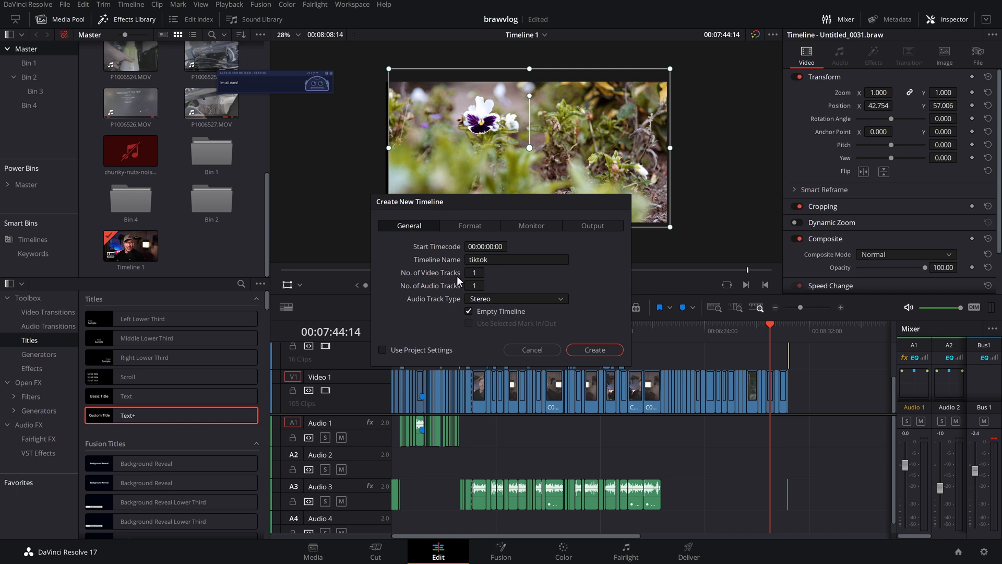
pyautogui.click(470, 226)
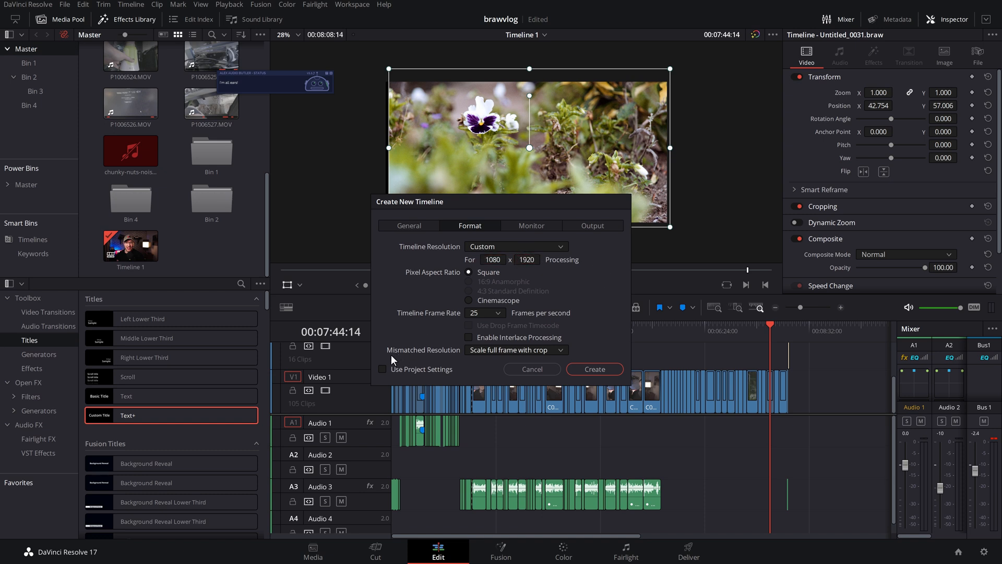
pyautogui.moveTo(476, 241)
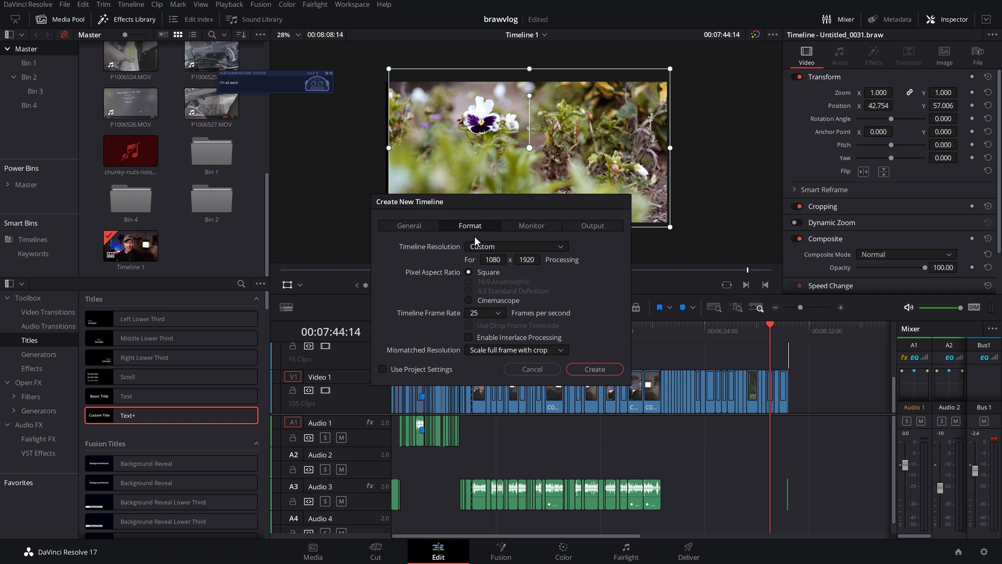
pyautogui.click(515, 350)
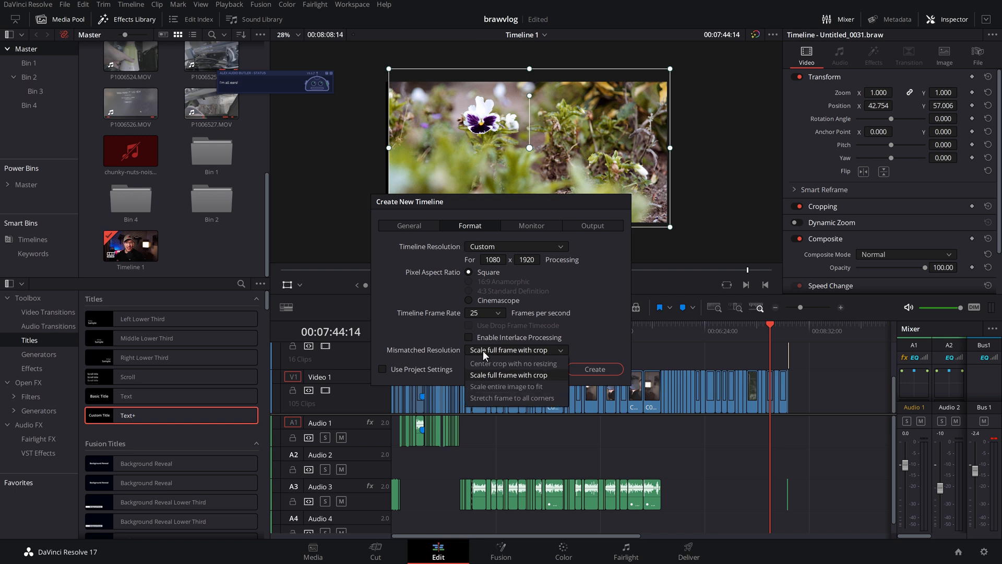
pyautogui.moveTo(509, 381)
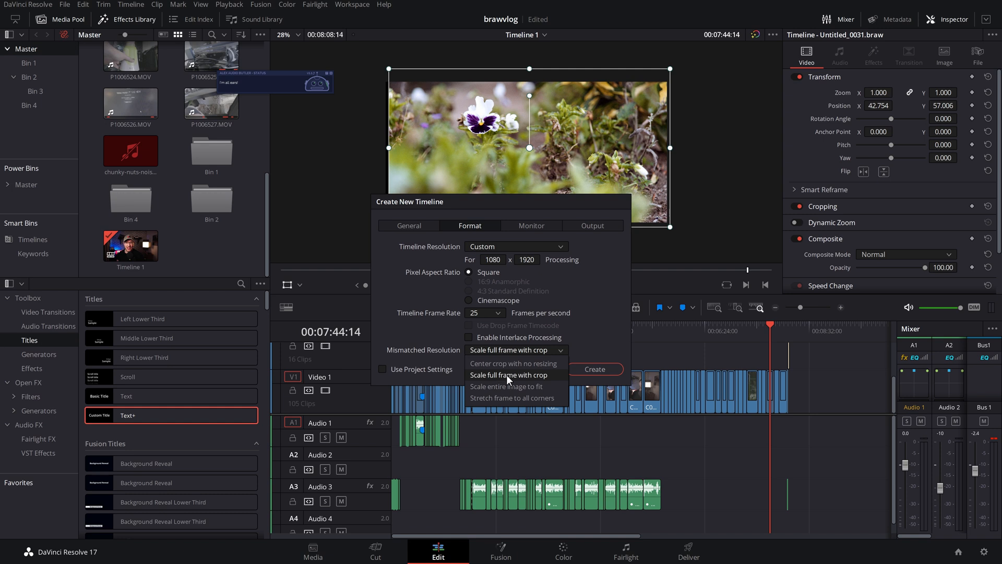
pyautogui.click(509, 375)
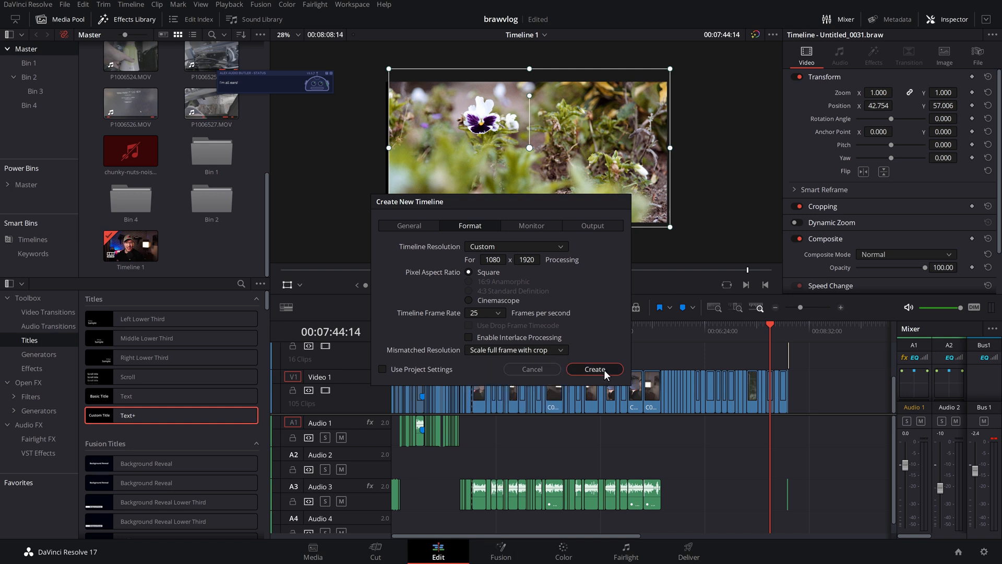
pyautogui.click(594, 368)
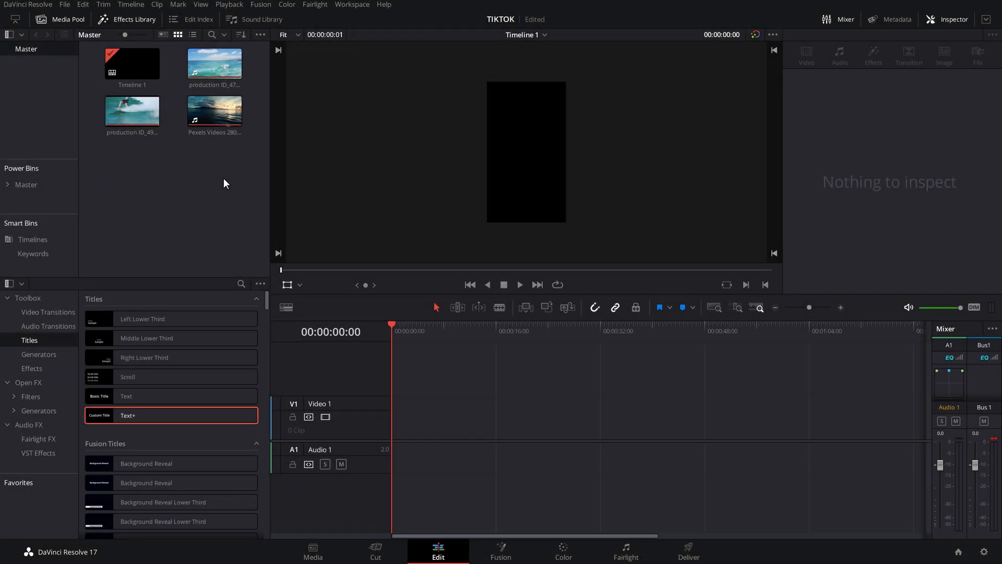
pyautogui.moveTo(195, 214)
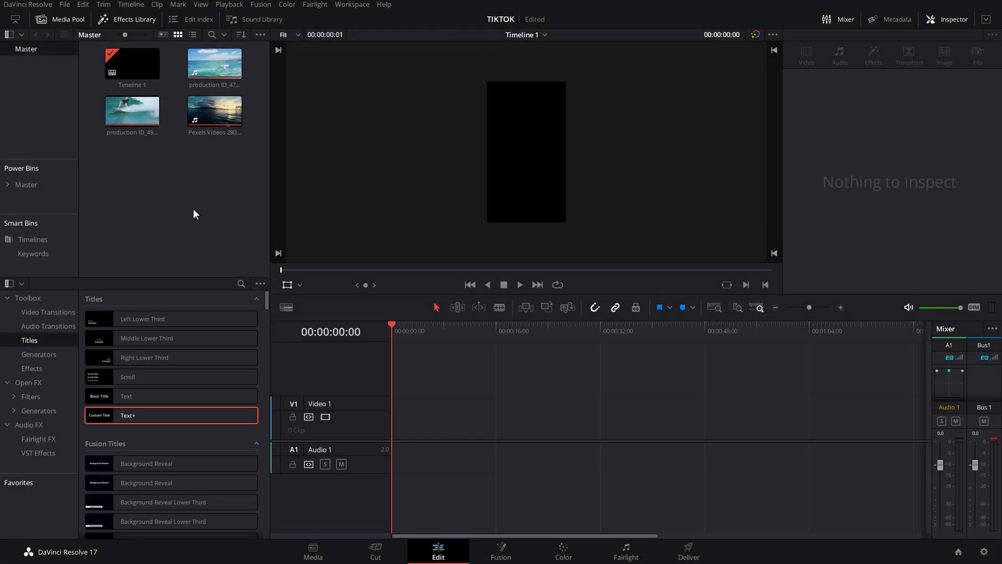
pyautogui.moveTo(197, 180)
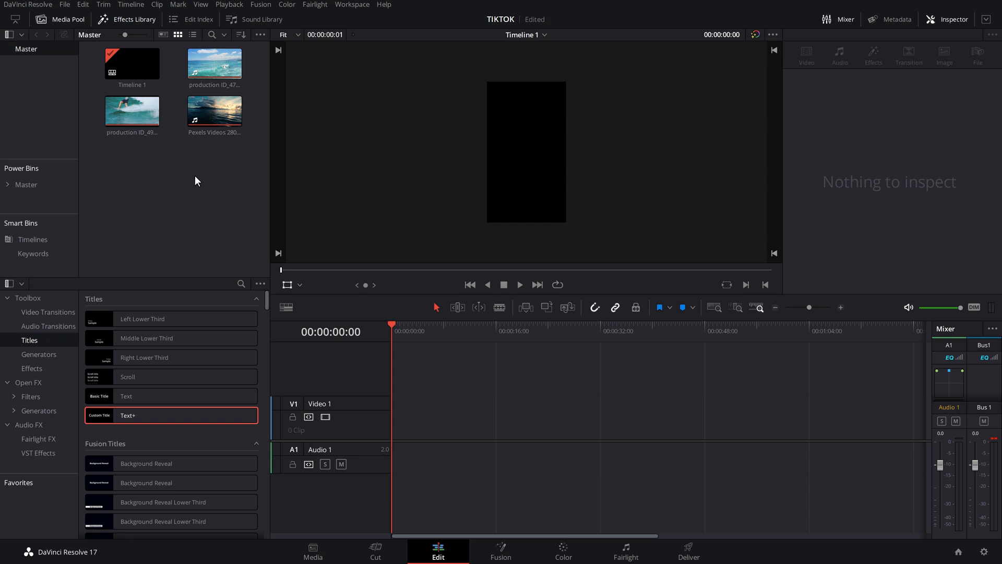
pyautogui.moveTo(506, 209)
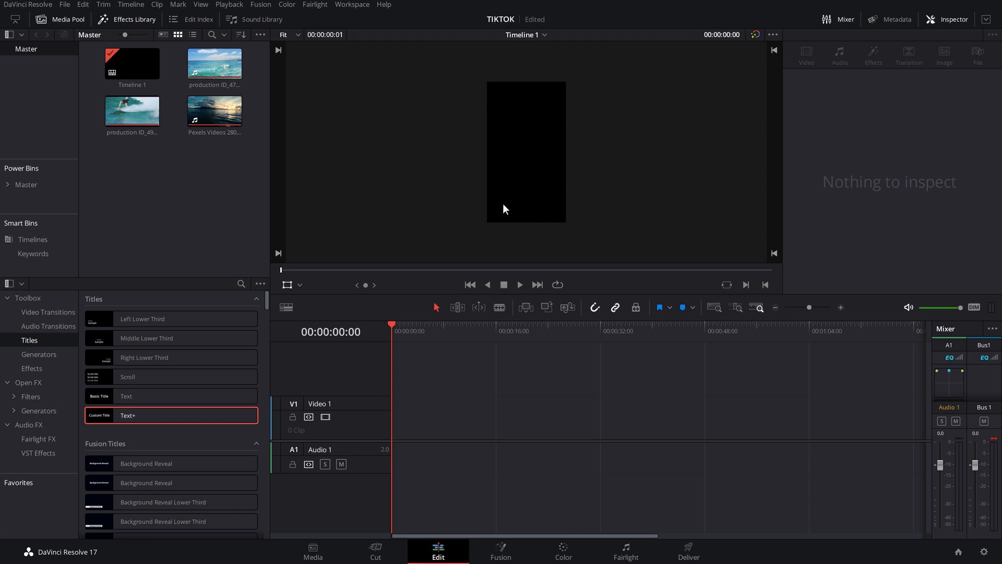
pyautogui.moveTo(535, 109)
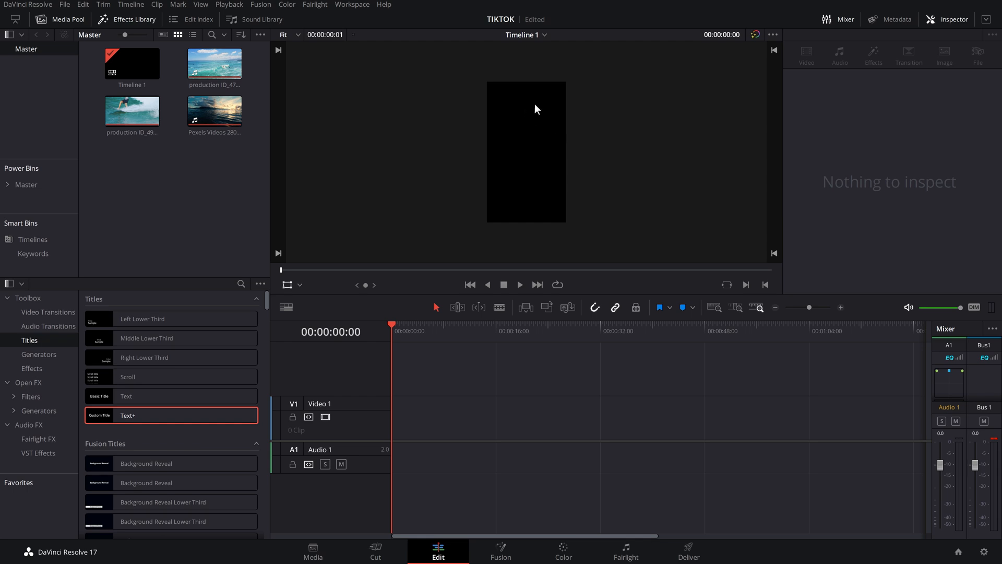
pyautogui.moveTo(315, 186)
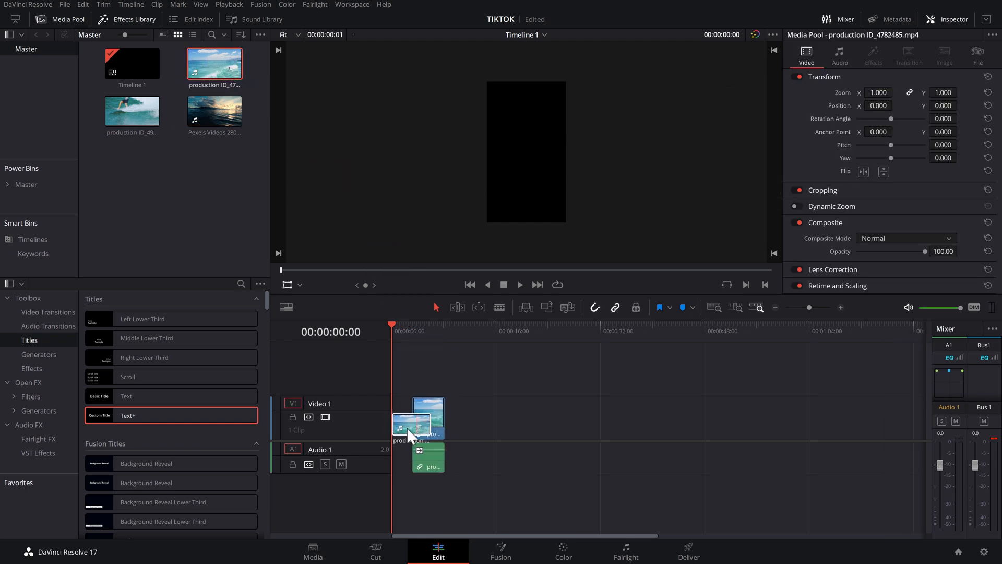
# Select the beach clip in the viewer to adjust its zoom slightly.
pyautogui.click(407, 415)
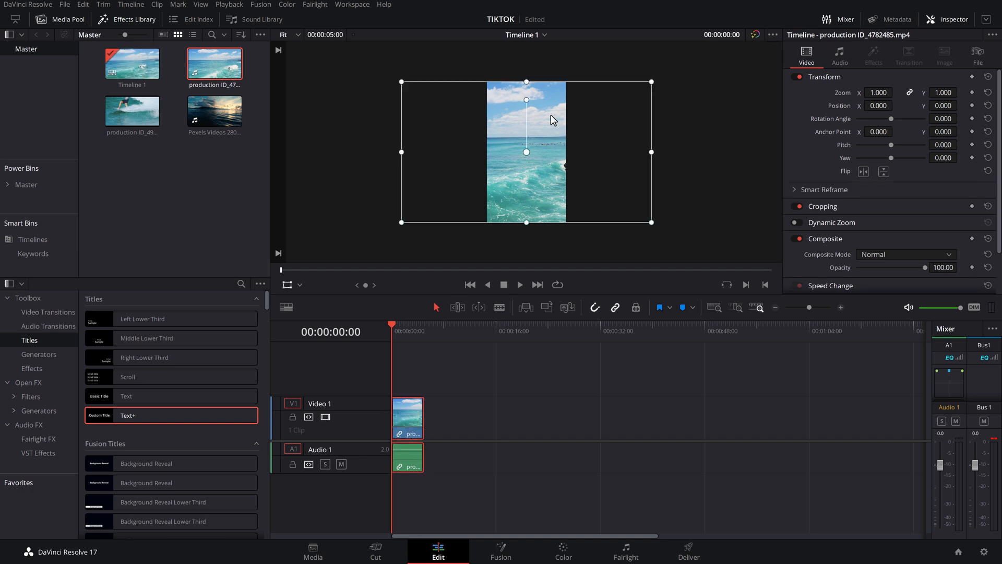
pyautogui.moveTo(577, 226)
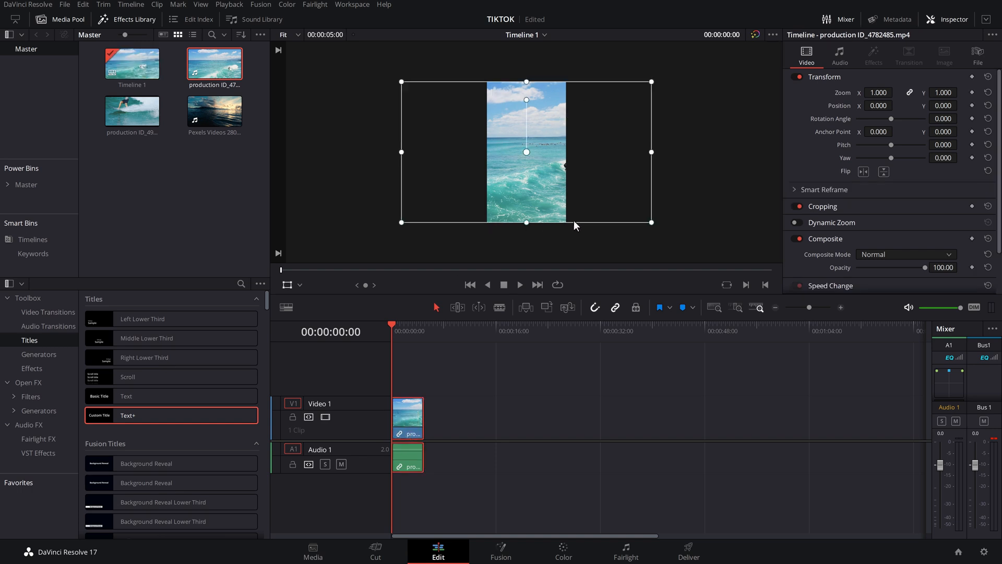
pyautogui.moveTo(479, 128)
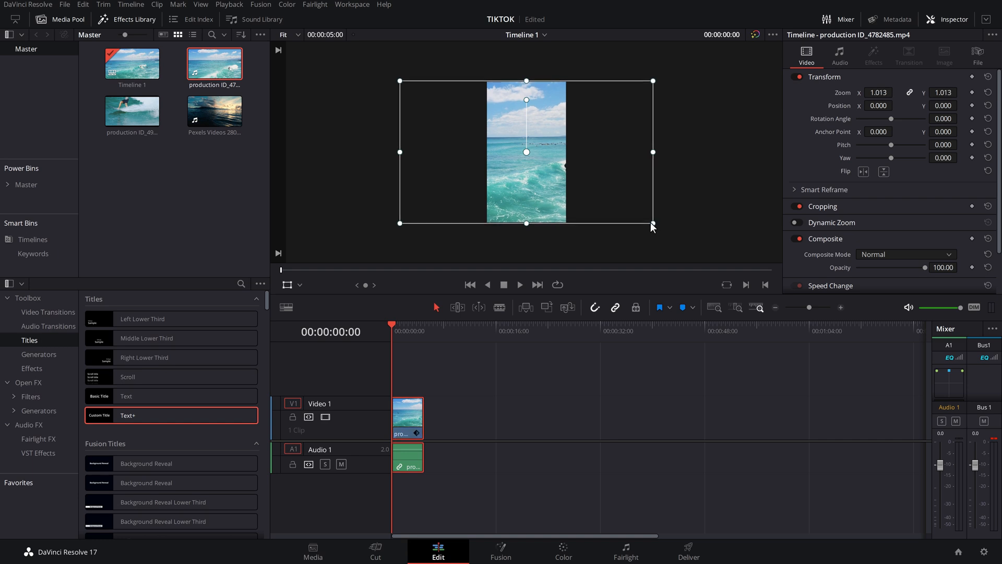
pyautogui.moveTo(523, 194)
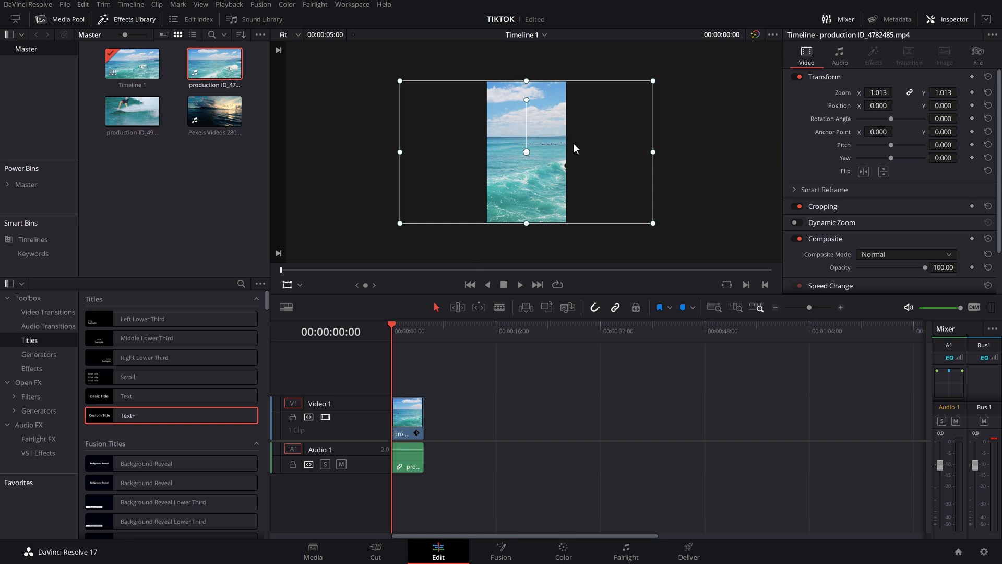
pyautogui.moveTo(574, 127)
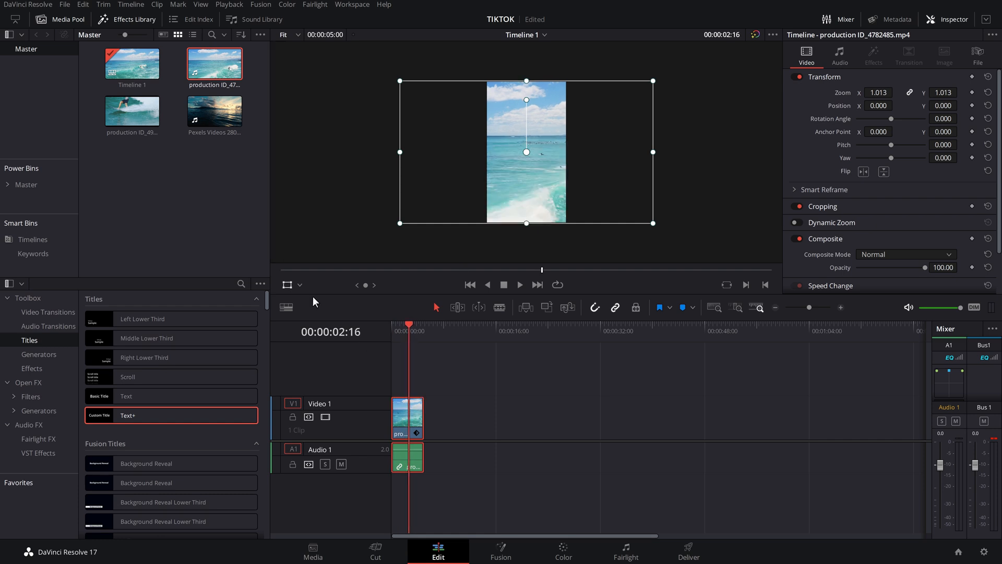
# Enable on-screen Transform controls for the clip and toggle the Inspector off and on.
pyautogui.click(295, 284)
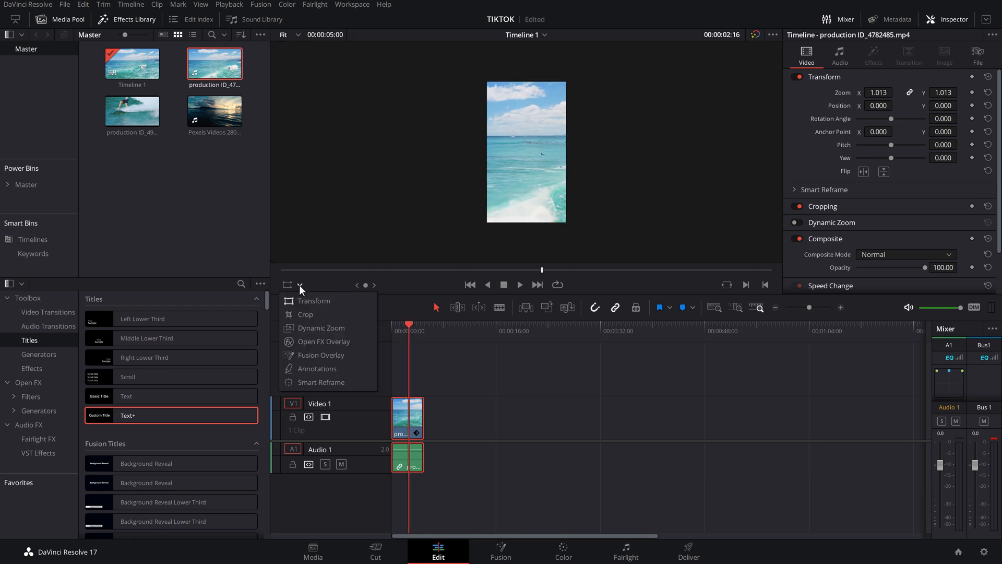
pyautogui.click(315, 301)
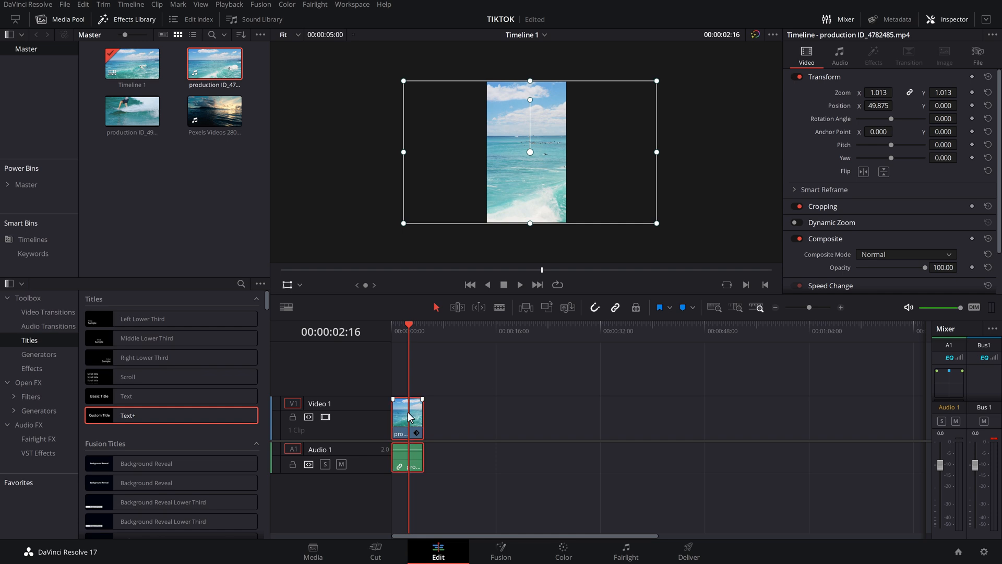
pyautogui.click(949, 19)
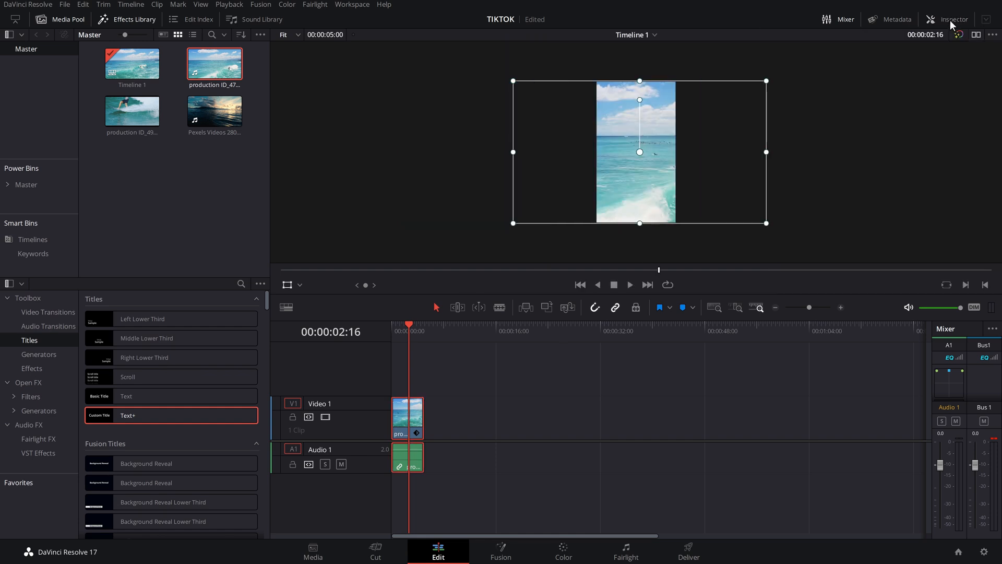
pyautogui.click(953, 19)
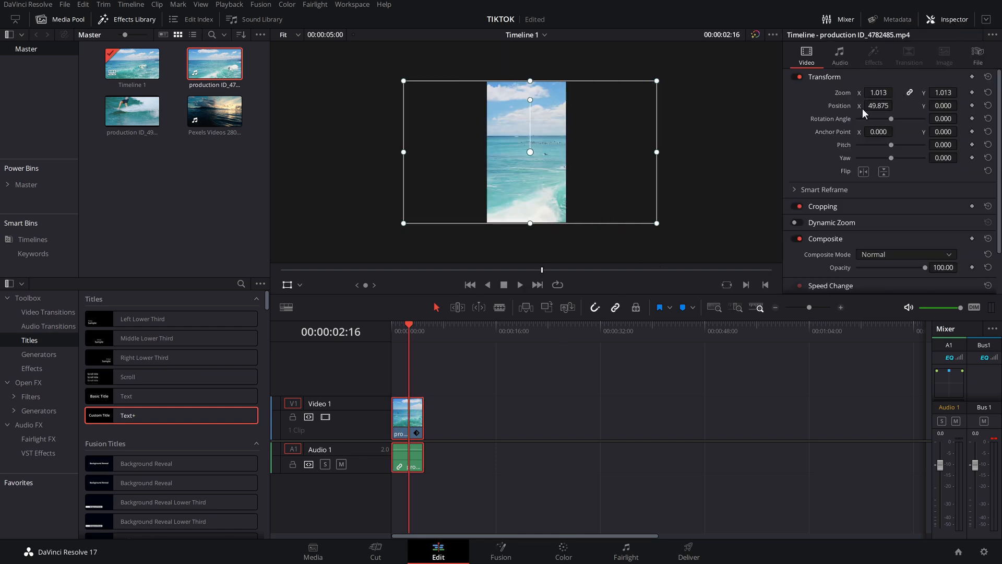
pyautogui.click(895, 105)
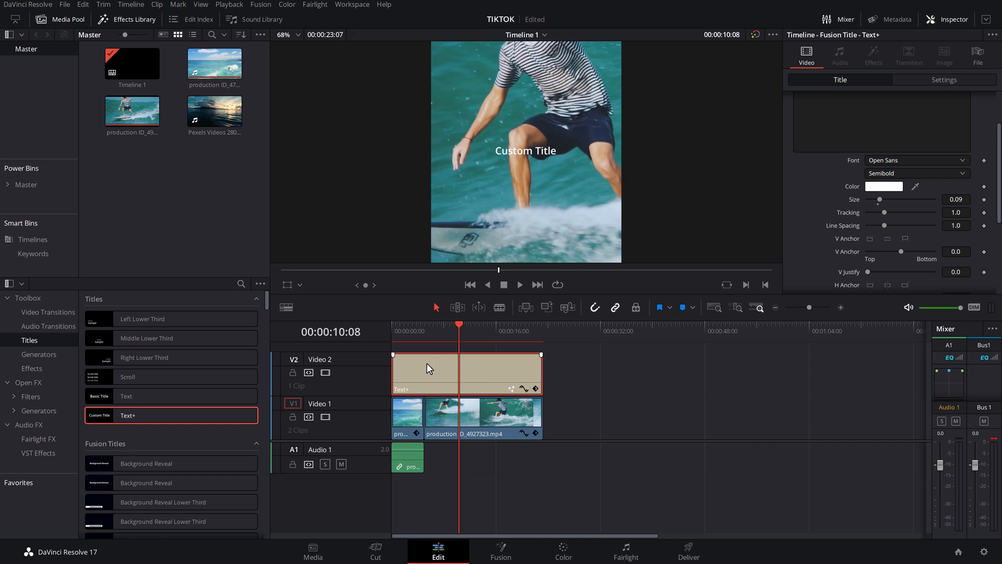
pyautogui.moveTo(503, 378)
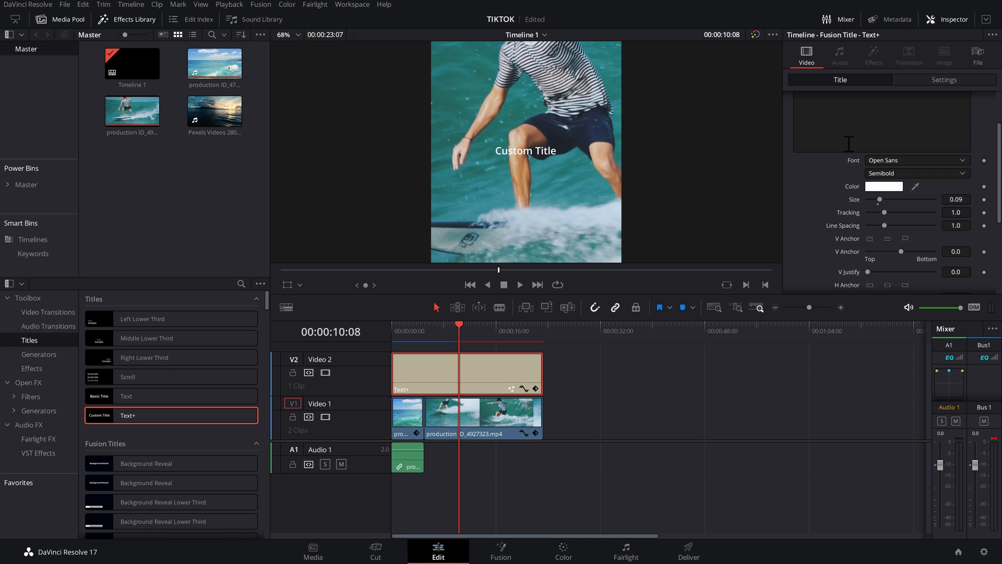
# Replace Custom Title with the two-line message 'MrAlexTech is ready for TikTok'.
pyautogui.click(839, 80)
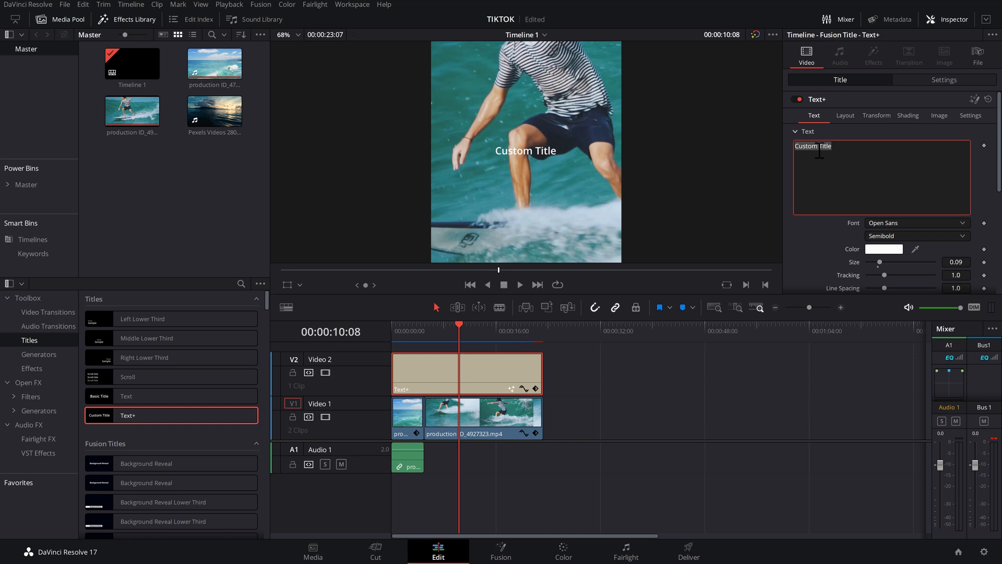
pyautogui.write('MrAlex')
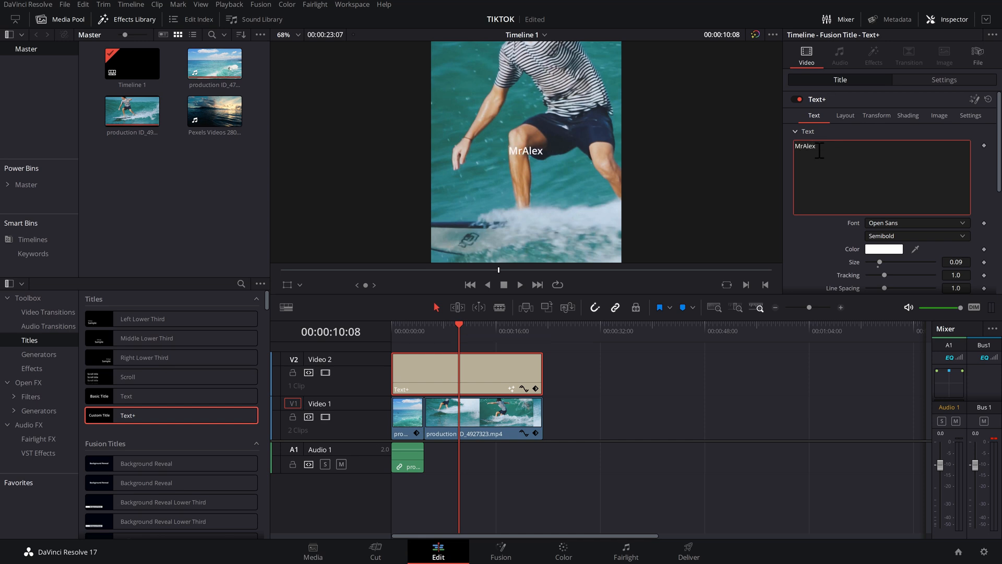
pyautogui.write('Tech')
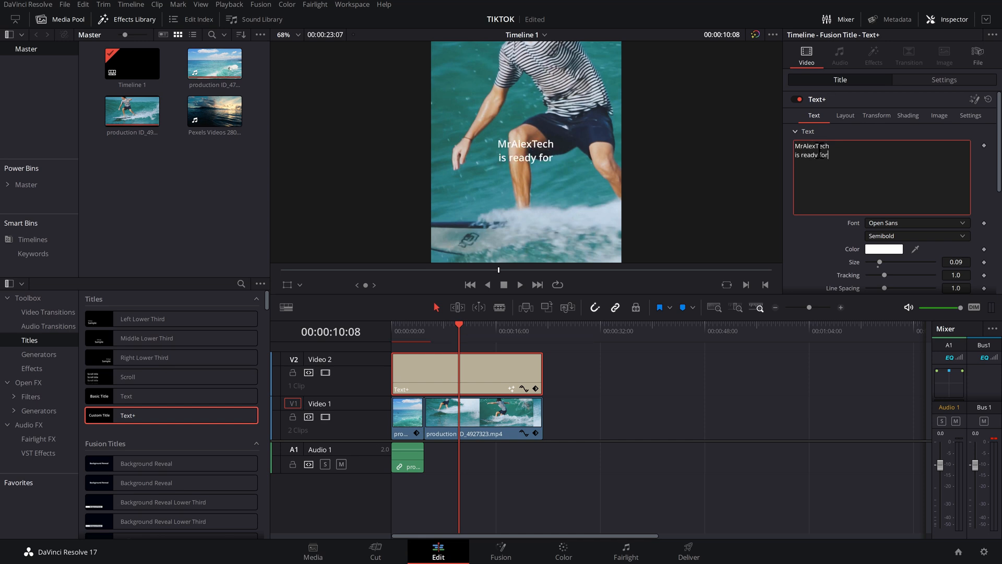
pyautogui.write('TikT')
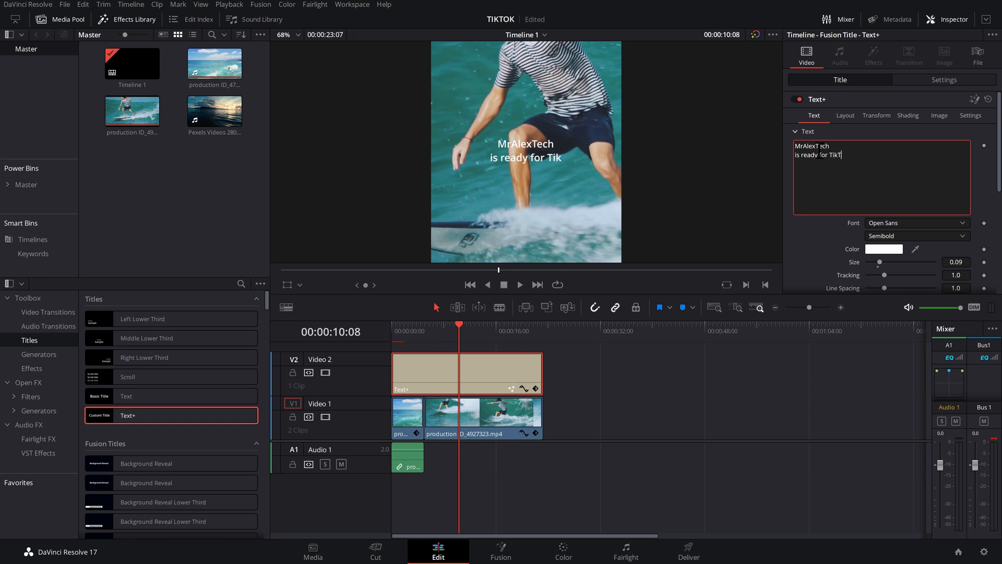
pyautogui.click(916, 207)
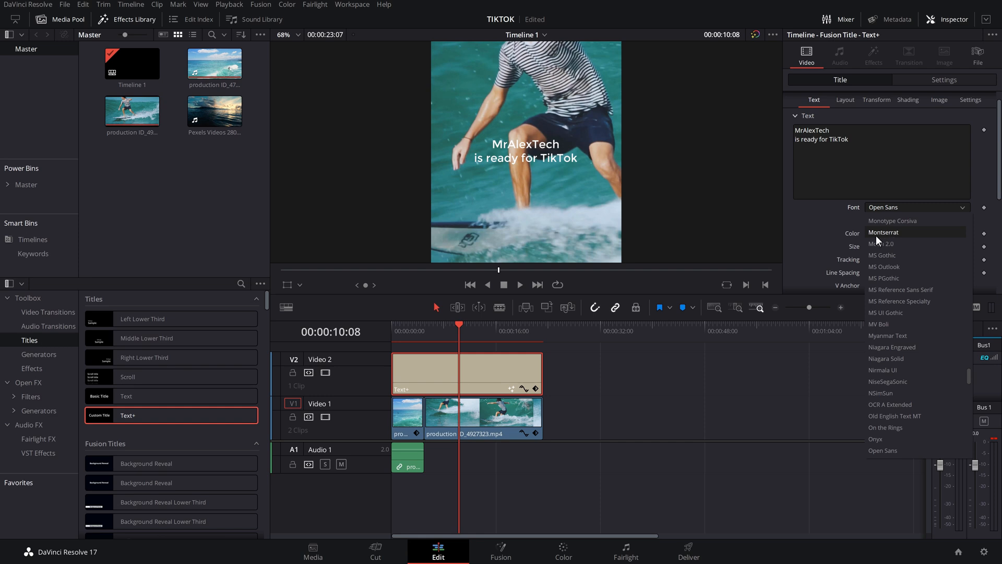
# Set the title's font to Montserrat.
pyautogui.click(885, 232)
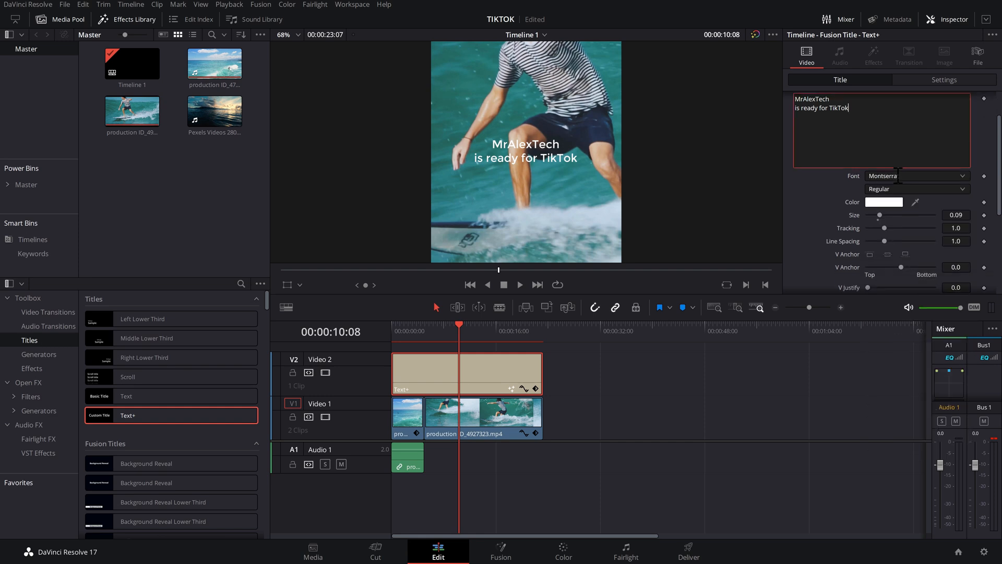
pyautogui.moveTo(901, 223)
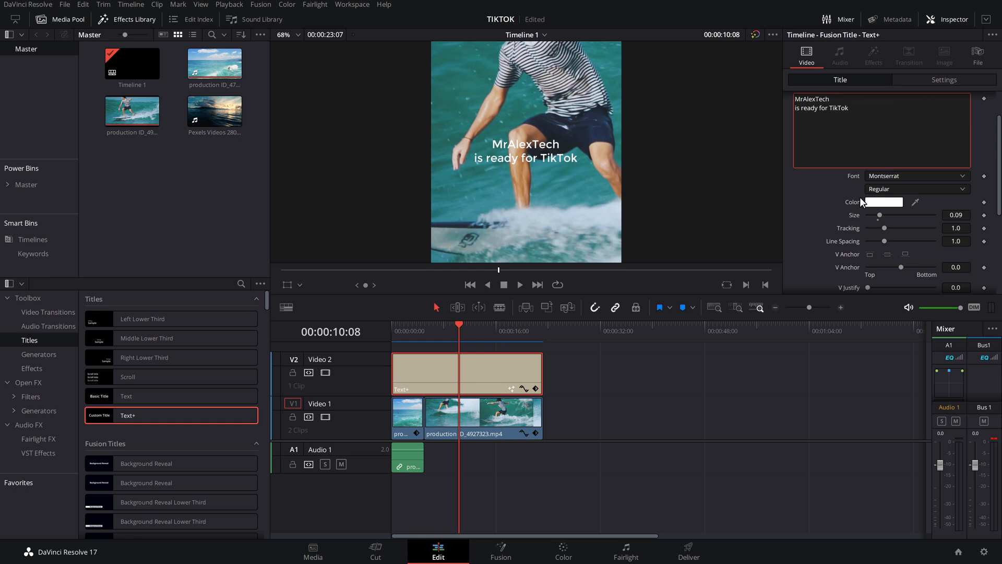
pyautogui.moveTo(856, 204)
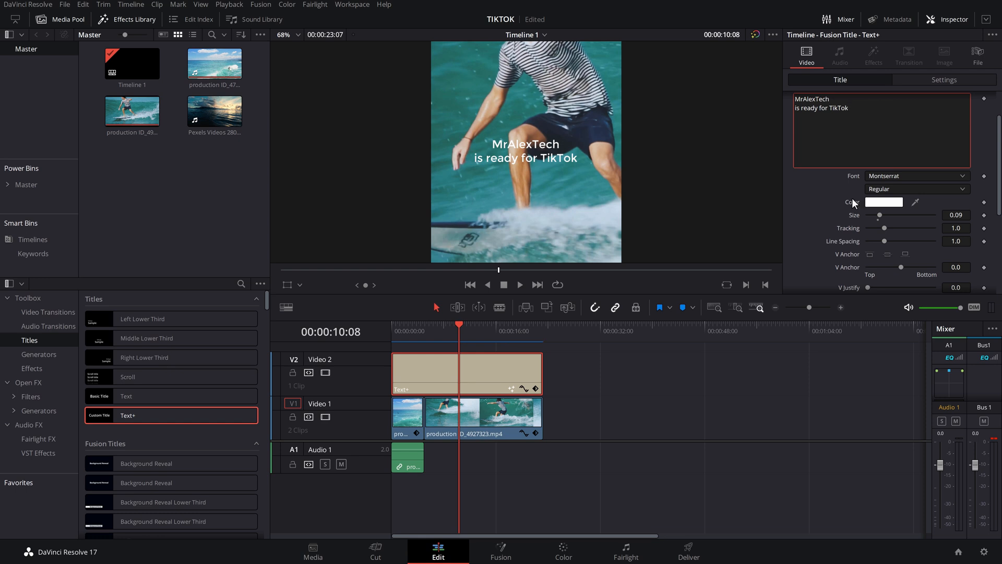
pyautogui.moveTo(873, 249)
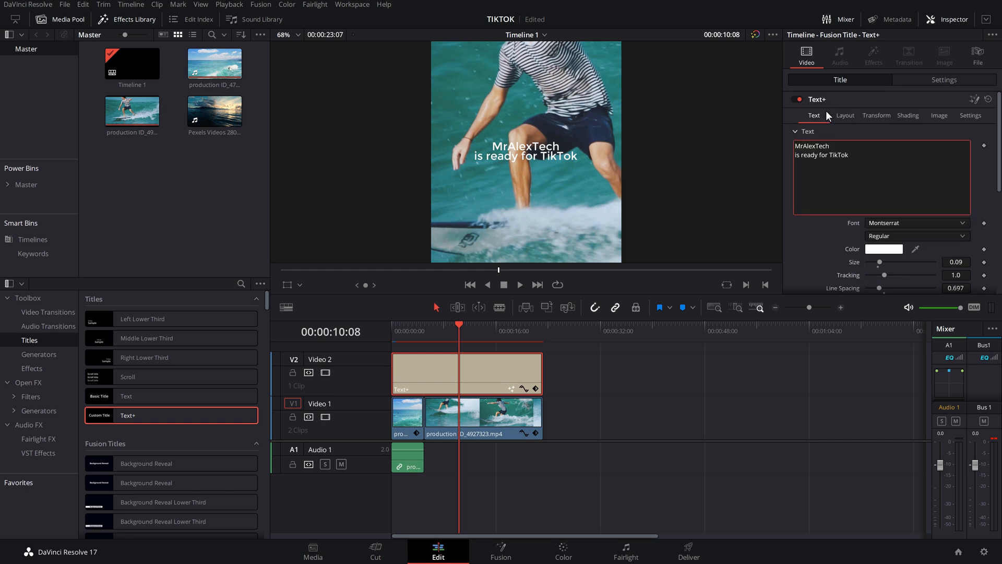
pyautogui.moveTo(966, 119)
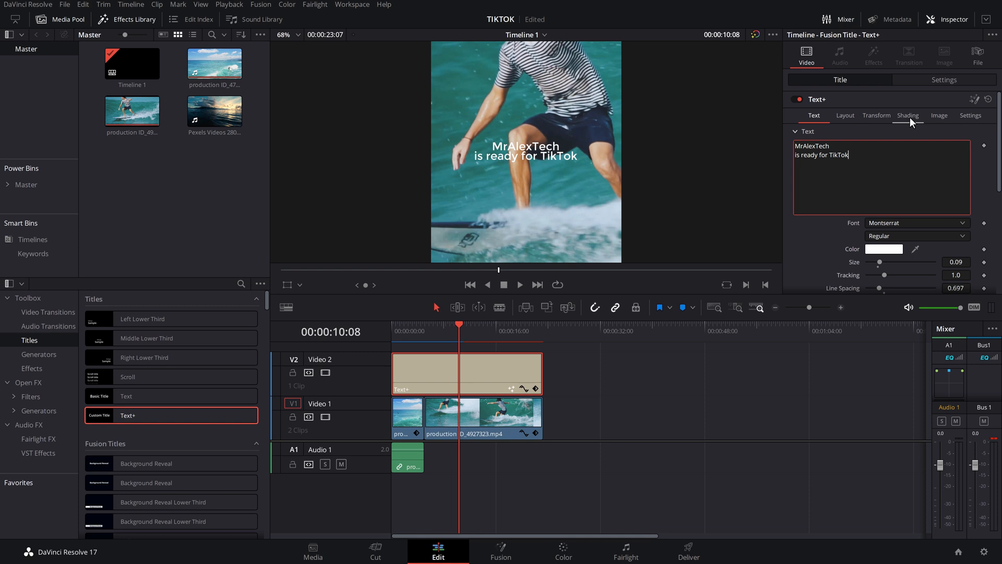
# Enable the Blue Border shading element and make it cover whole lines behind the title.
pyautogui.click(907, 115)
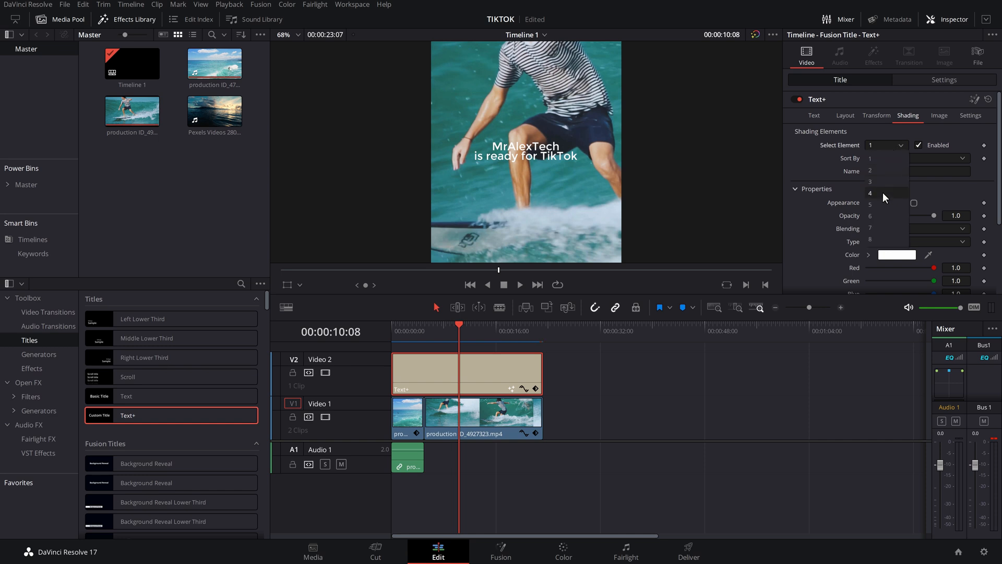
pyautogui.click(884, 193)
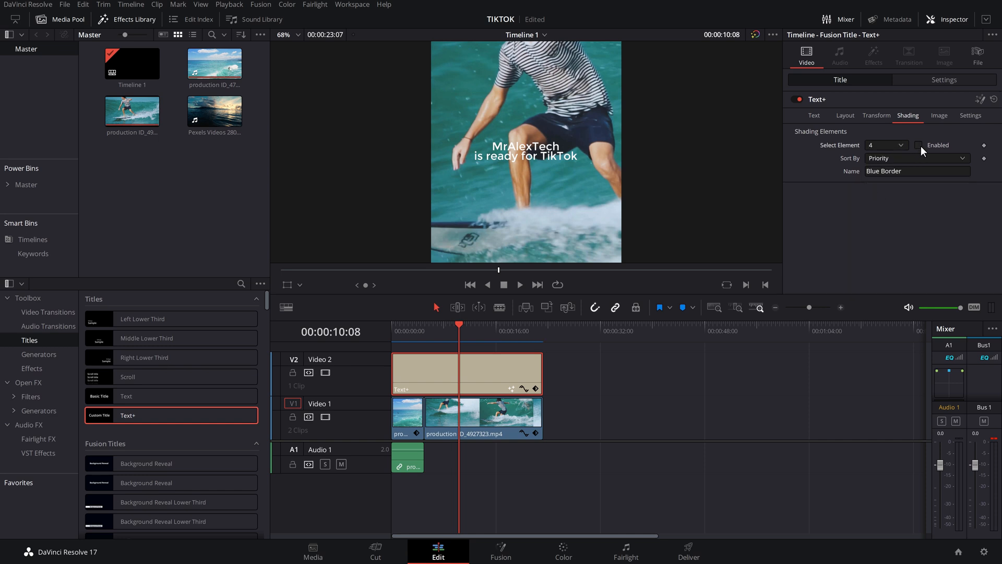
pyautogui.click(919, 145)
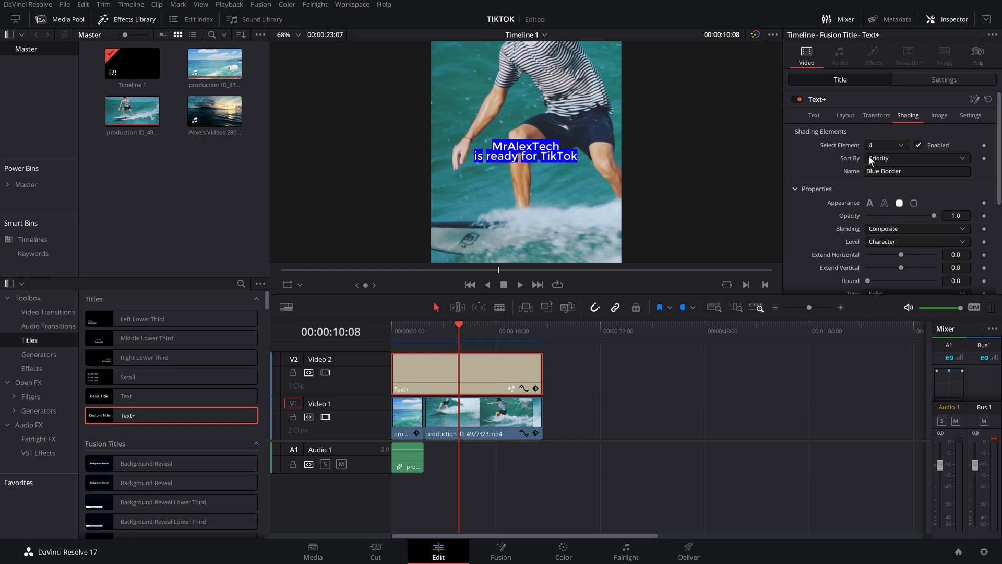
pyautogui.moveTo(575, 166)
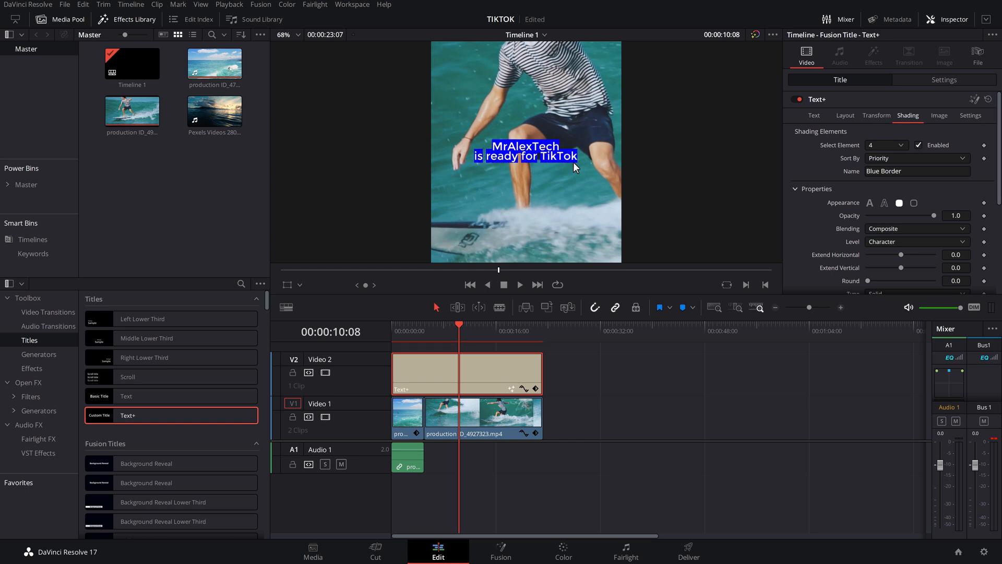
pyautogui.scroll(-3)
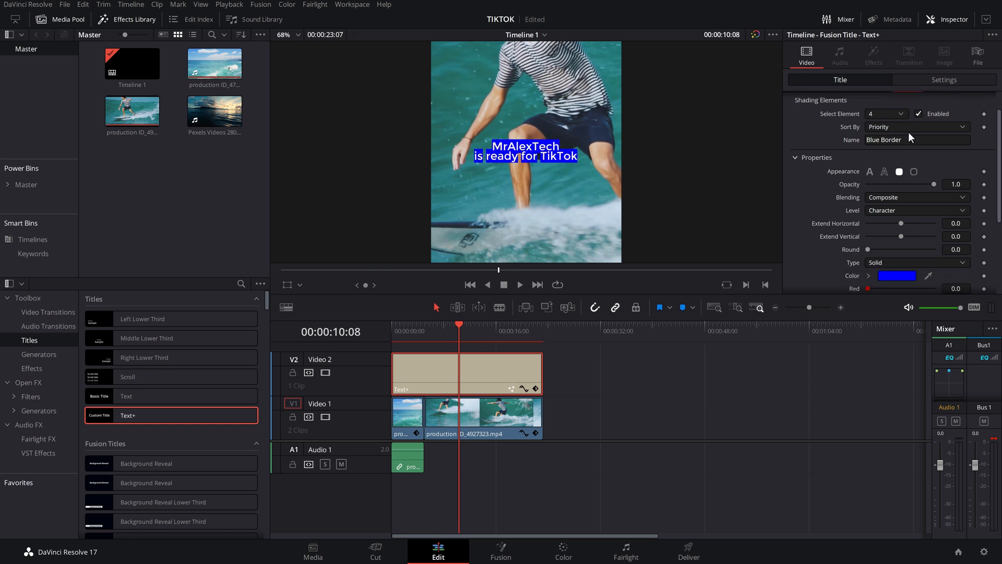
pyautogui.moveTo(876, 215)
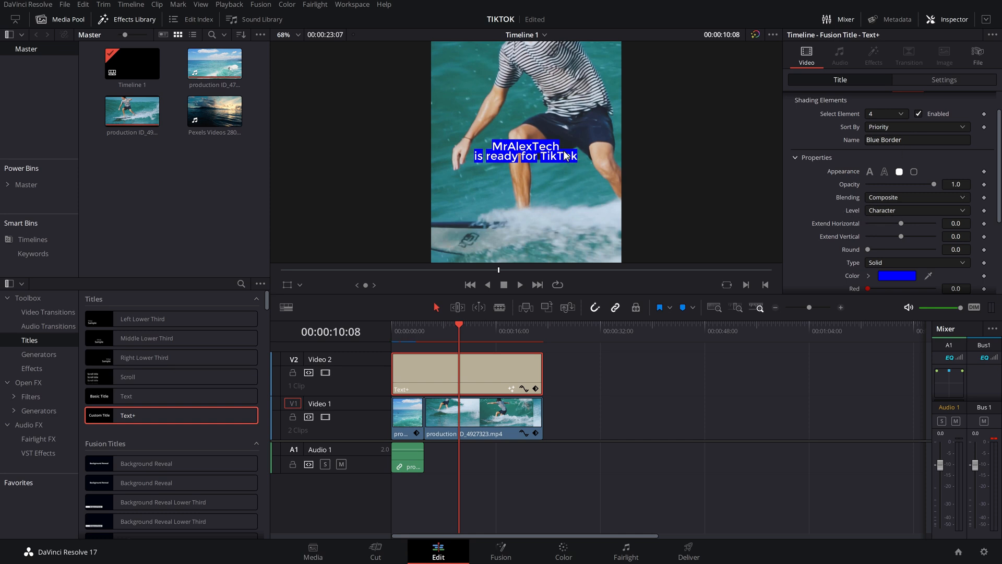
pyautogui.click(915, 210)
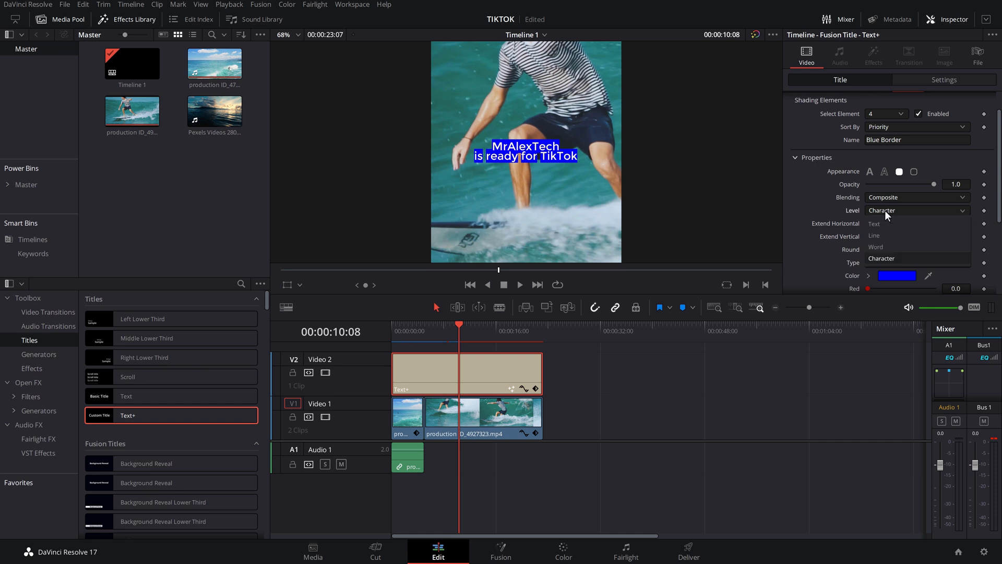
pyautogui.click(874, 235)
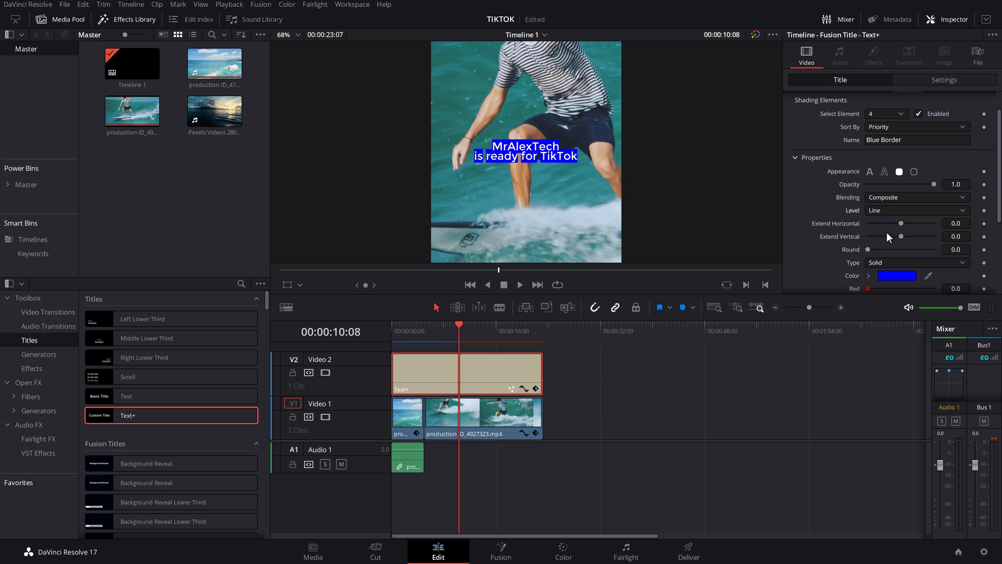
pyautogui.moveTo(476, 163)
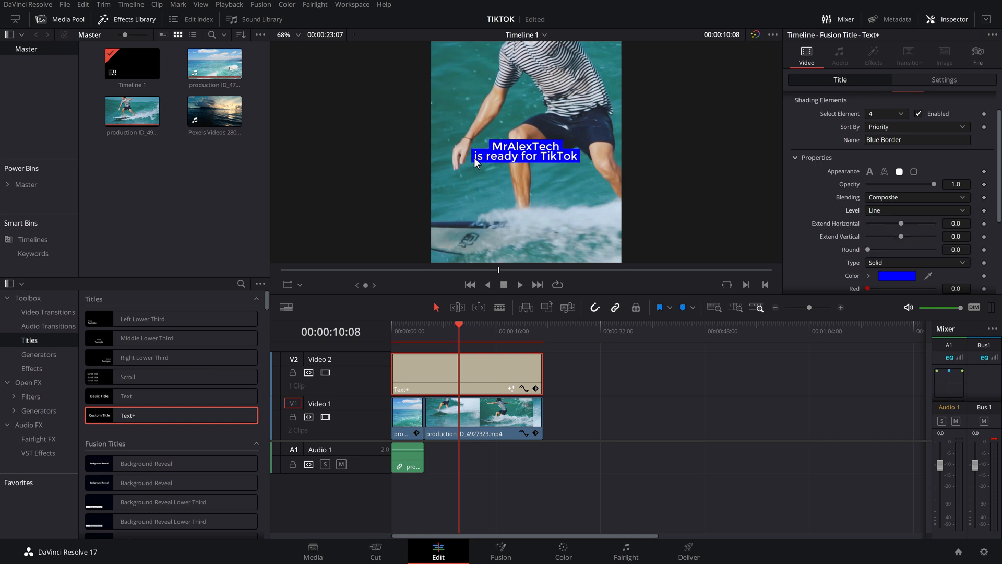
pyautogui.moveTo(613, 172)
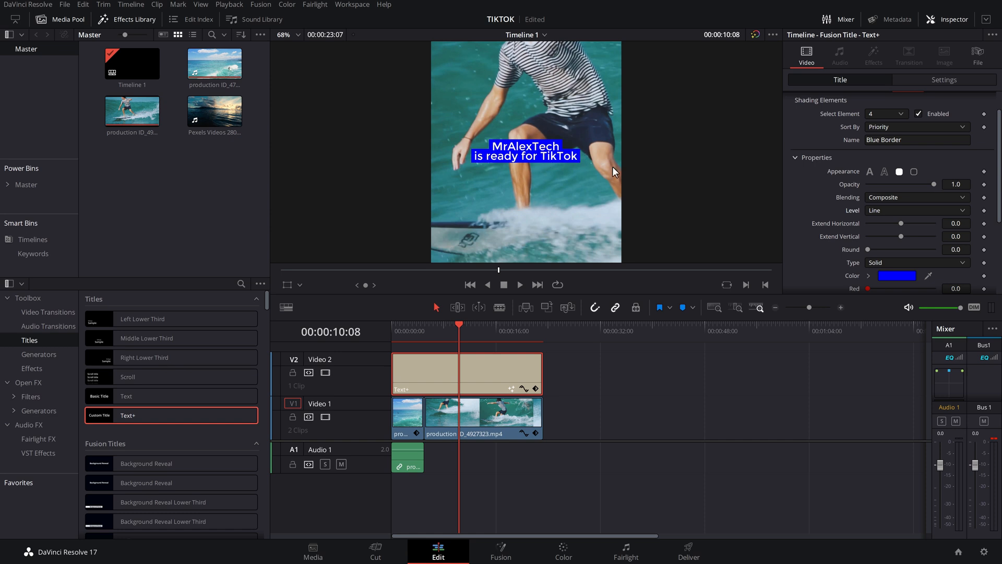
pyautogui.scroll(-3)
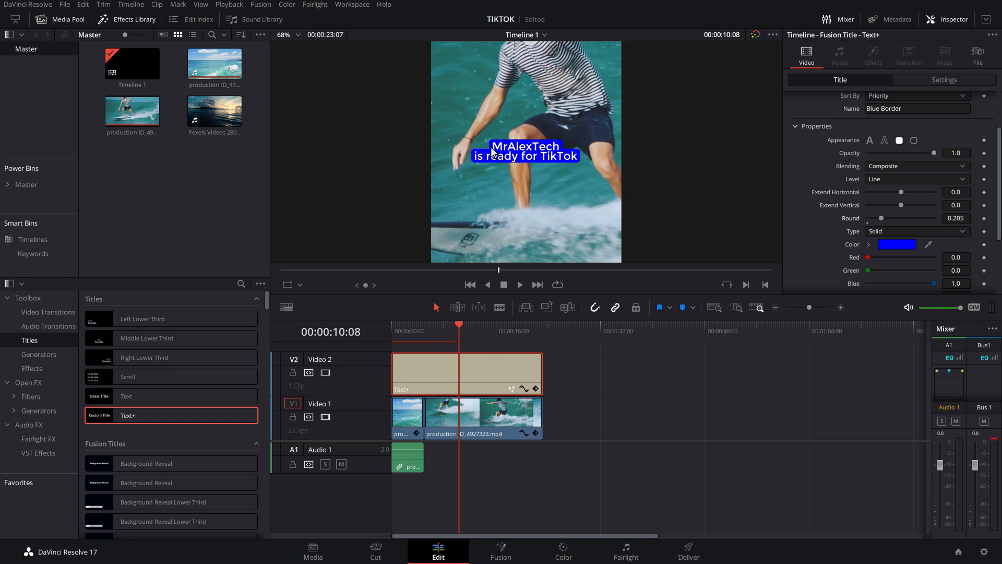
pyautogui.moveTo(492, 155)
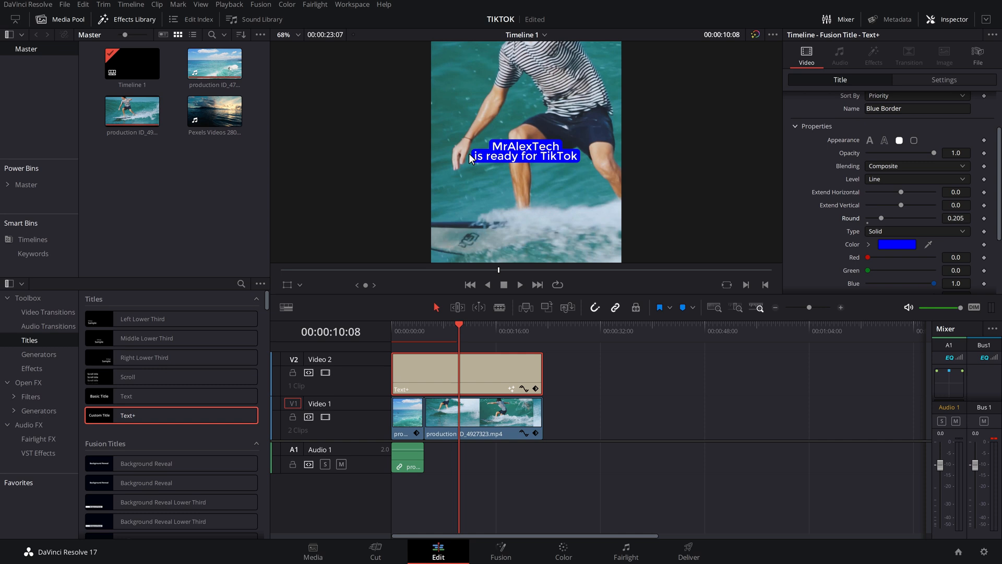
pyautogui.moveTo(563, 150)
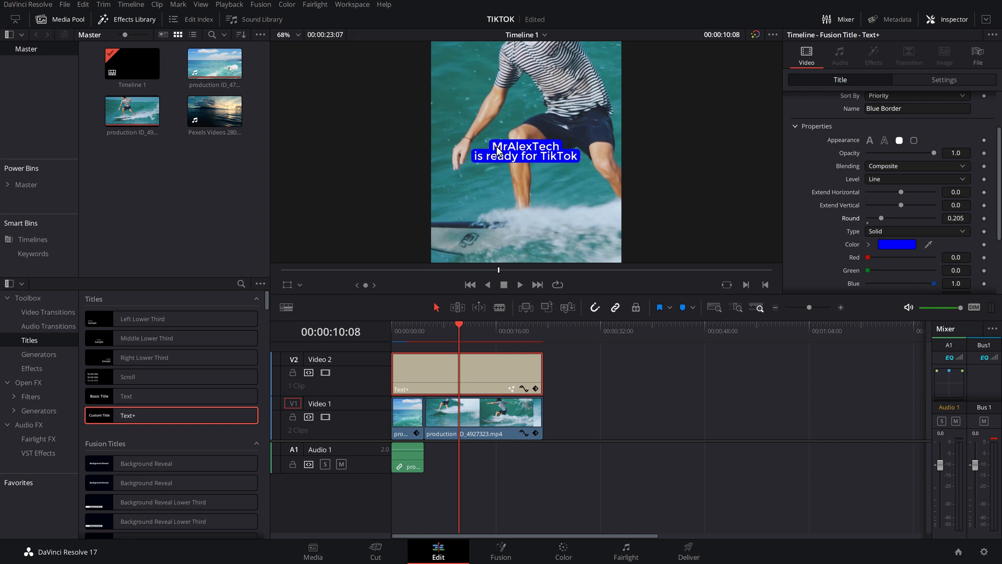
pyautogui.scroll(-3)
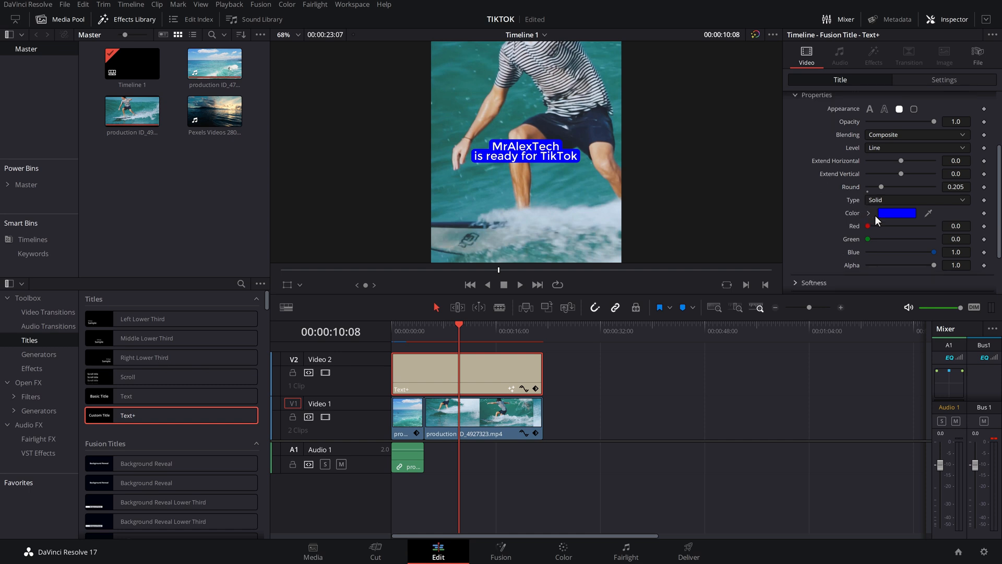
# Change the title's rounded background colour from blue to black.
pyautogui.click(896, 213)
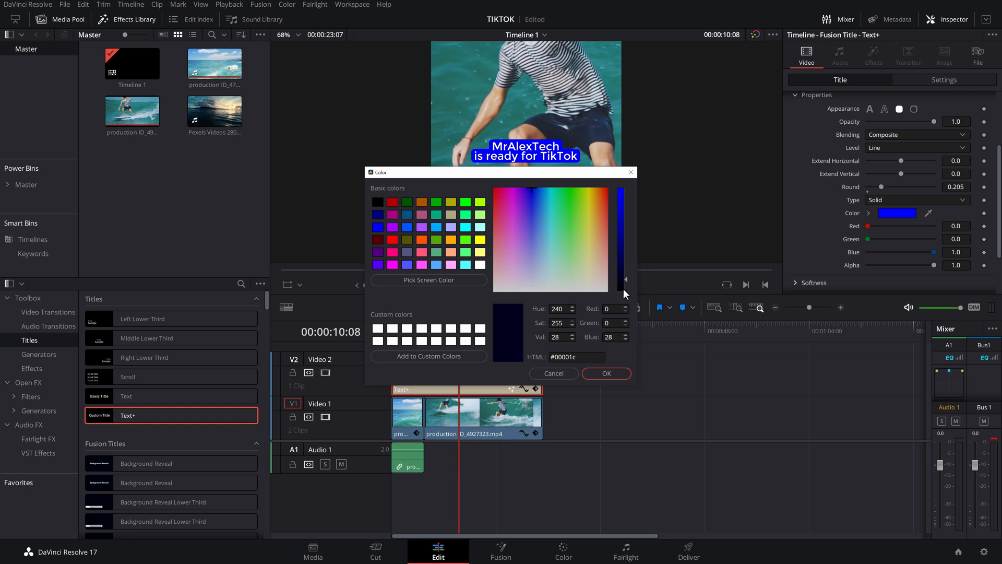
pyautogui.click(605, 373)
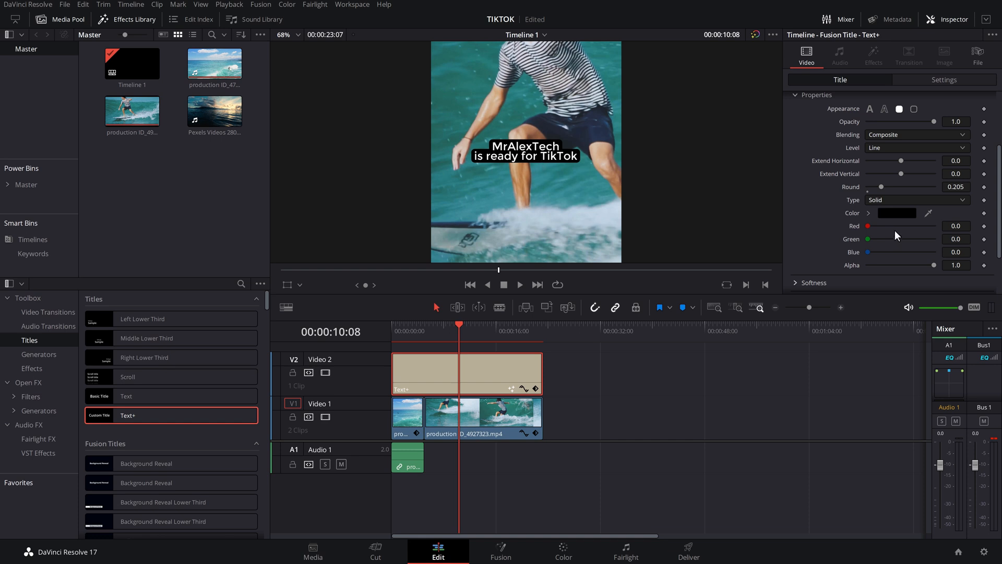
pyautogui.click(908, 115)
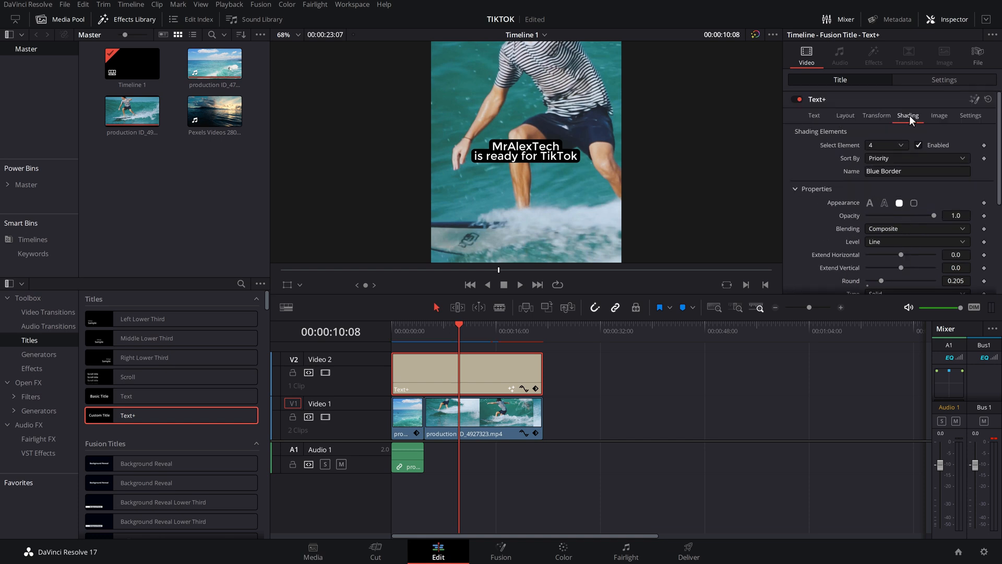
# Add the second and third title lines 'youtube ready' and 'good to go' under MrAlexTech.
pyautogui.click(814, 116)
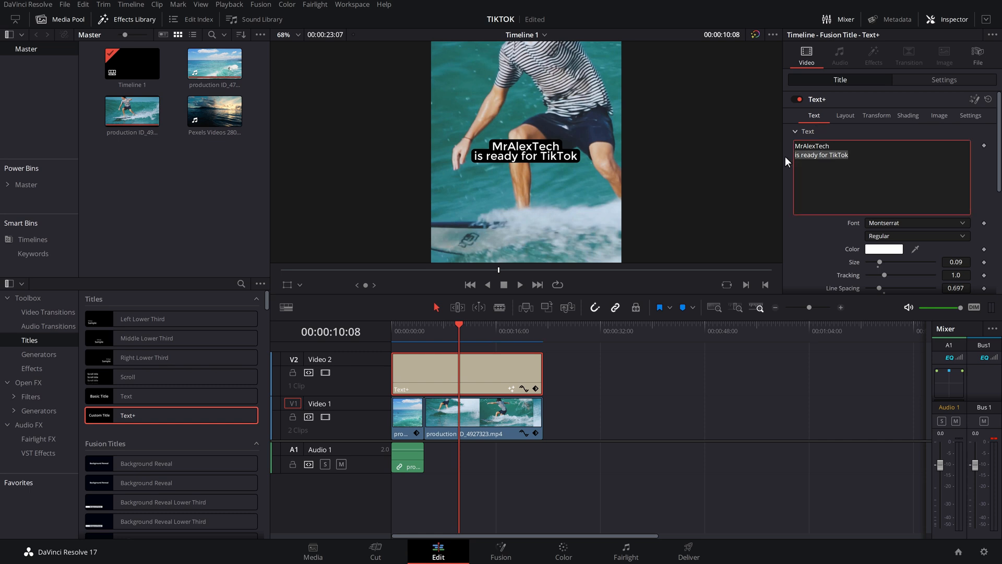
pyautogui.write('youtube ready')
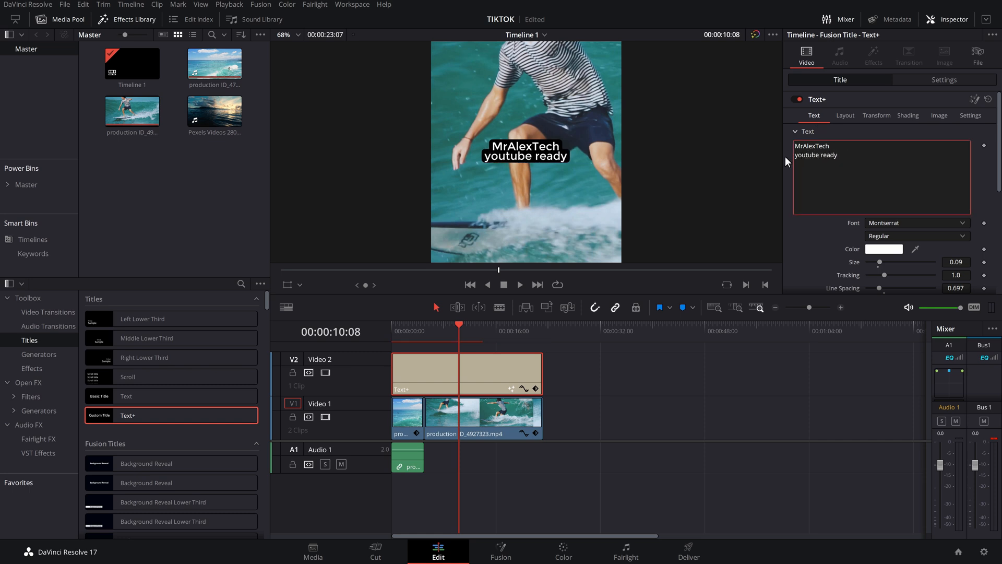
pyautogui.write('good to go')
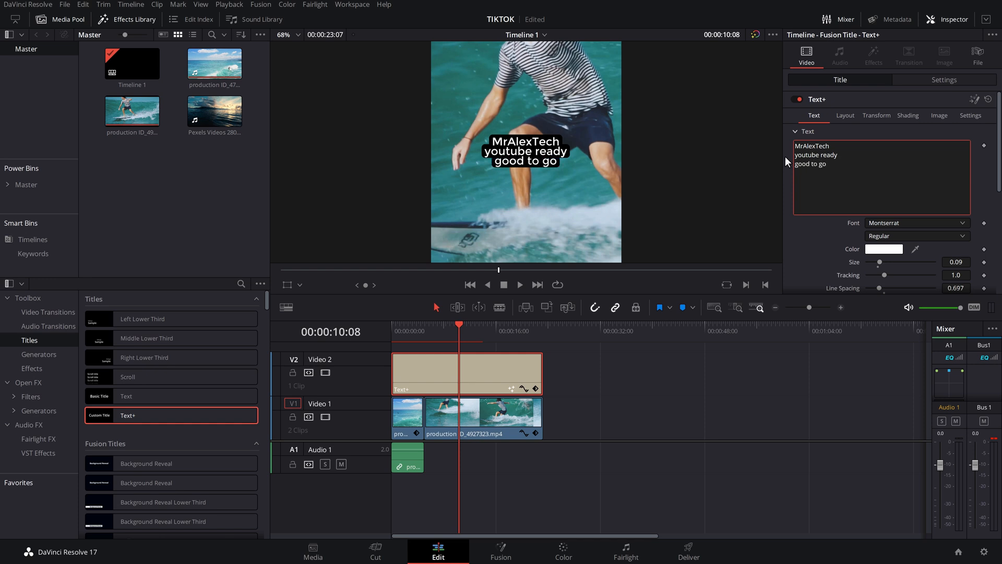
pyautogui.write('asdfasdjnfkanjsd')
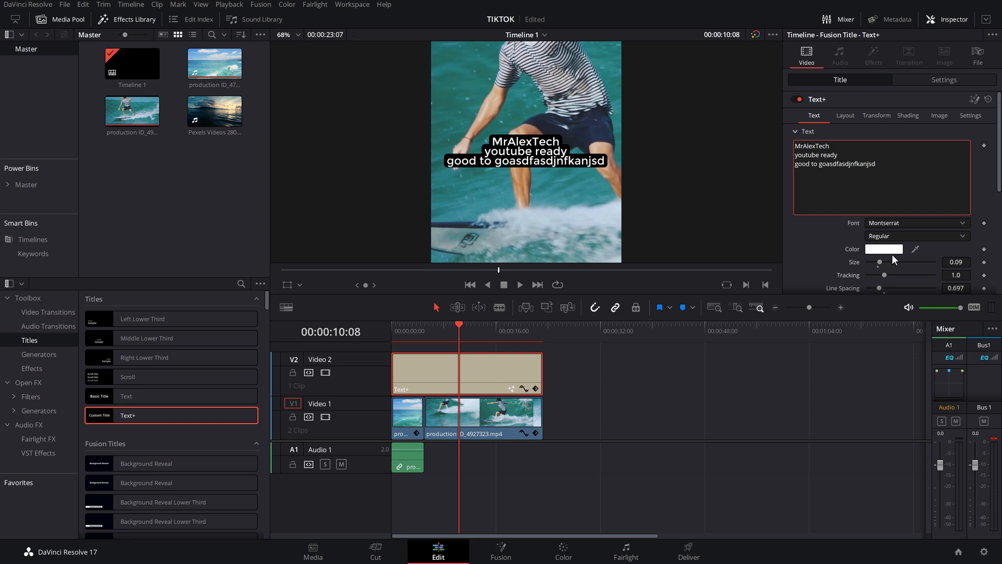
# Turn the title text black and set its Shading background colour to white.
pyautogui.click(883, 248)
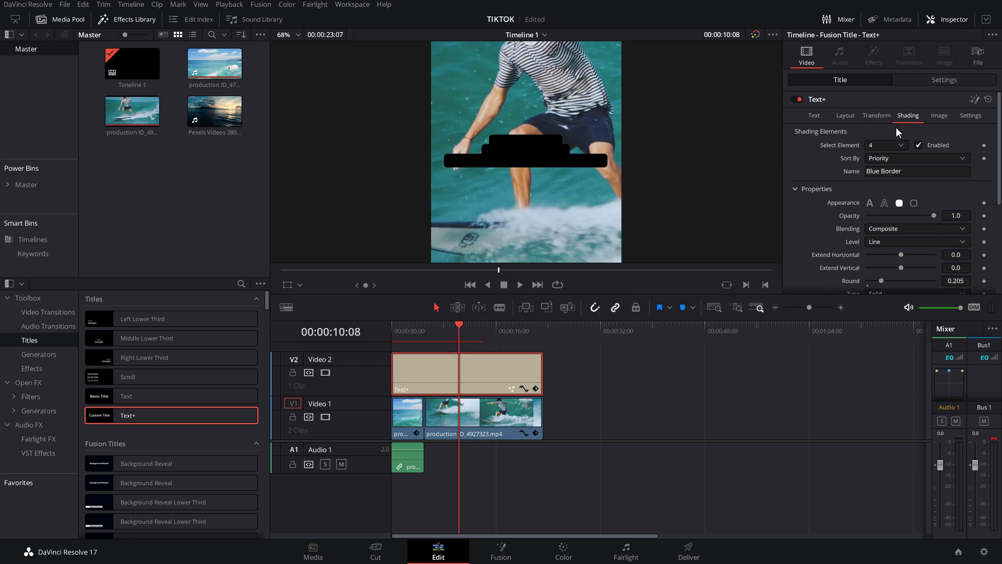
pyautogui.click(896, 243)
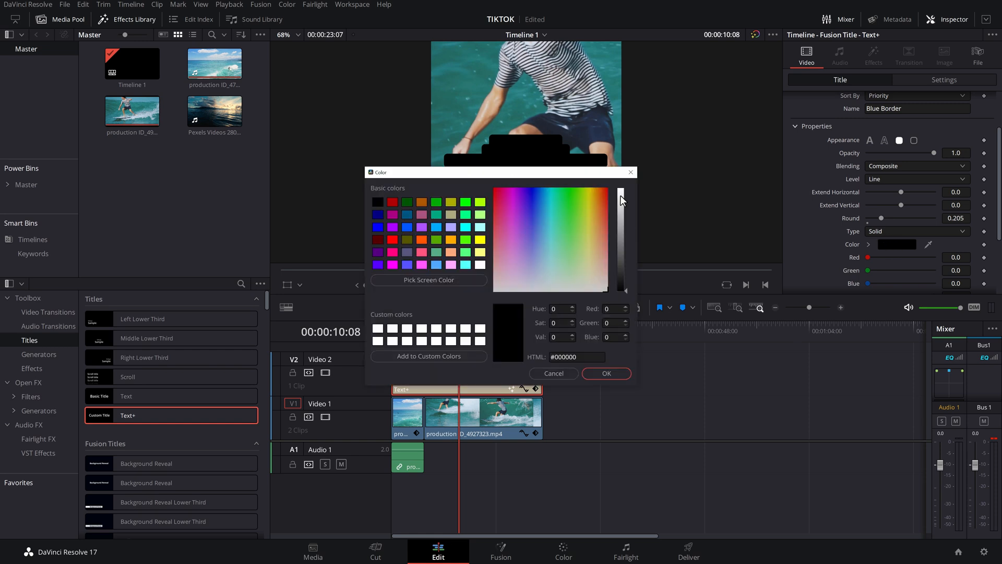
pyautogui.click(605, 374)
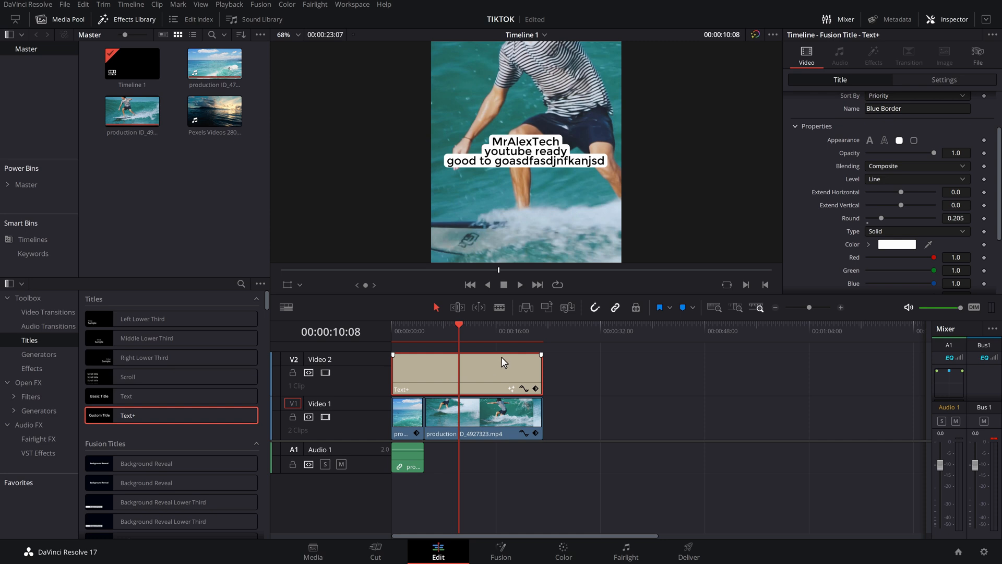
pyautogui.moveTo(481, 318)
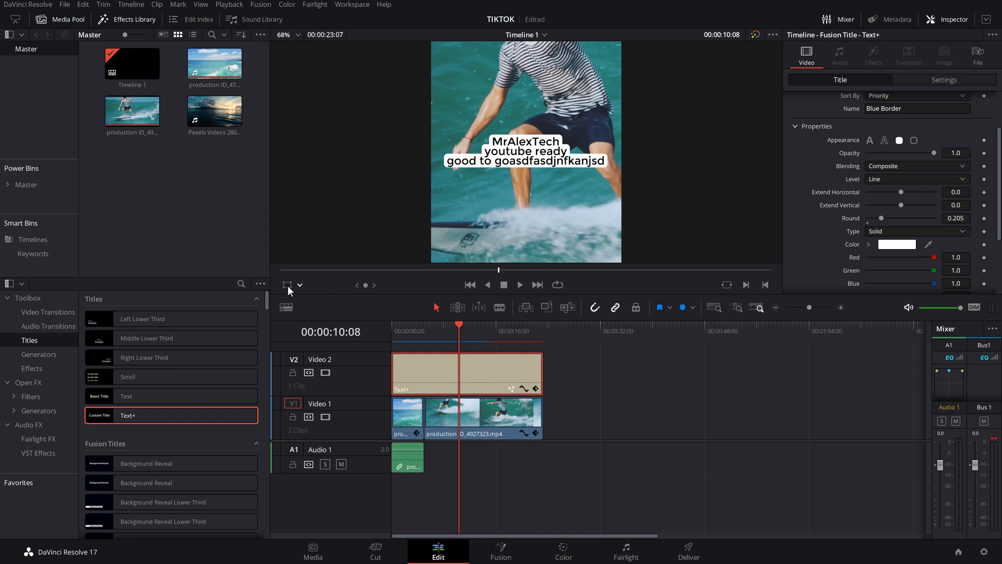
# Enable the viewer Transform control and rotate the title slightly in the frame.
pyautogui.click(525, 151)
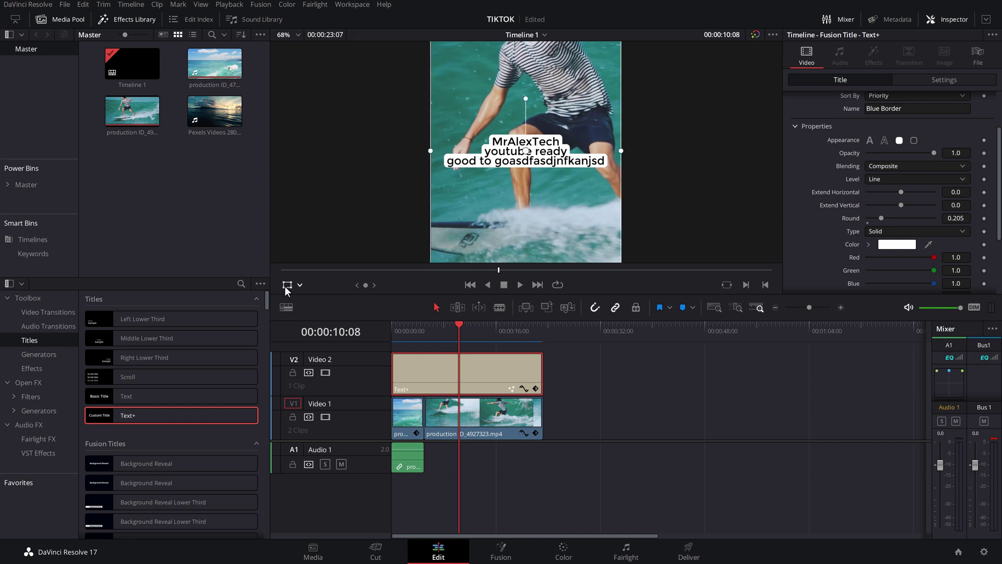
pyautogui.click(278, 34)
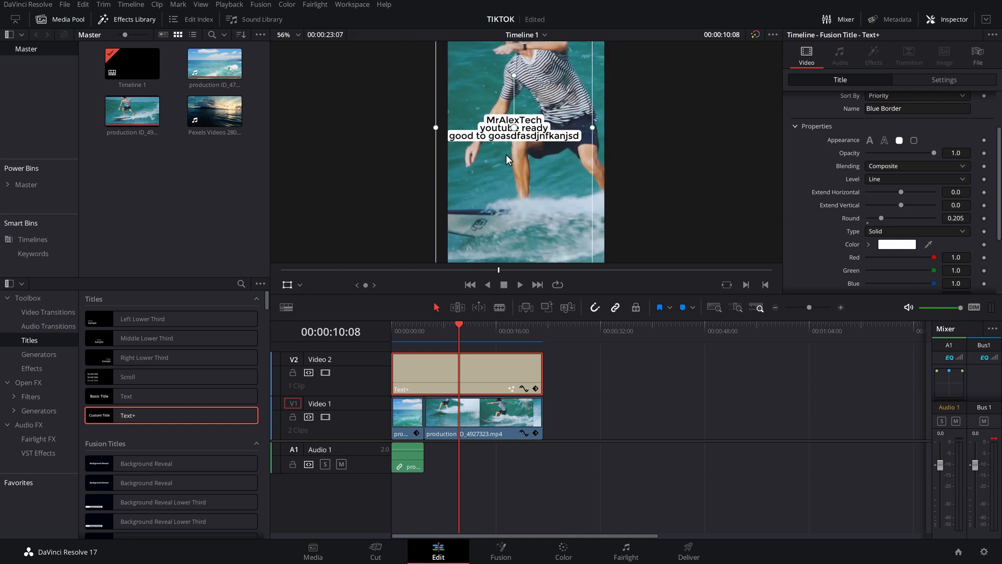
pyautogui.click(284, 34)
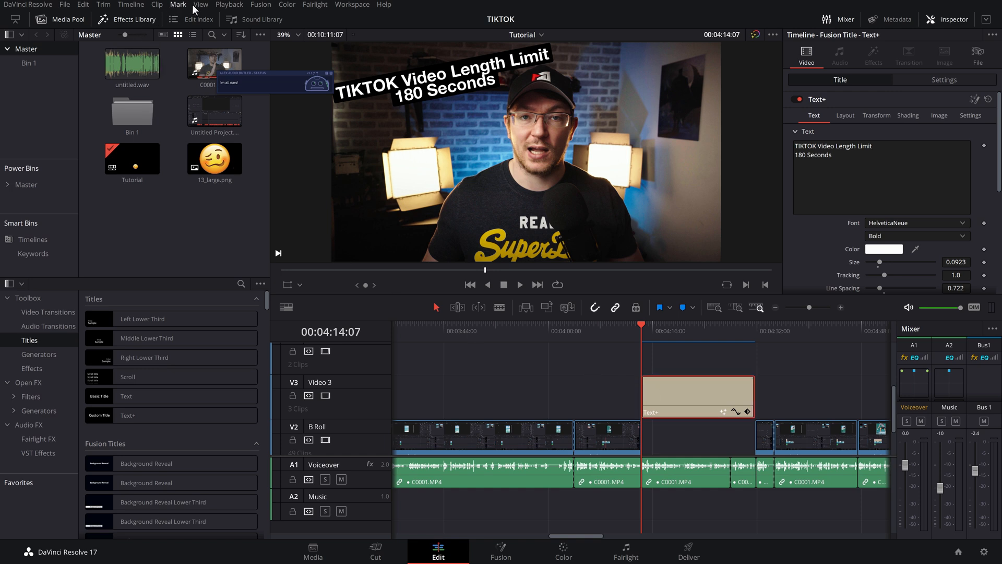
# Save the Text+ title into the Master power bin as 'tiktok' and select it for reuse.
pyautogui.click(201, 4)
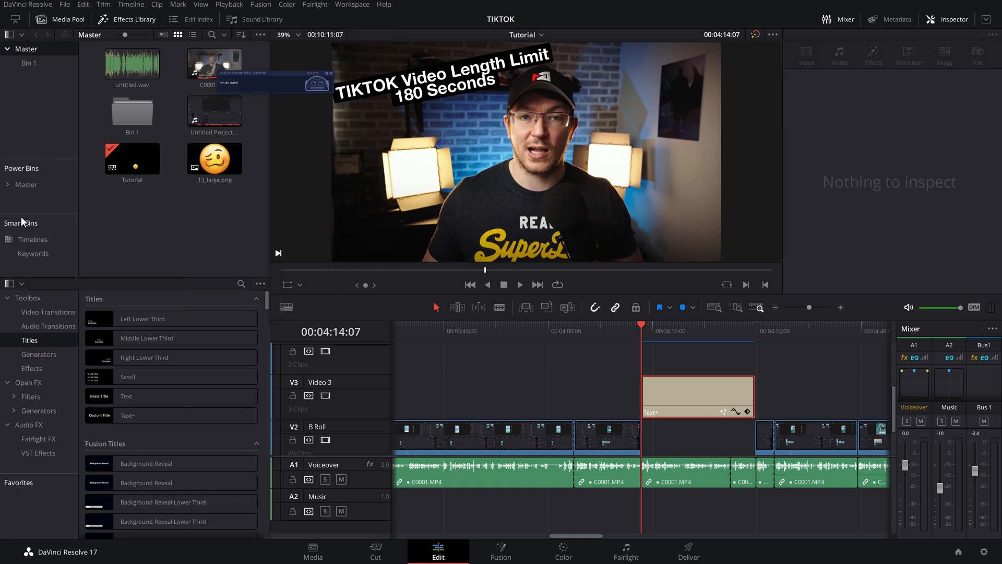
pyautogui.moveTo(27, 189)
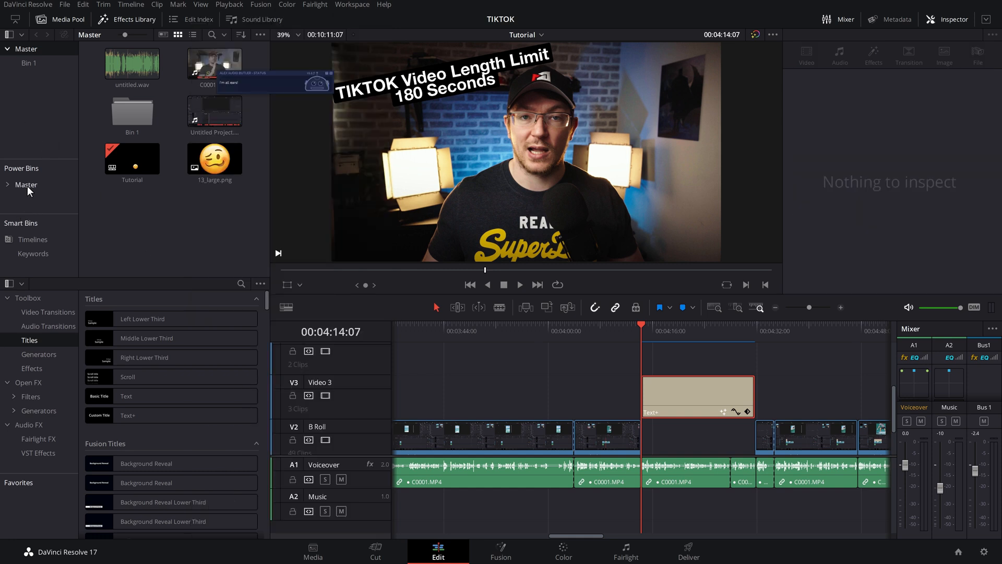
pyautogui.click(697, 397)
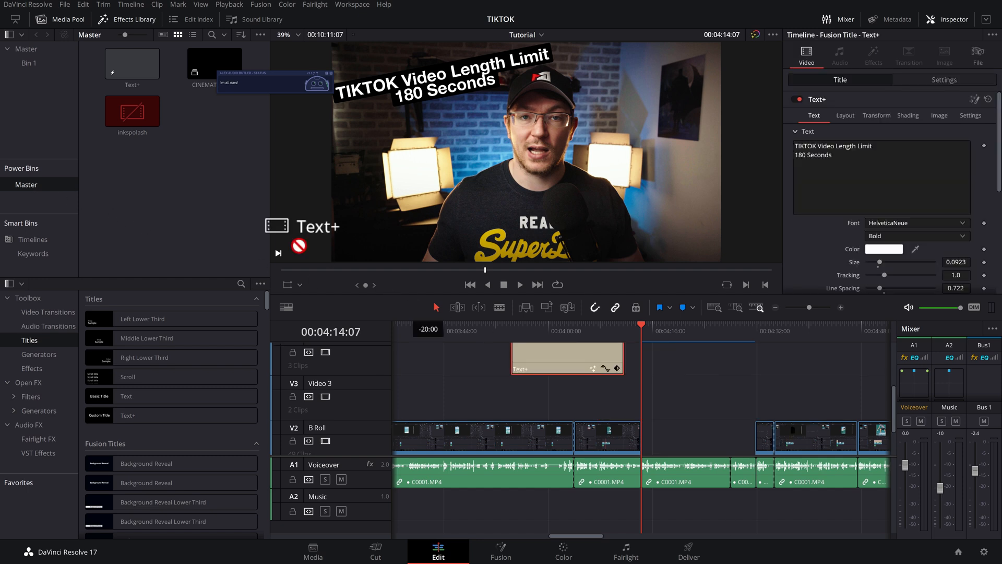
pyautogui.click(133, 111)
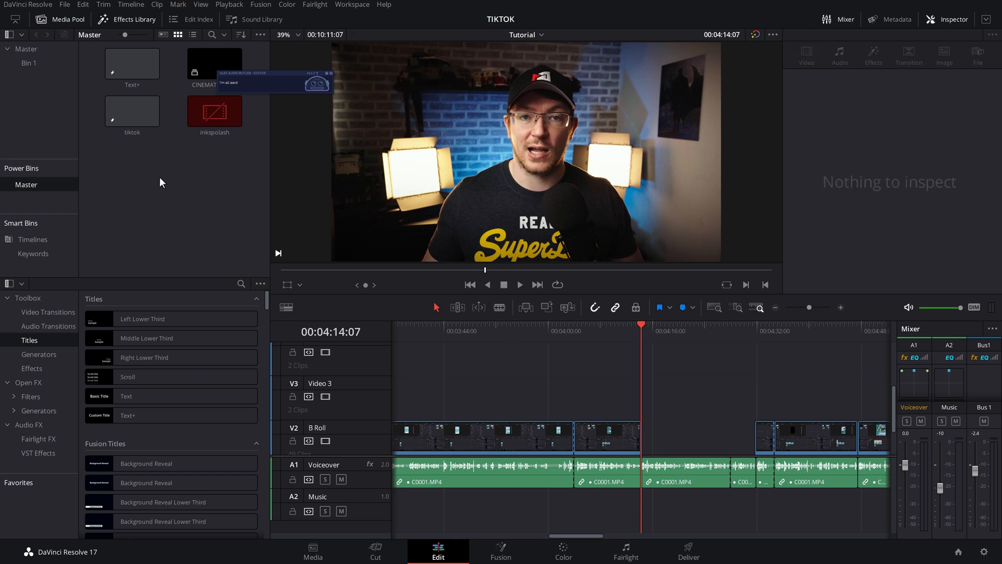
pyautogui.click(131, 111)
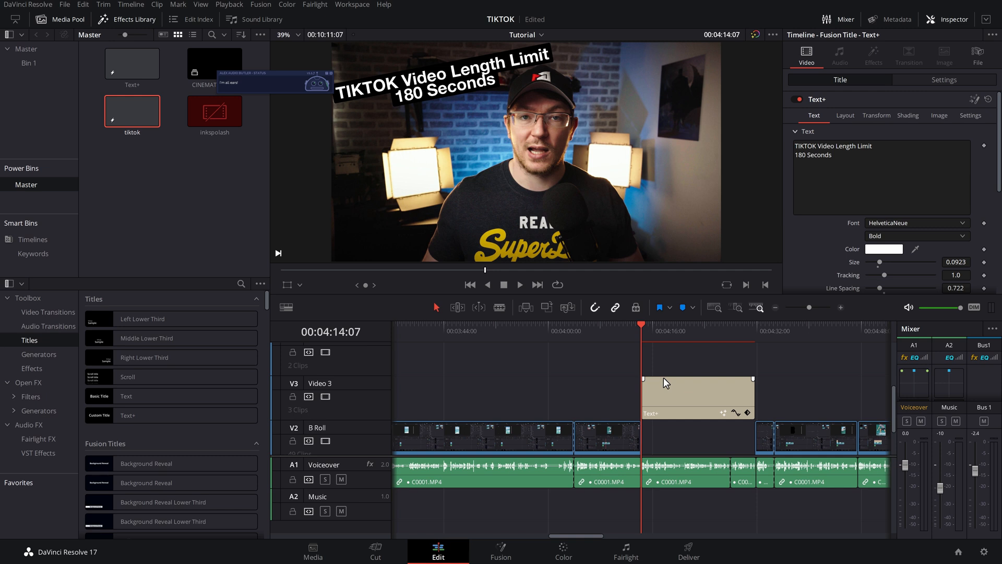
pyautogui.moveTo(679, 388)
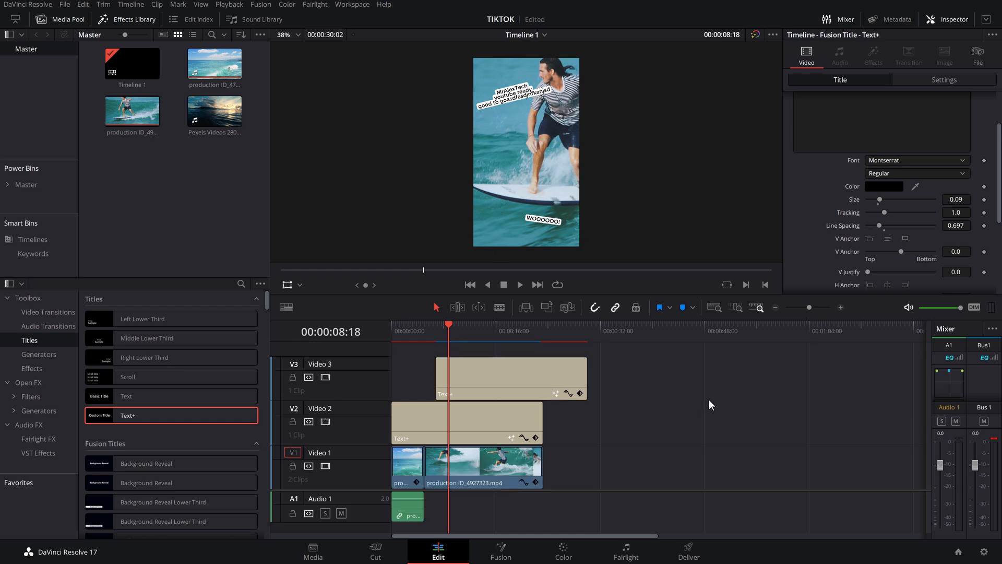
# Start the render setup on the Deliver page from the YouTube 1080p preset.
pyautogui.click(688, 552)
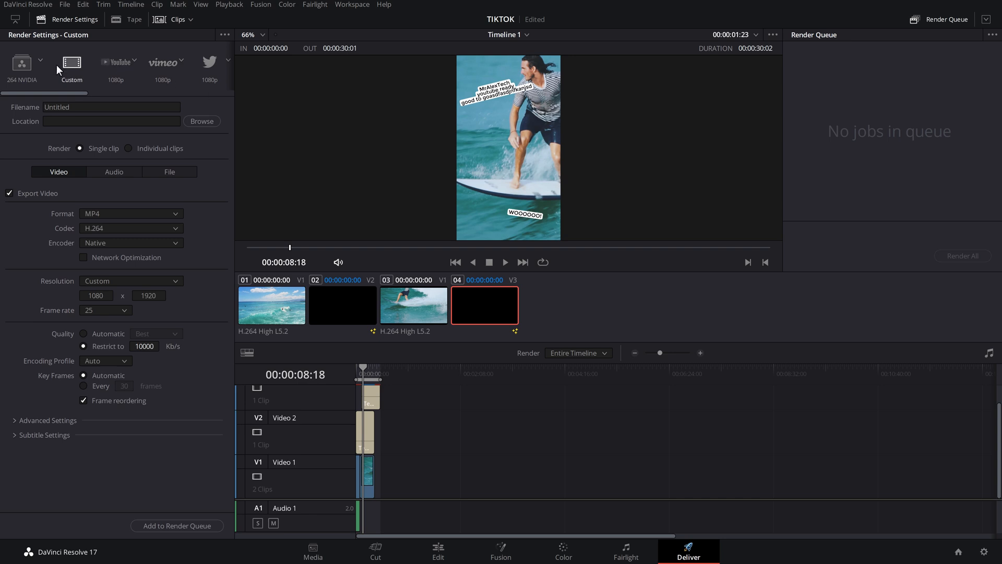
pyautogui.hscroll(3)
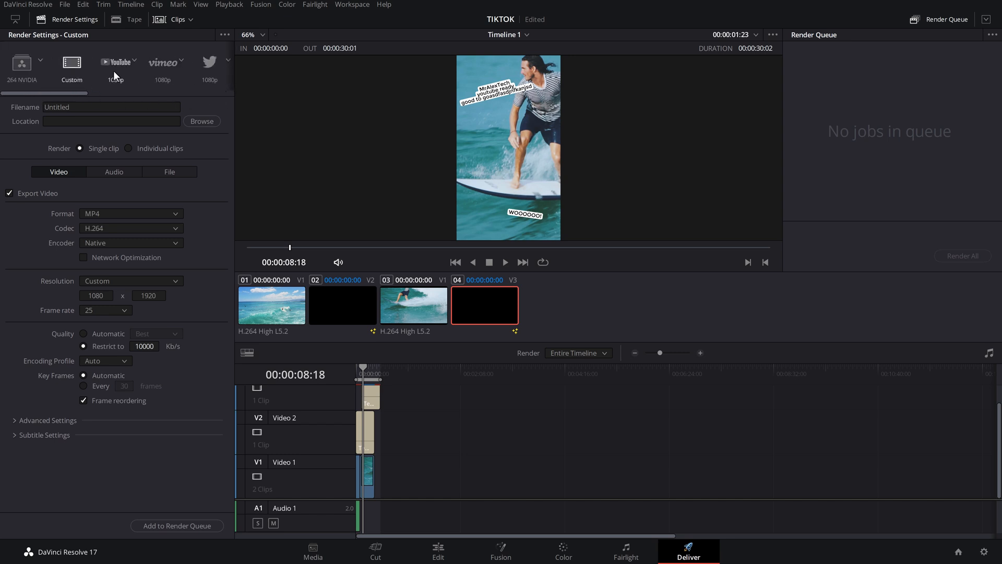
pyautogui.click(116, 62)
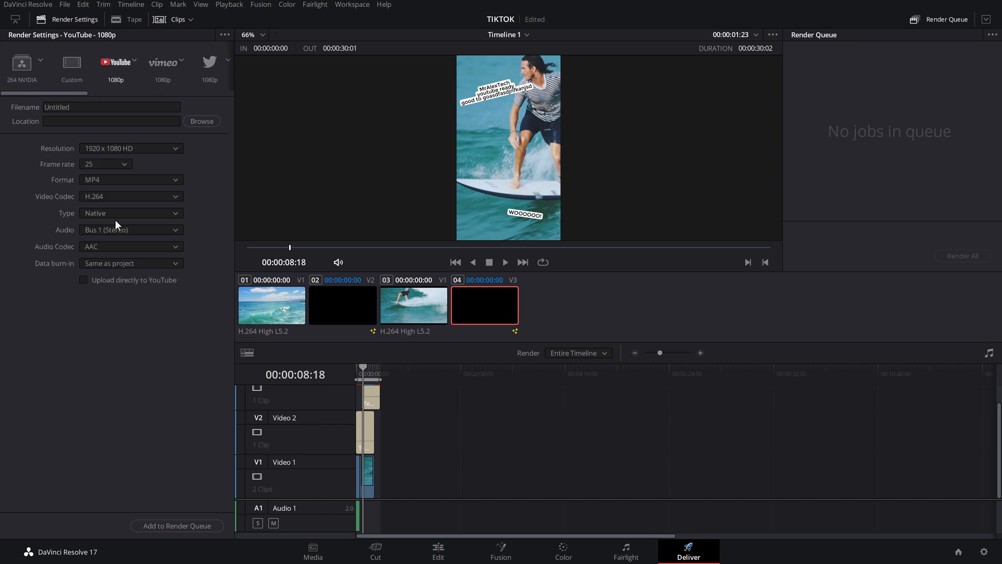
pyautogui.moveTo(69, 140)
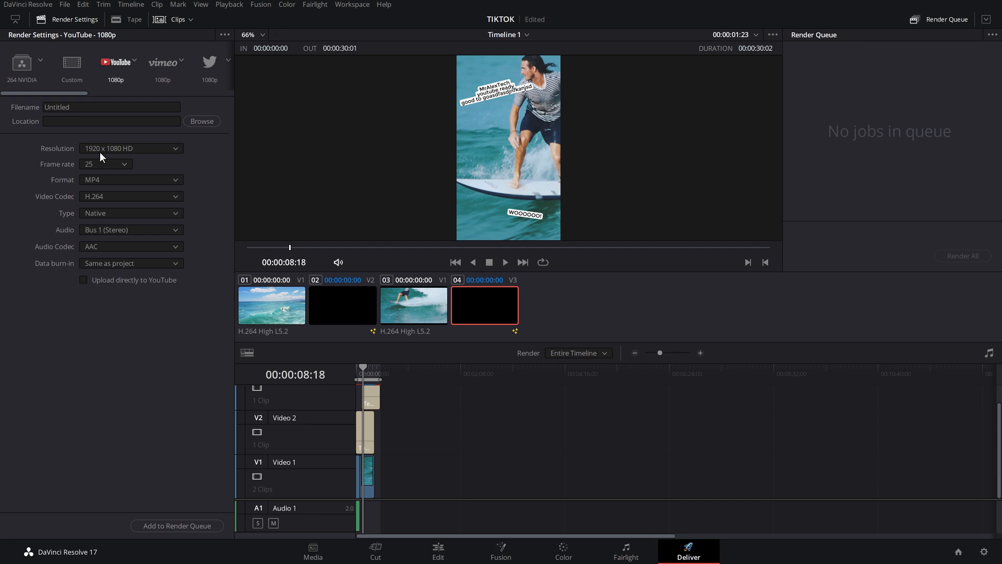
# Set the render Resolution to a custom vertical 1080 x 1920.
pyautogui.click(130, 148)
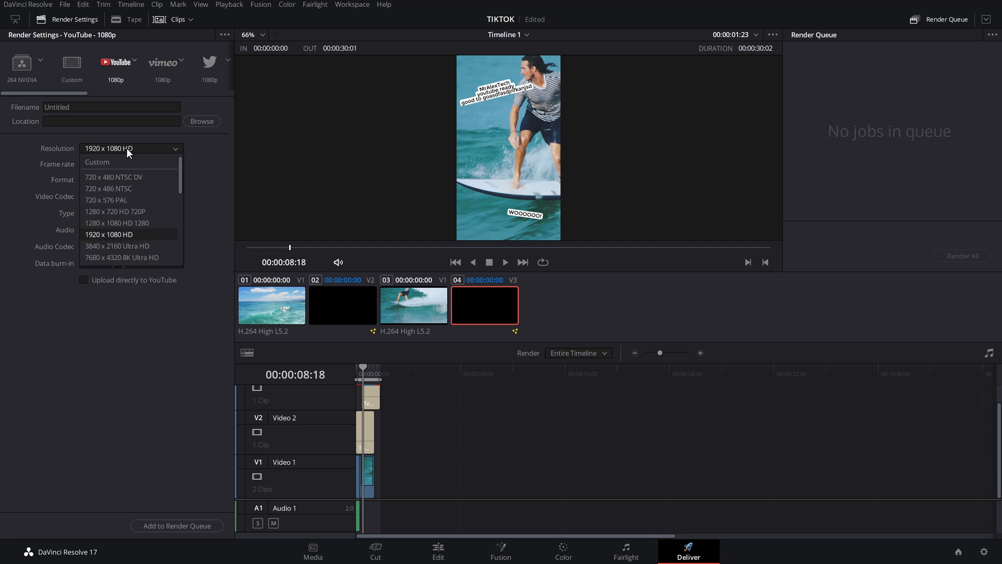
pyautogui.click(97, 161)
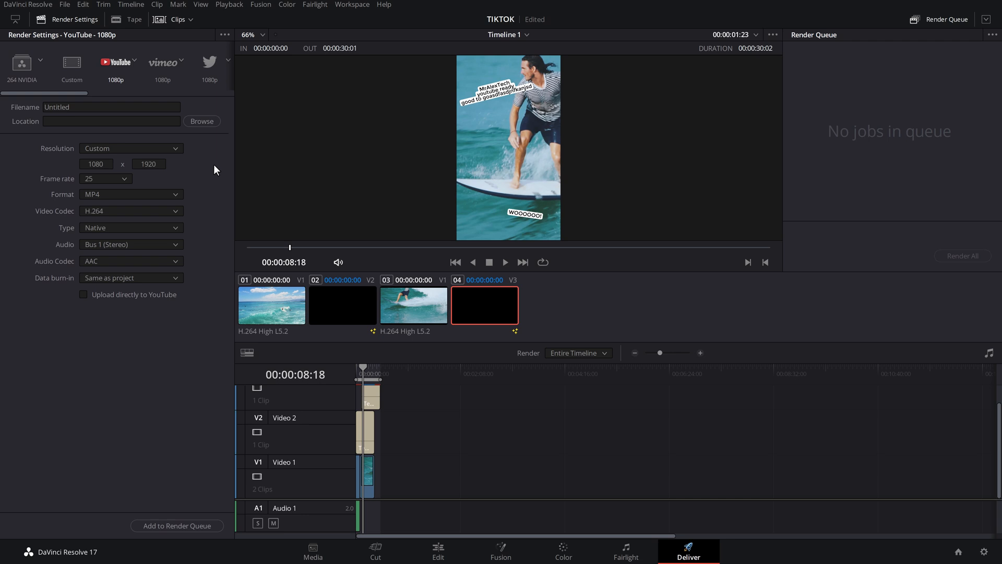
pyautogui.click(105, 179)
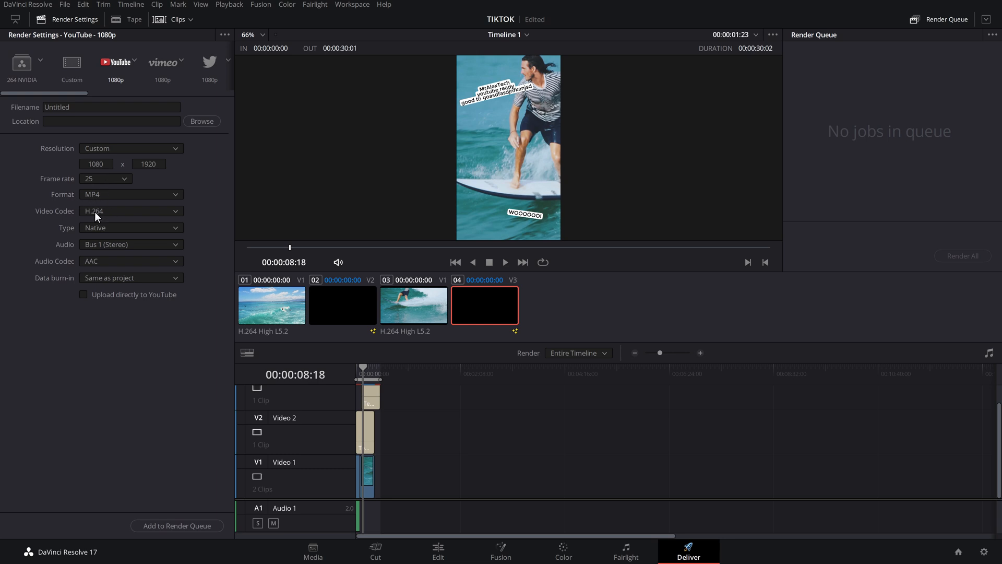
pyautogui.moveTo(69, 251)
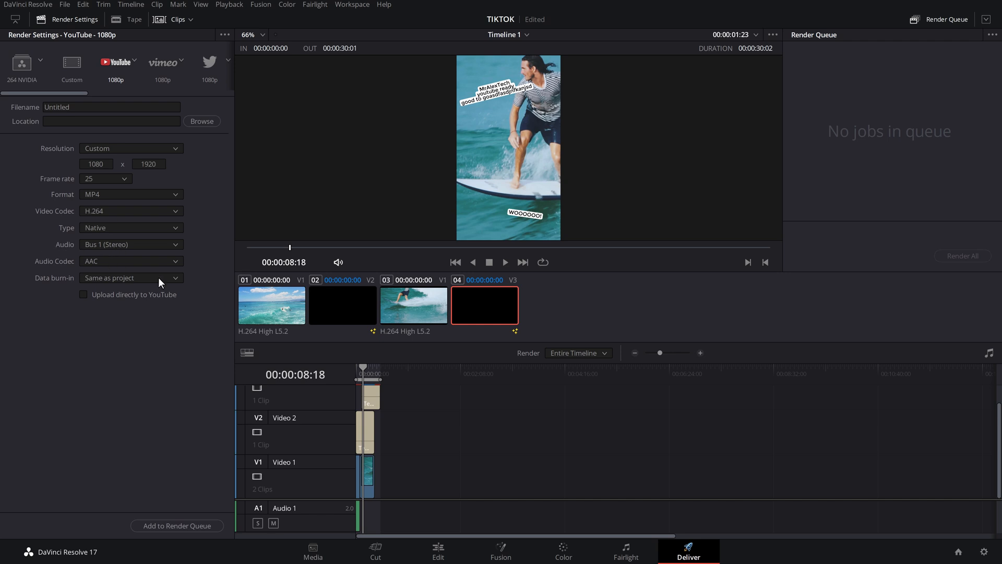
pyautogui.moveTo(221, 64)
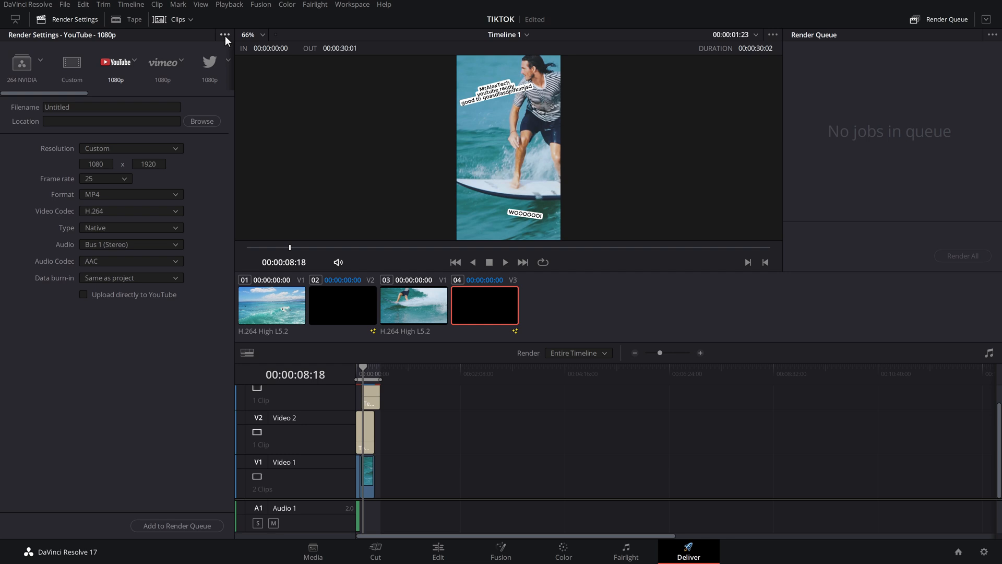
# Save the current render settings as a new preset named 'TikTok'.
pyautogui.click(225, 34)
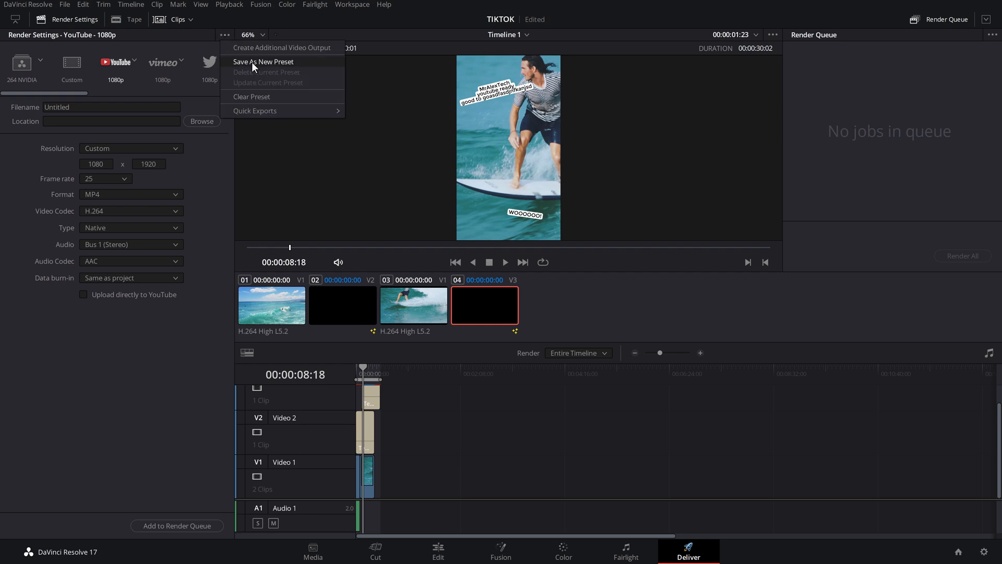
pyautogui.click(263, 62)
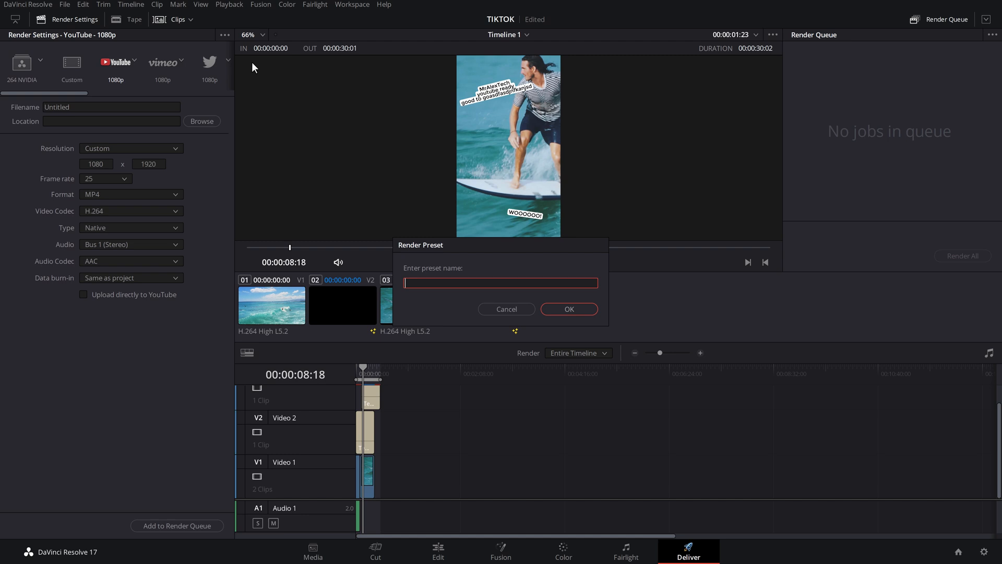
pyautogui.write('T')
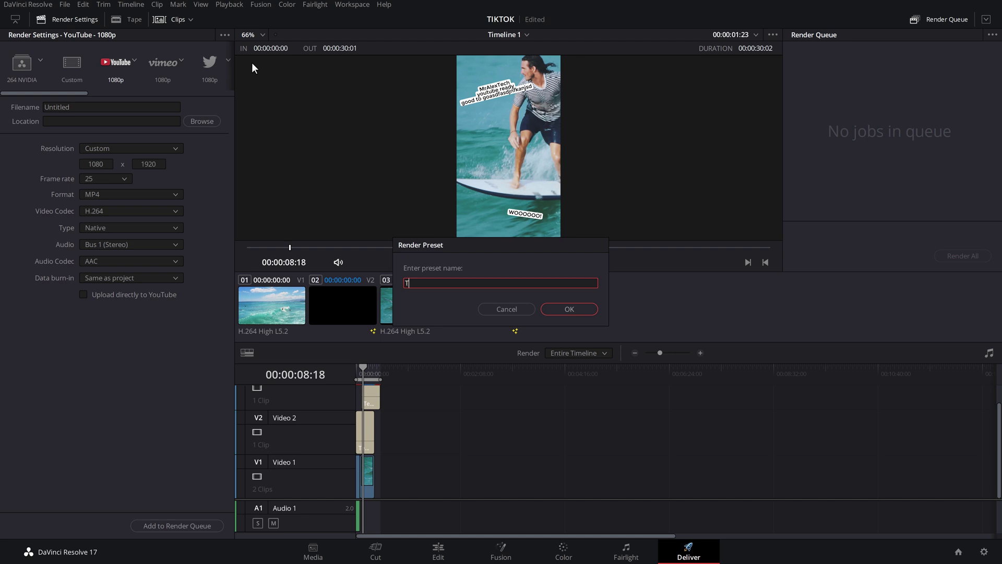
pyautogui.write('TikTok')
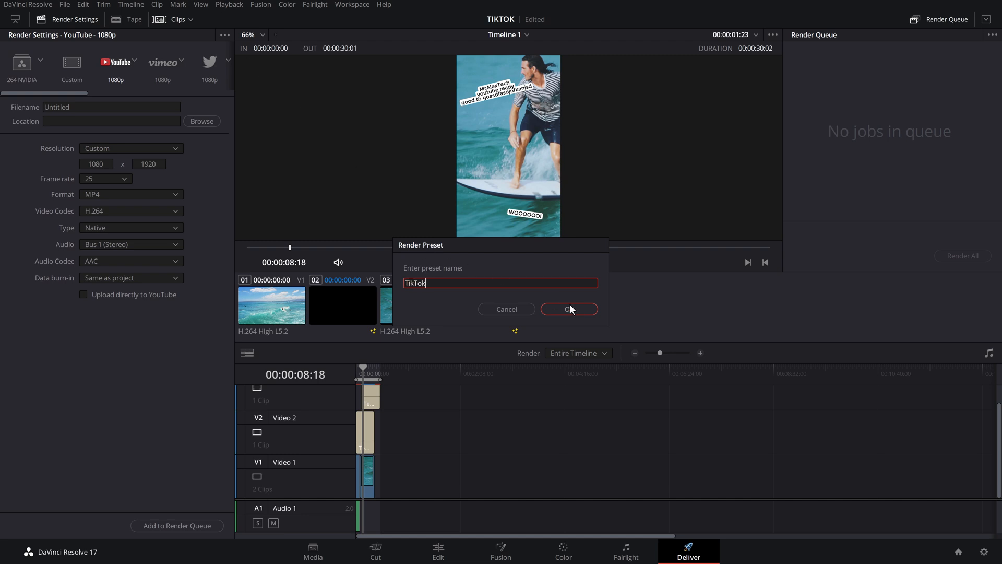
pyautogui.click(568, 309)
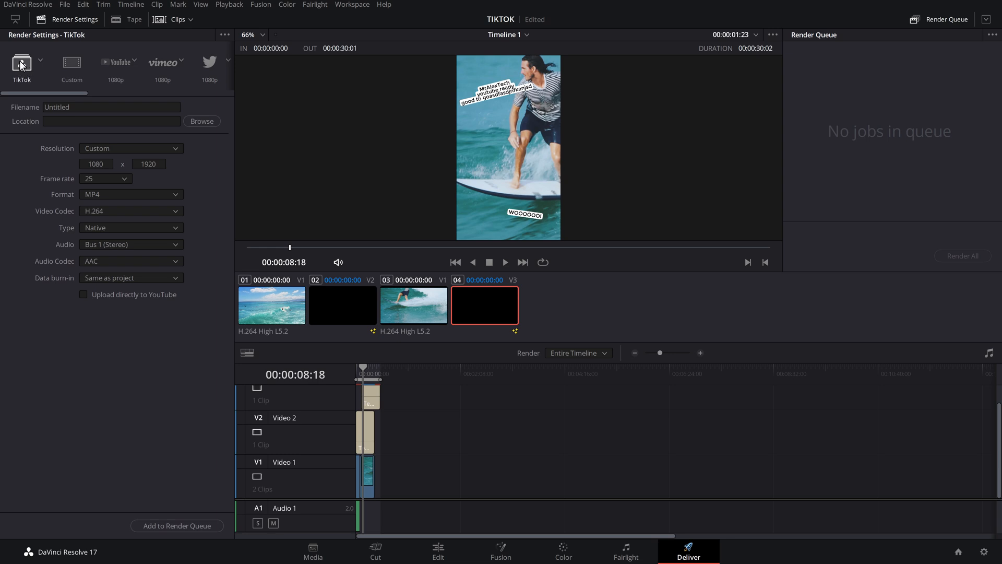
# Load the TikTok preset from the custom preset list.
pyautogui.click(39, 62)
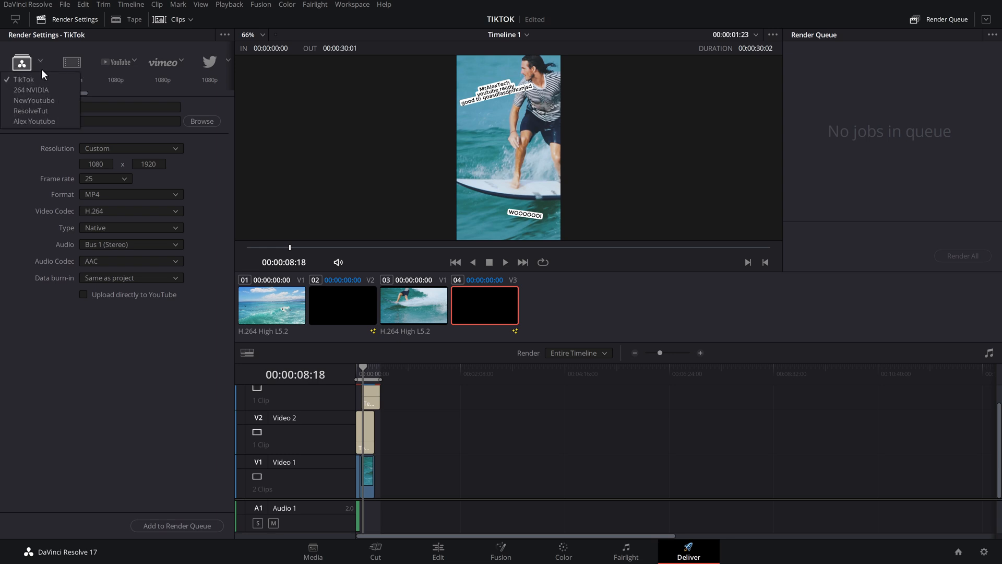
pyautogui.moveTo(31, 90)
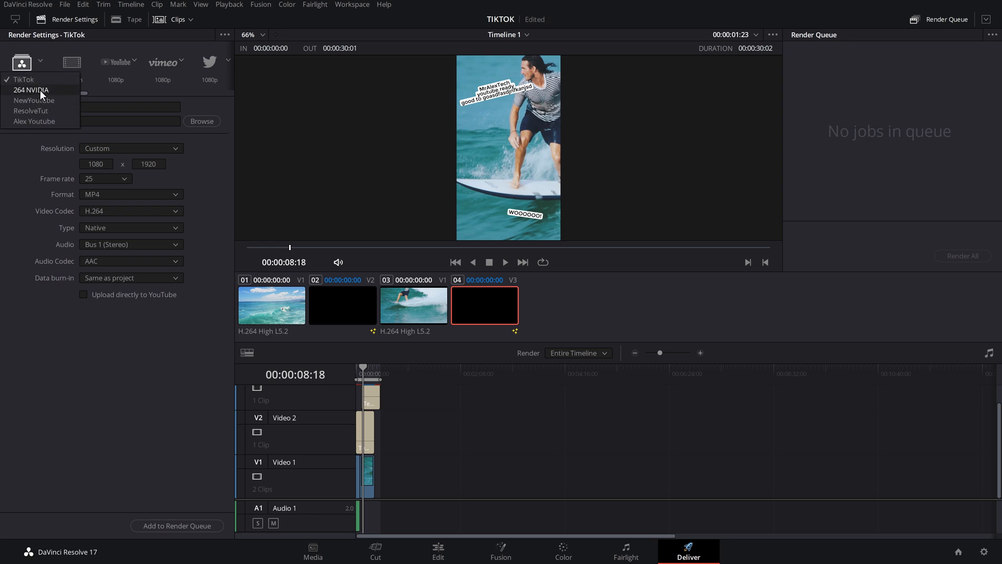
pyautogui.moveTo(25, 79)
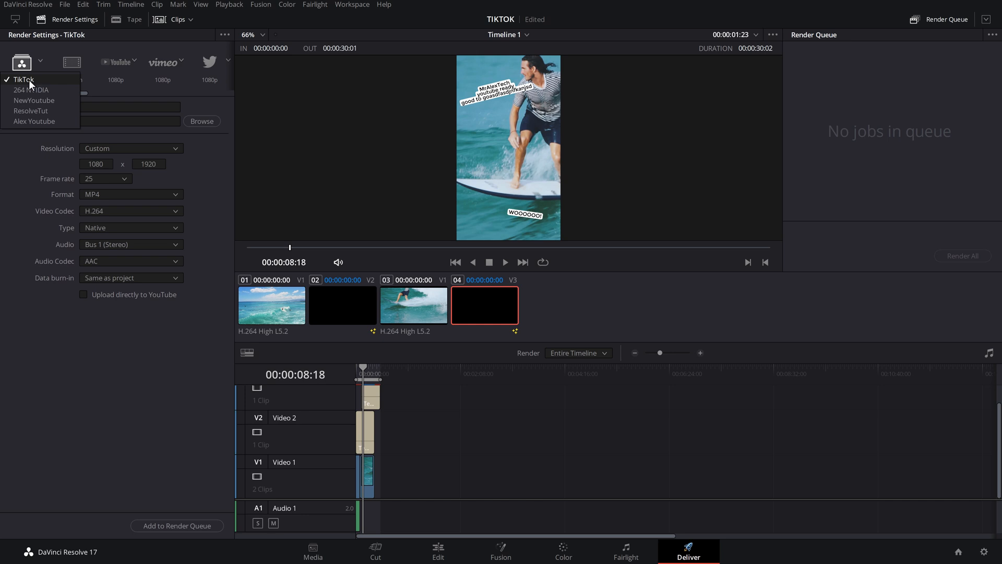
pyautogui.click(24, 79)
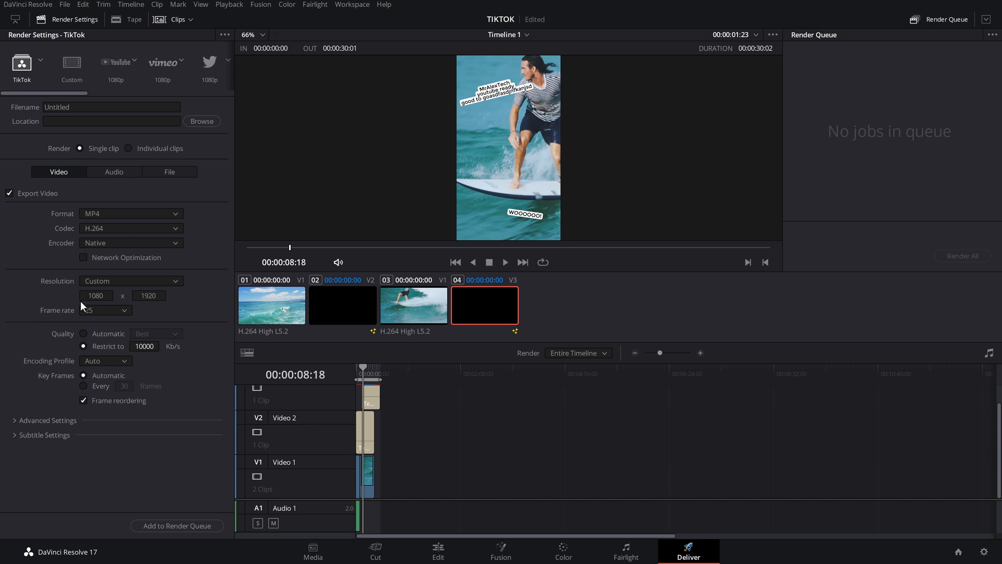
pyautogui.moveTo(64, 294)
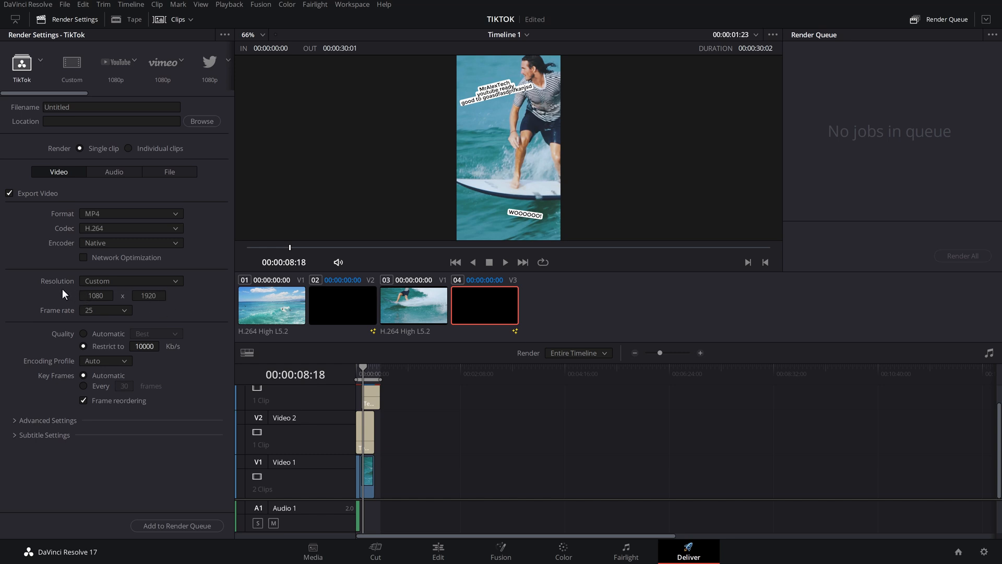
pyautogui.moveTo(69, 316)
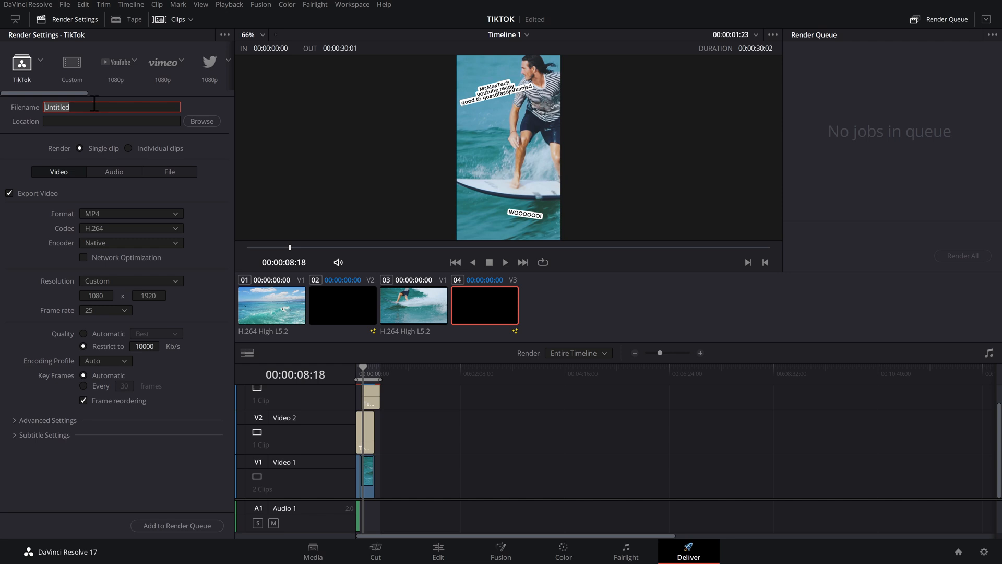
# Name the output TikTokSurf, set its location to the Desktop, and add the job to the render queue.
pyautogui.write('TikTokSuir')
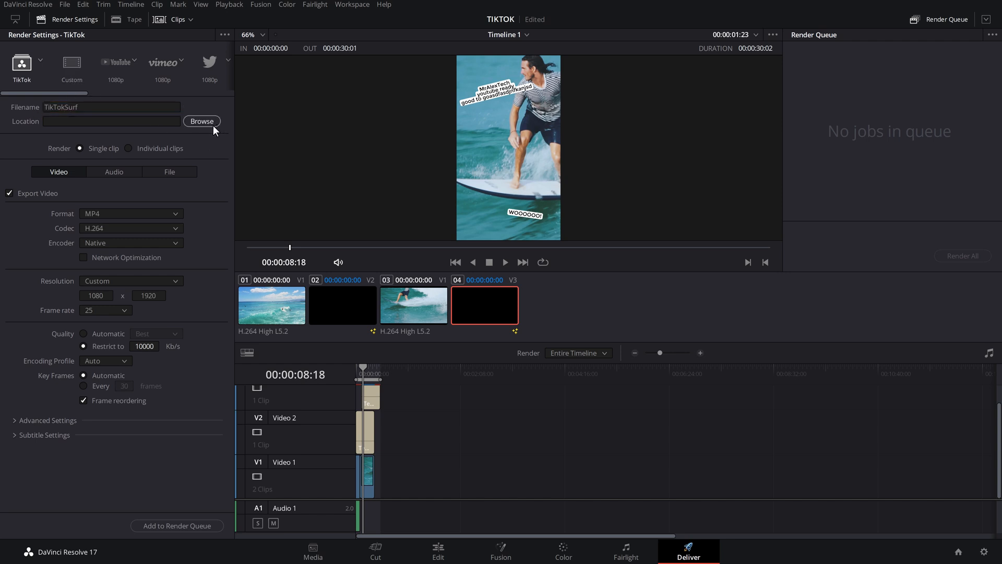
pyautogui.click(201, 122)
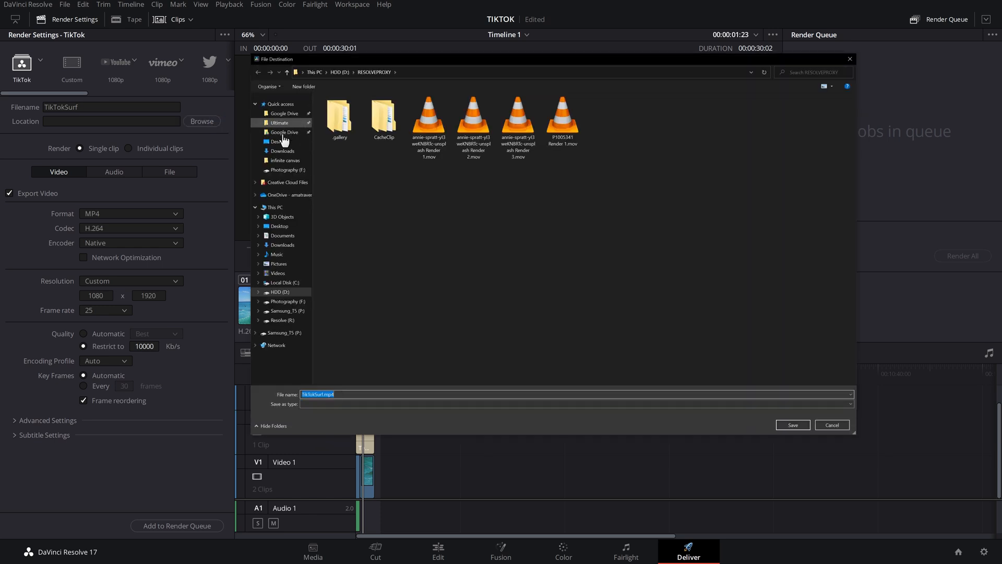
pyautogui.click(278, 141)
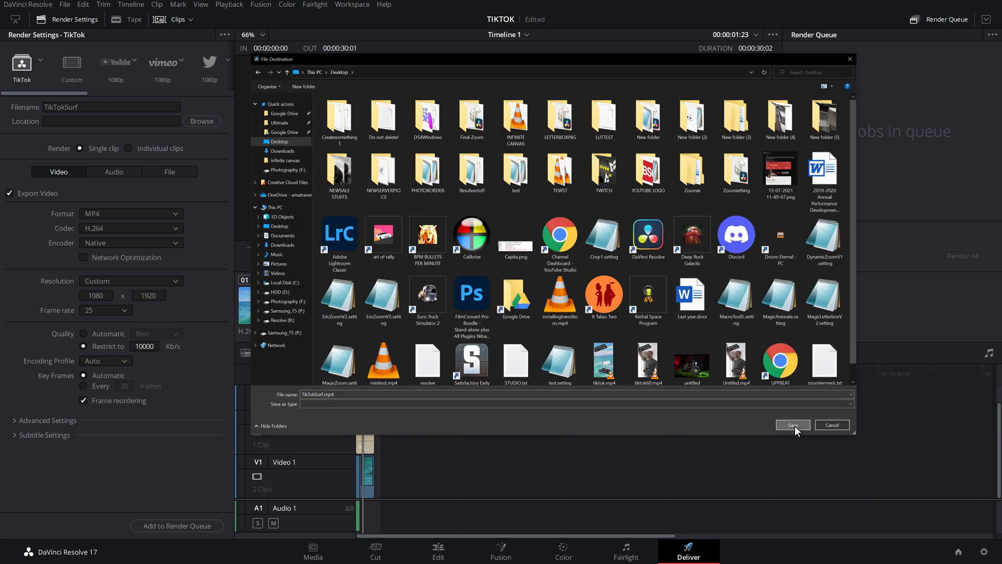
pyautogui.click(792, 425)
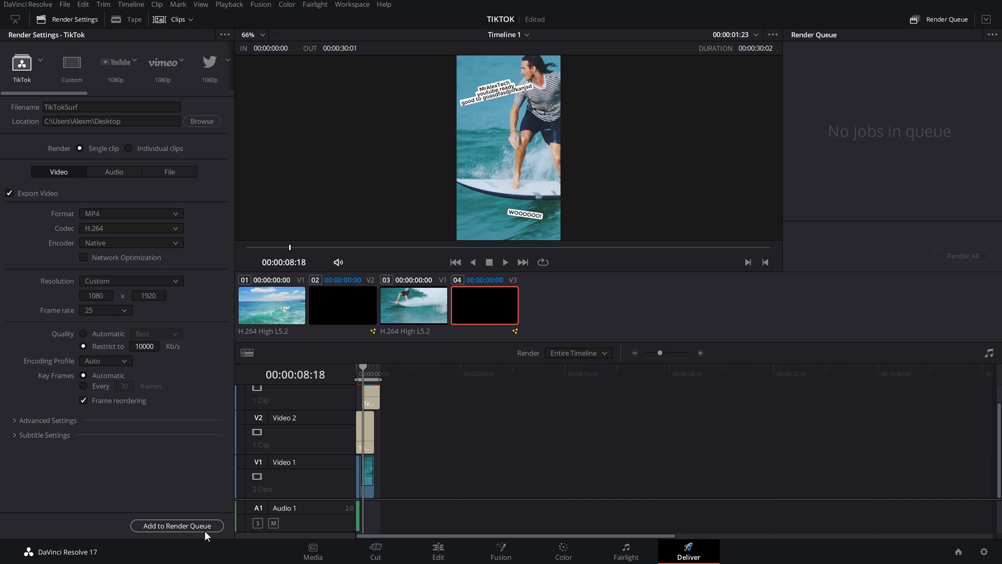
pyautogui.click(177, 525)
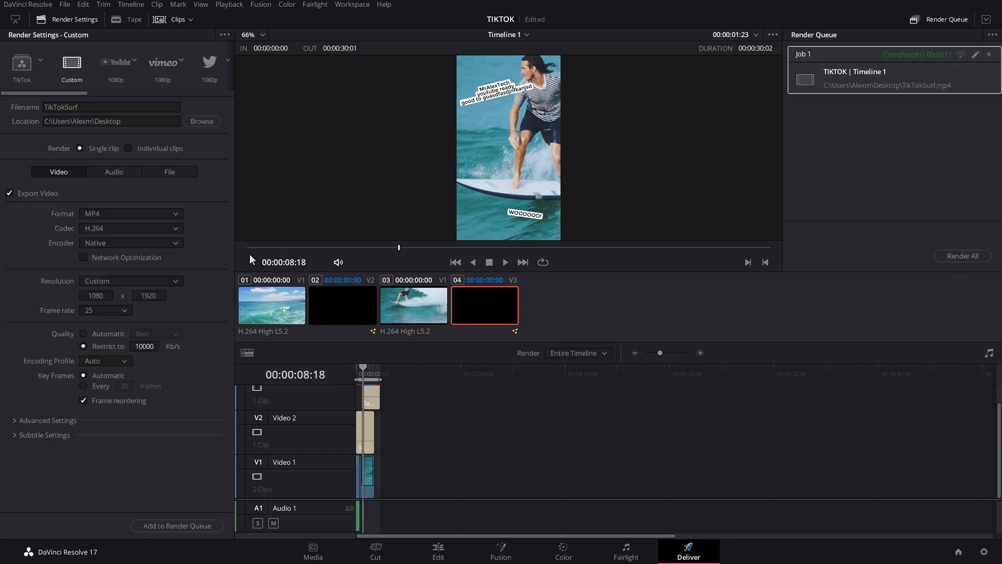
pyautogui.moveTo(96, 192)
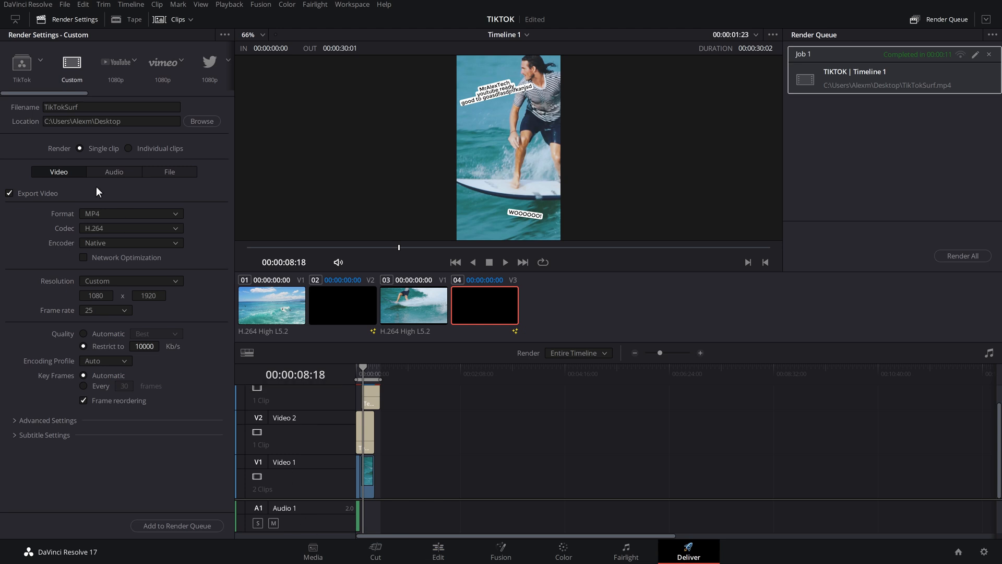
# Reload the TikTok render preset after the render job completes.
pyautogui.hscroll(3)
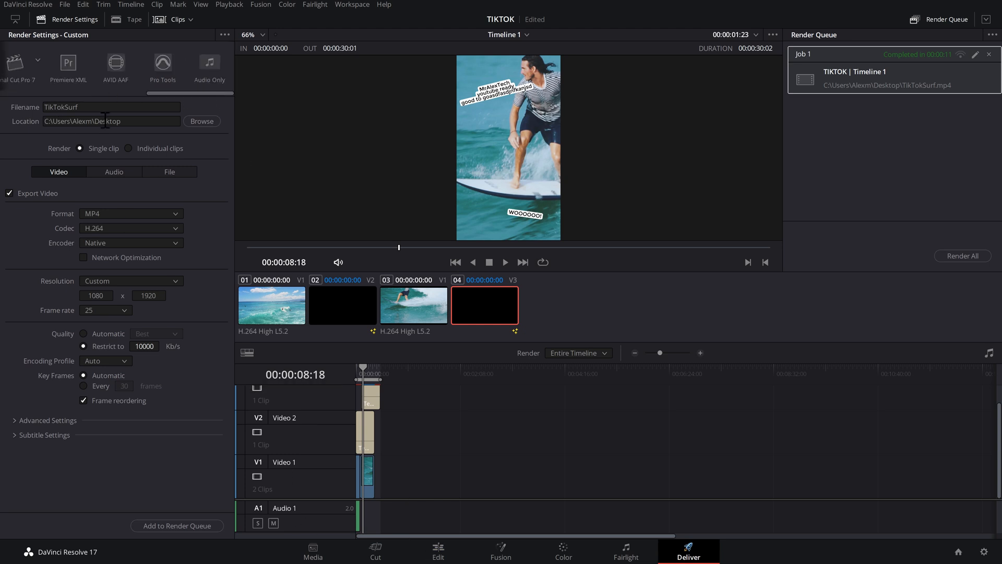
pyautogui.moveTo(115, 62)
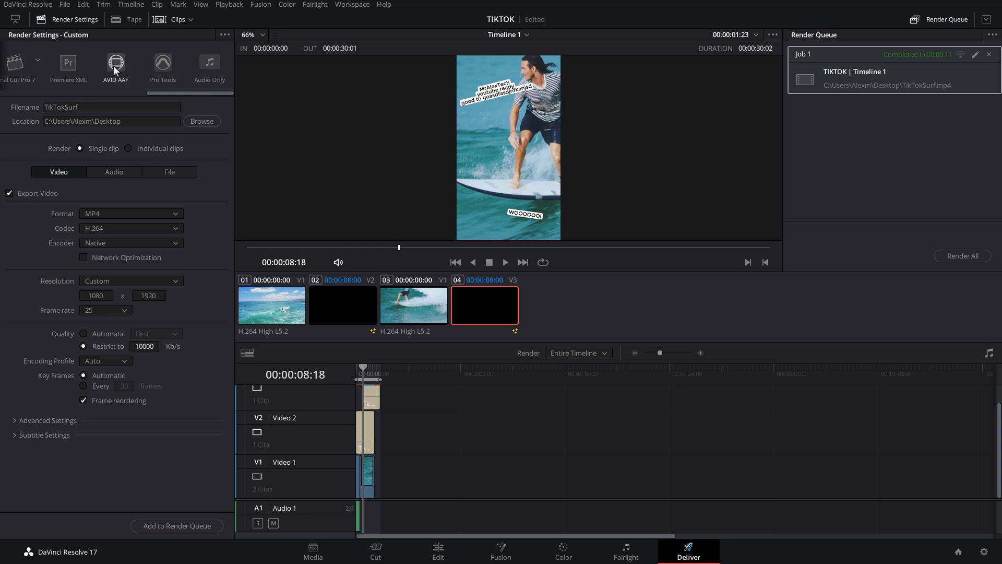
pyautogui.hscroll(-3)
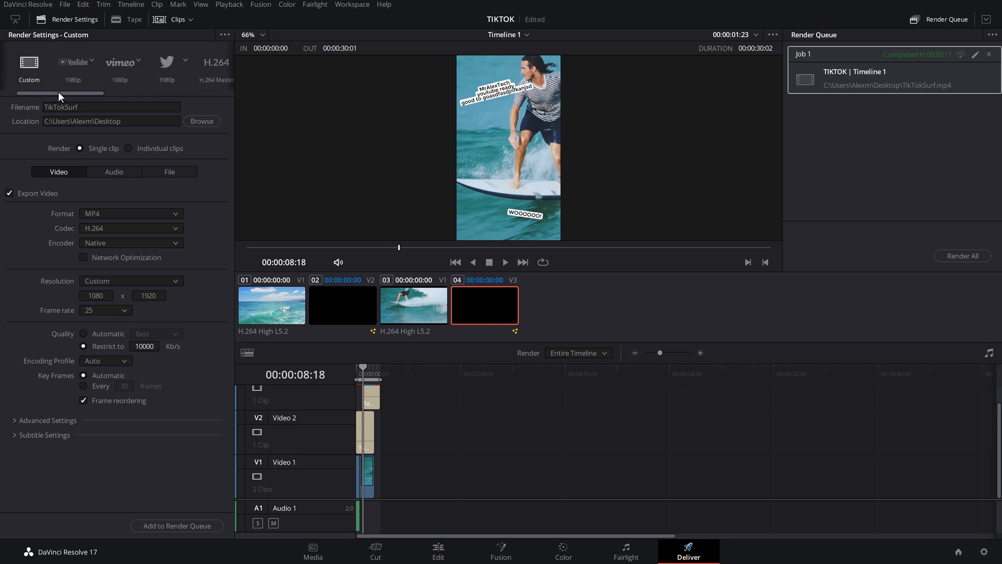
pyautogui.click(20, 61)
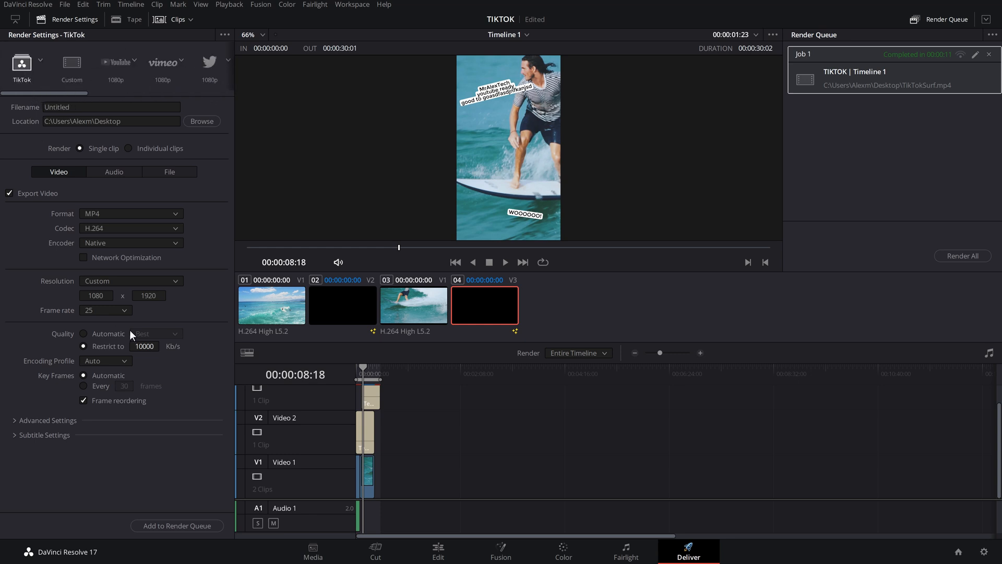
pyautogui.moveTo(112, 305)
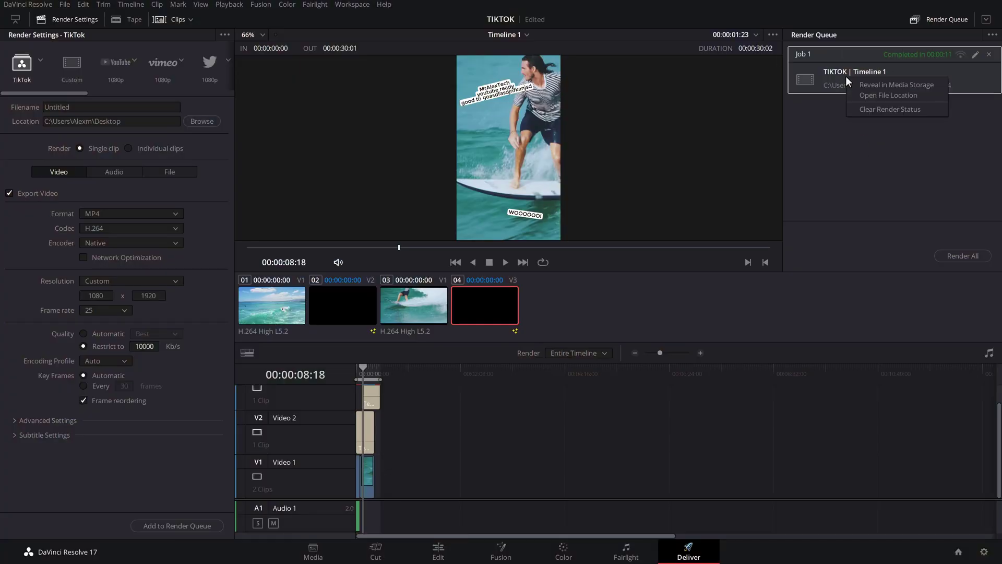
pyautogui.moveTo(887, 95)
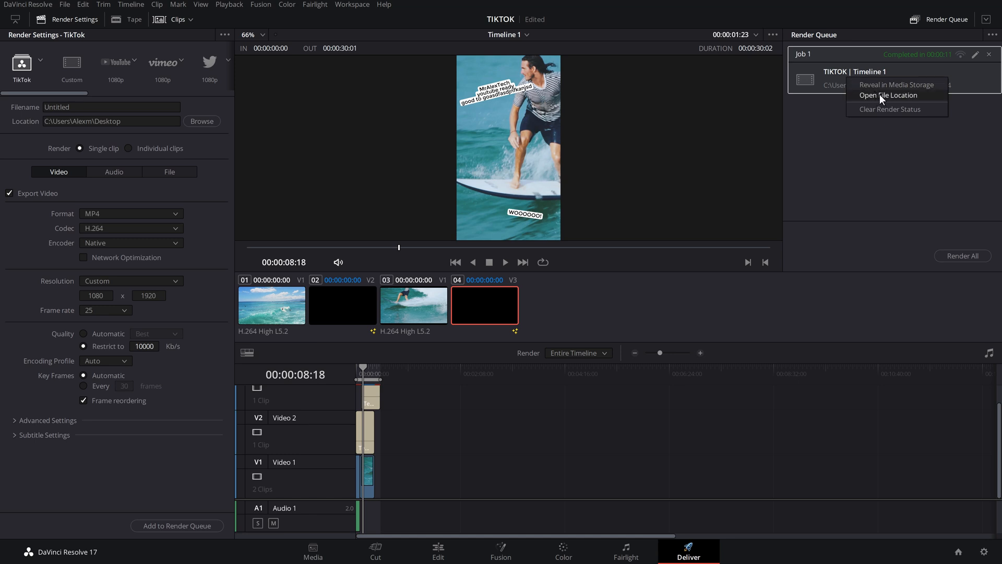
# Reveal the rendered TikTokSurf.mp4 in its Desktop folder via Open File Location.
pyautogui.click(887, 95)
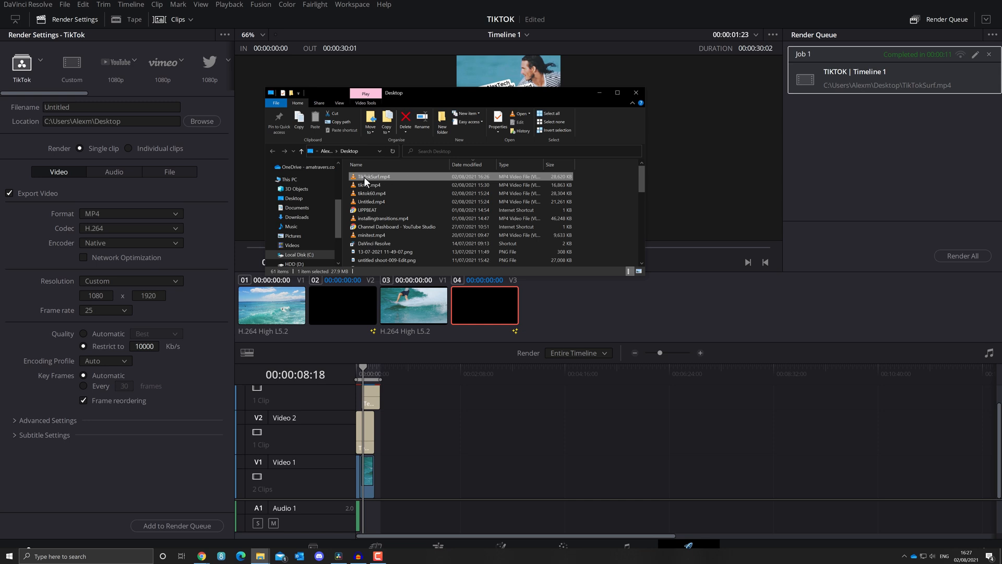
pyautogui.click(201, 556)
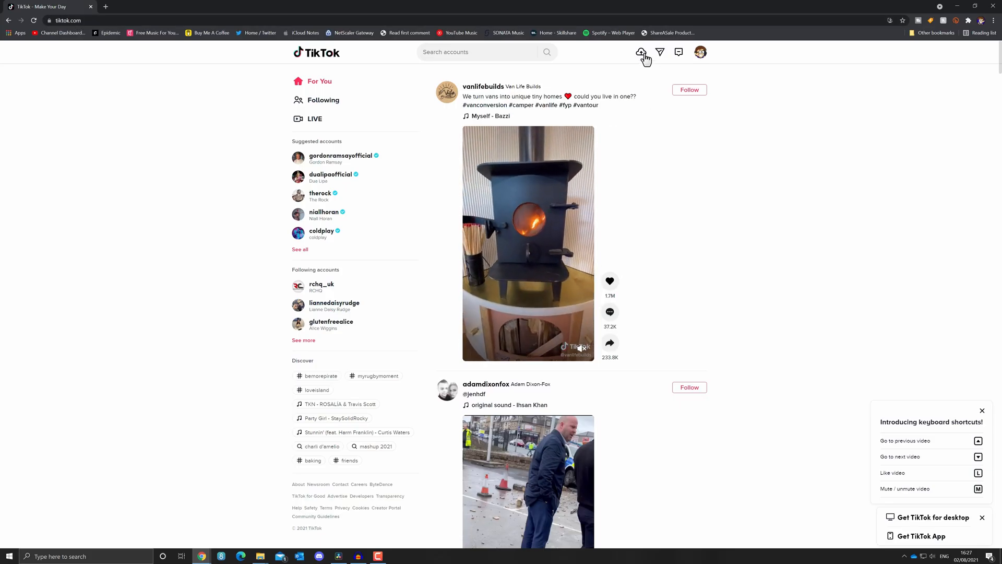
# Begin a new TikTok post by uploading TikTokSurf.mp4 from the Desktop.
pyautogui.click(641, 52)
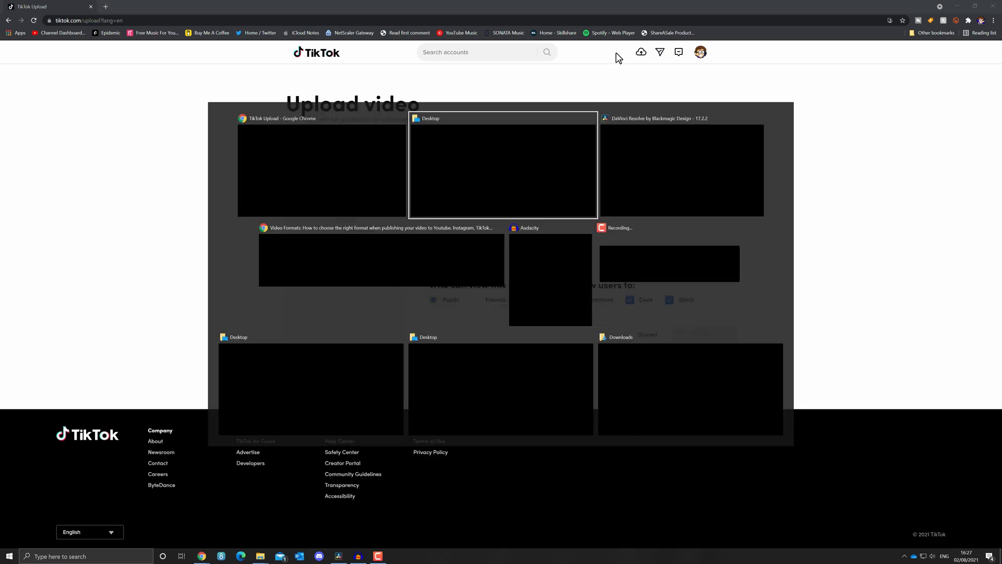
pyautogui.click(504, 164)
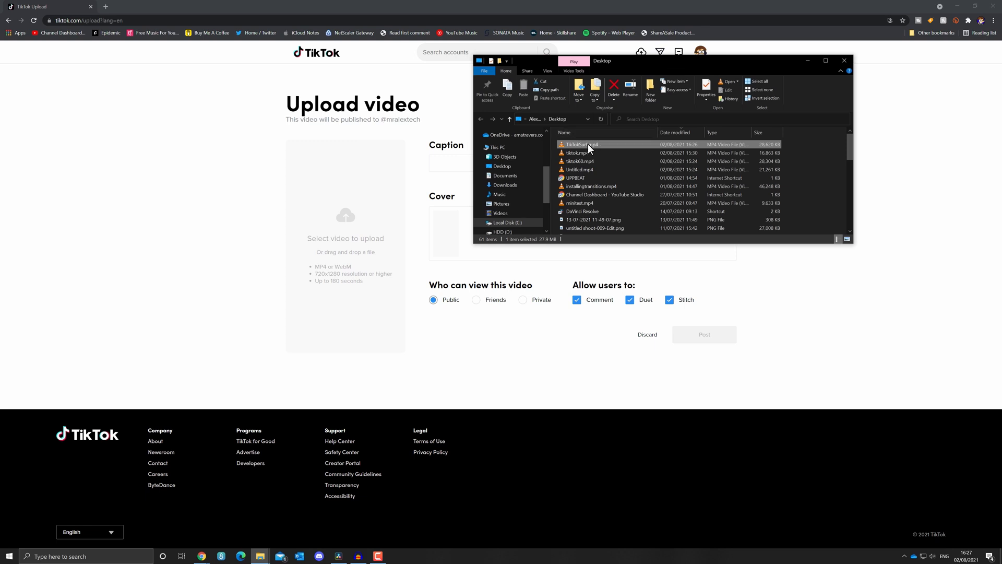
pyautogui.doubleClick(576, 144)
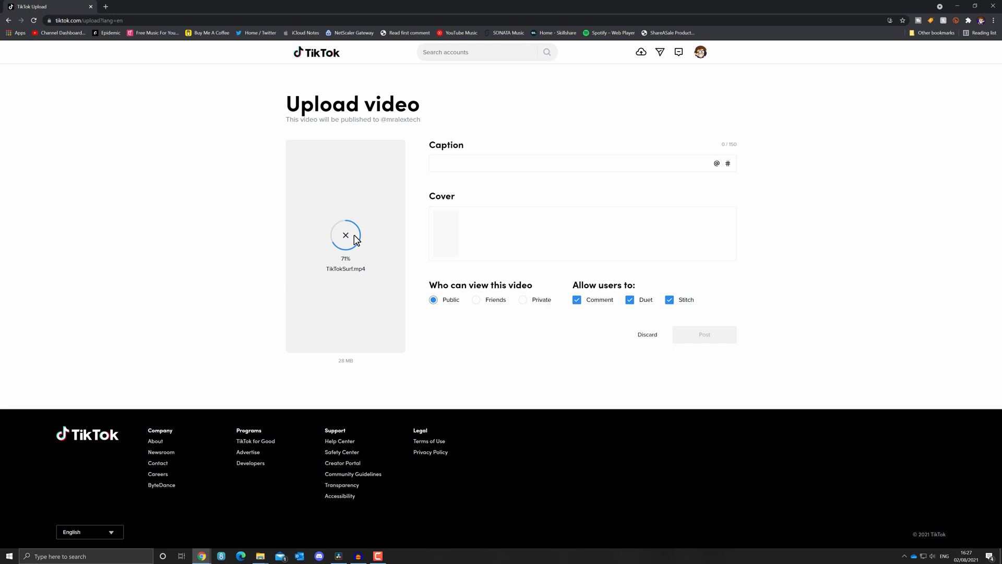
pyautogui.moveTo(468, 247)
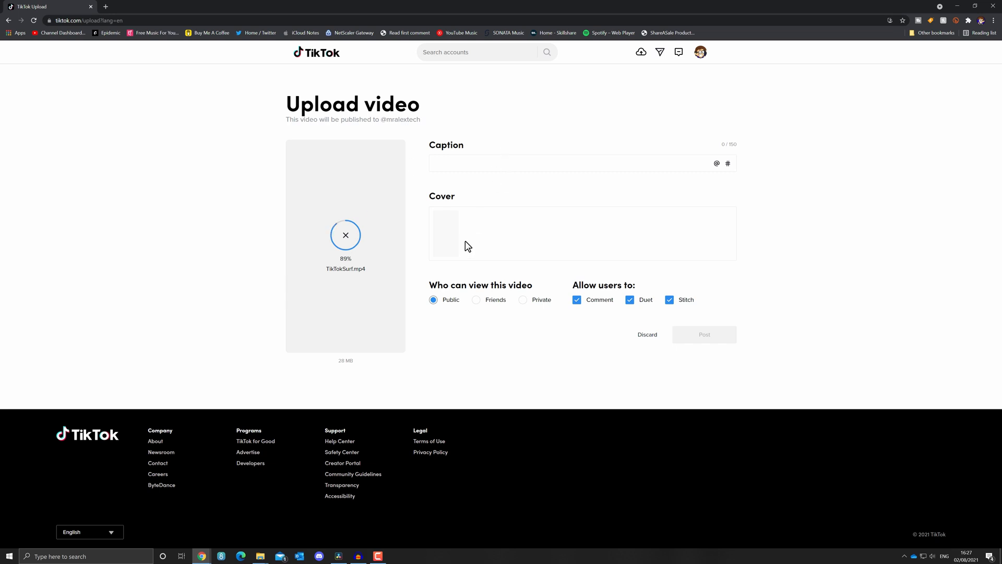
pyautogui.moveTo(702, 342)
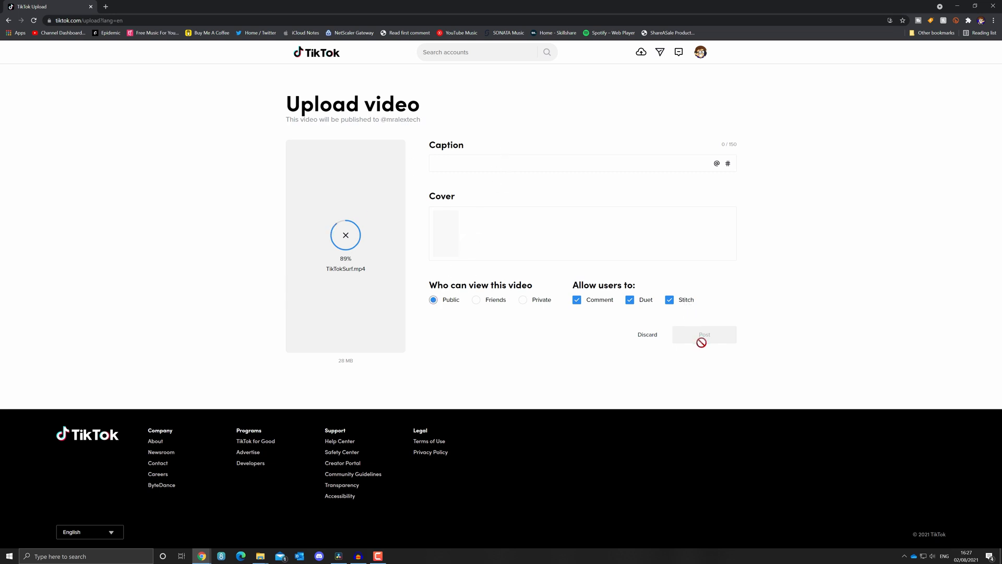